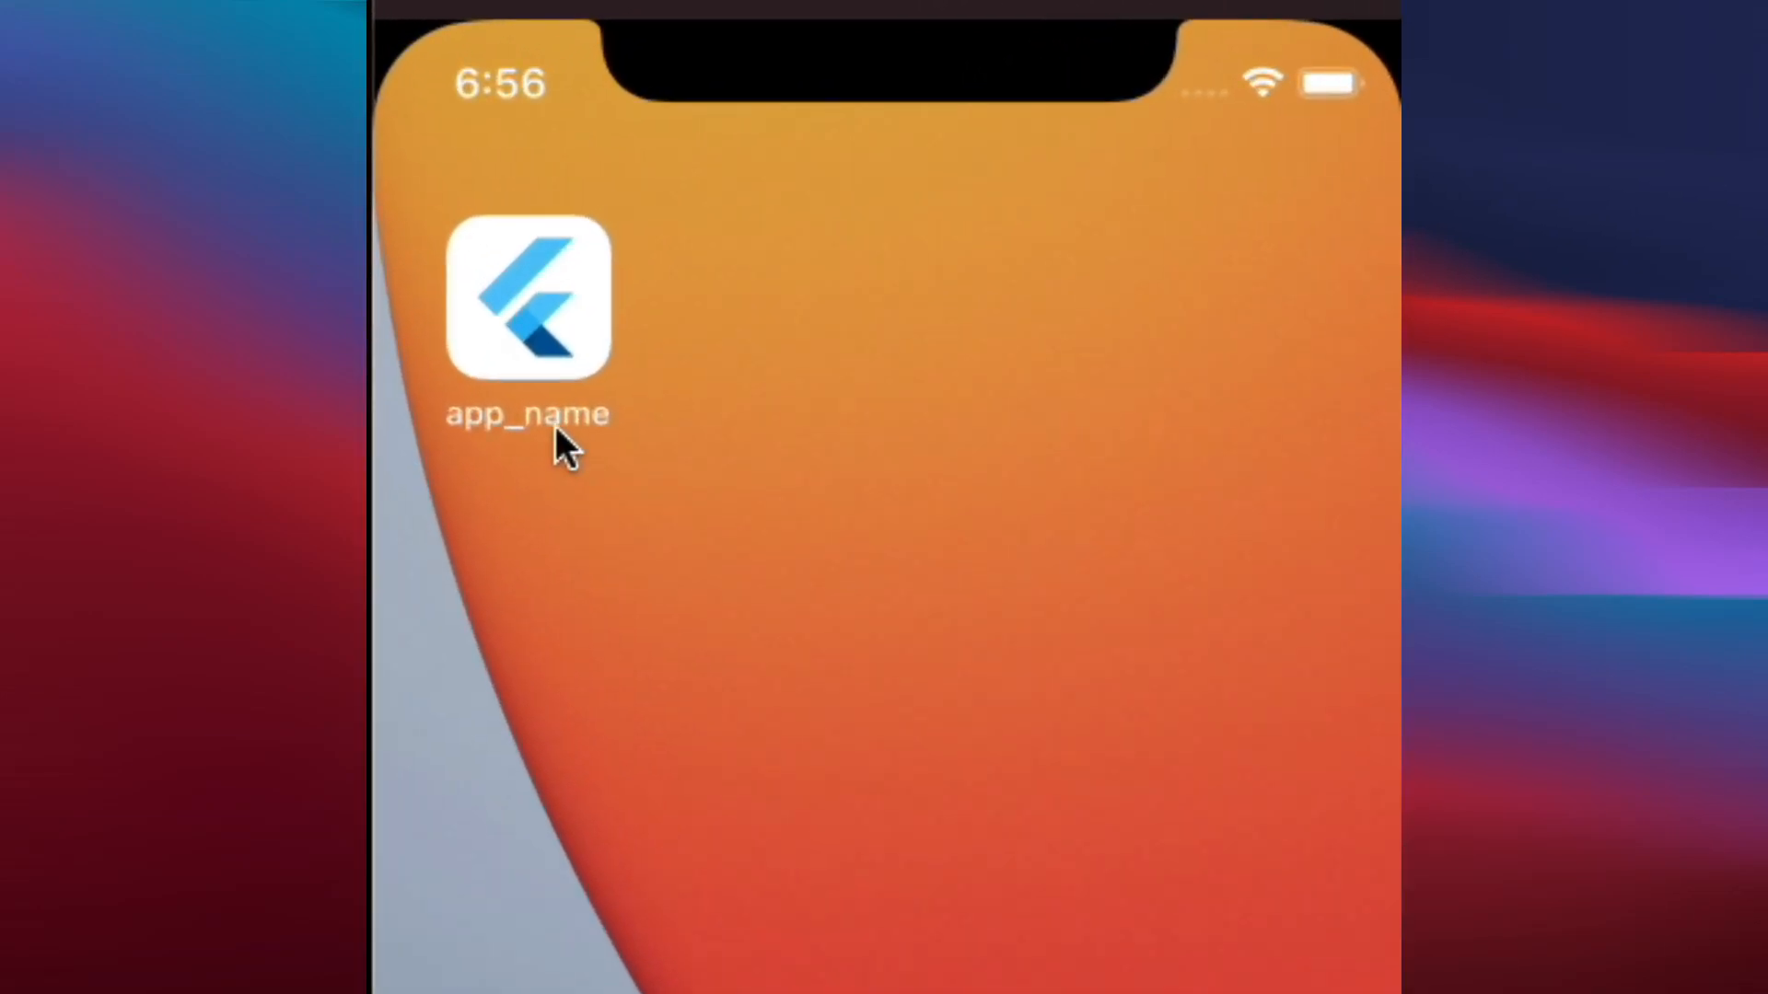
pyautogui.moveTo(539, 422)
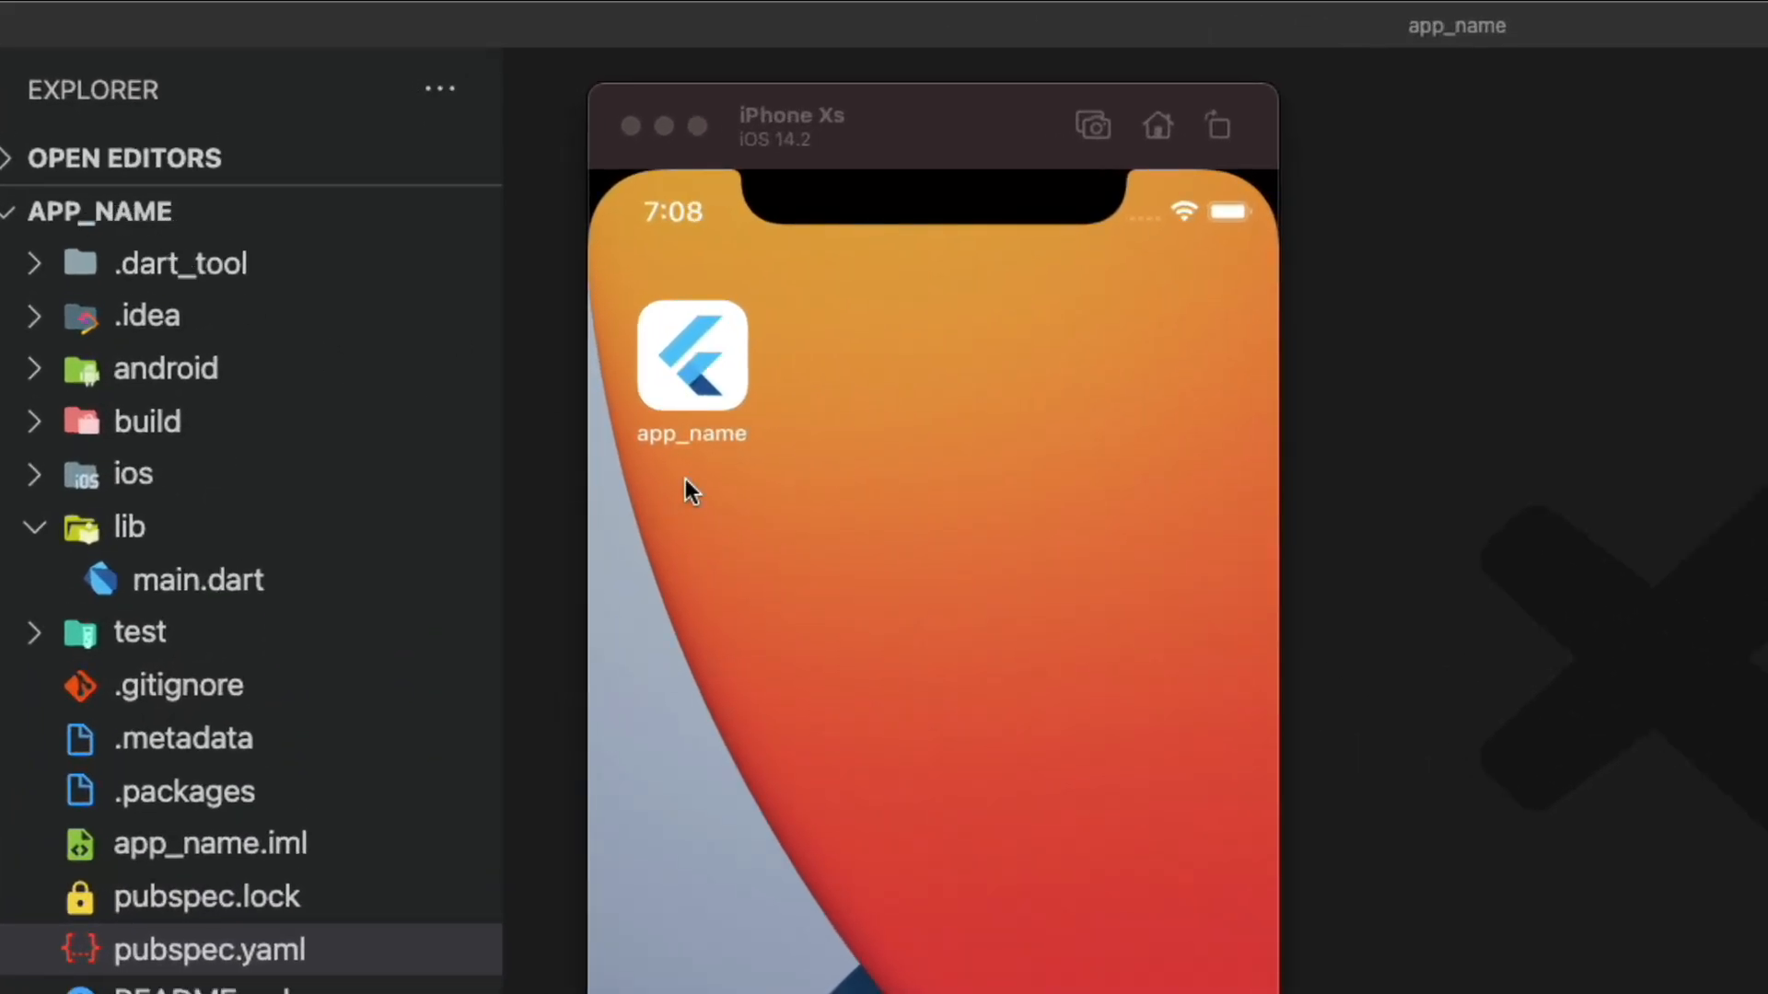
pyautogui.moveTo(698, 446)
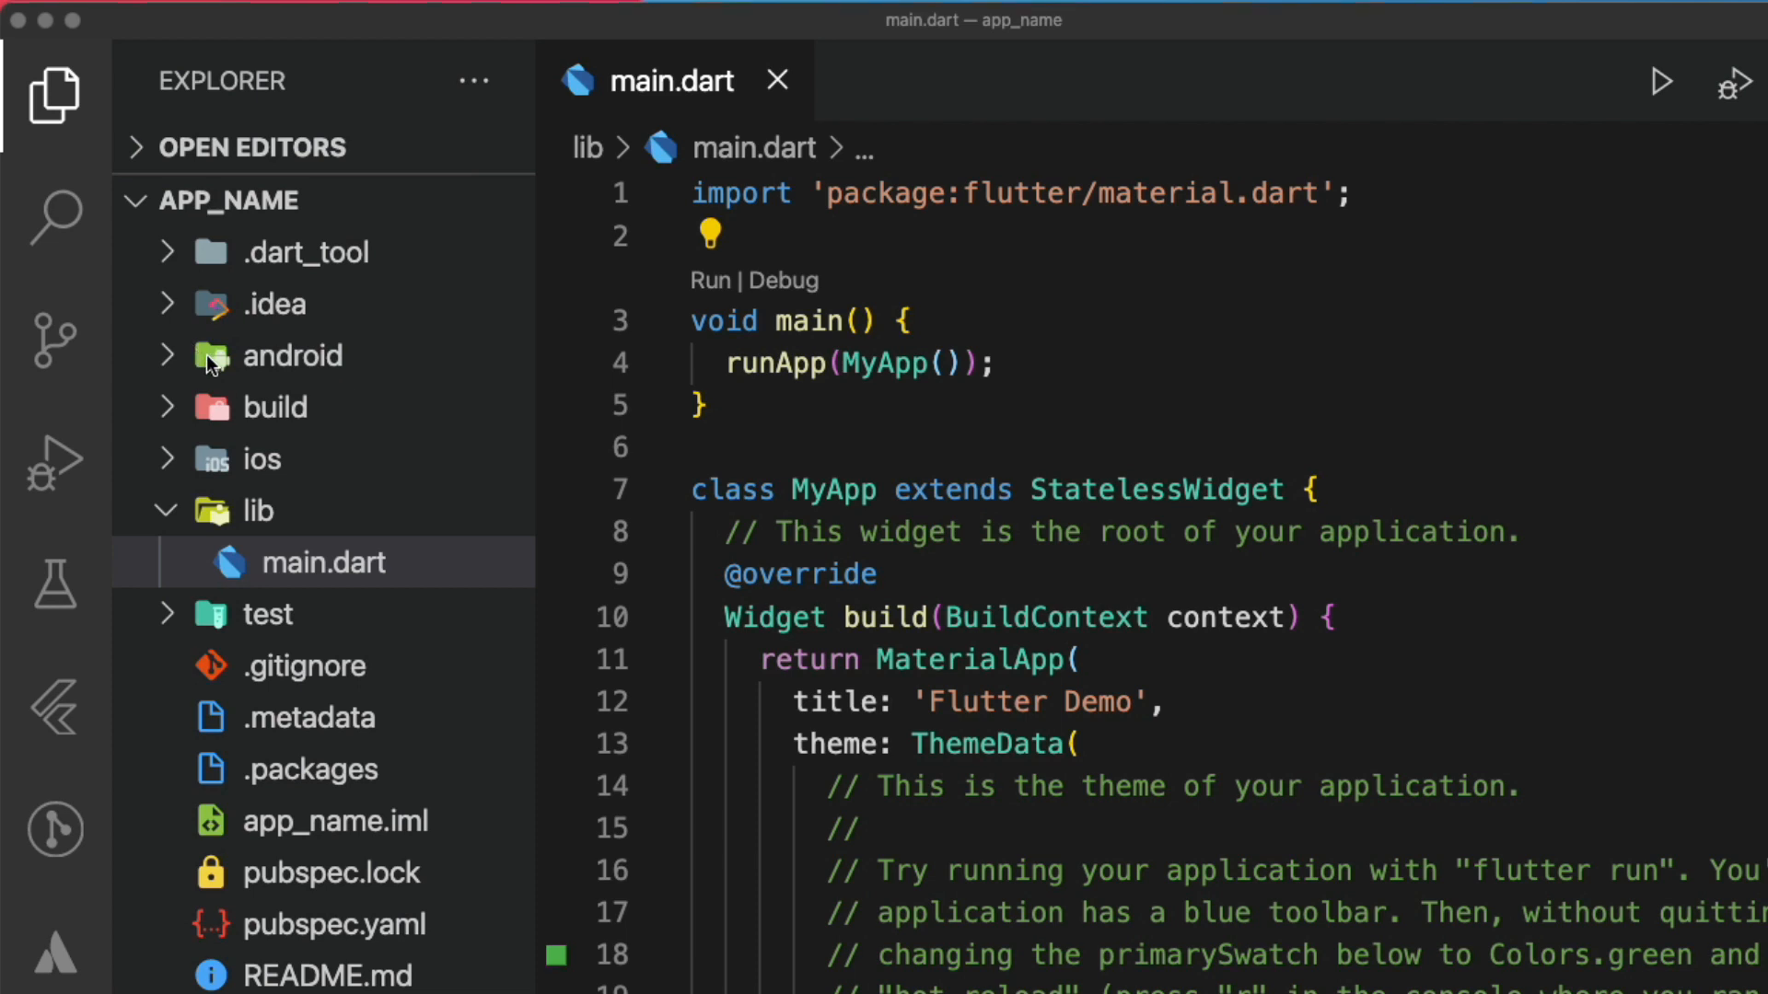
pyautogui.moveTo(426, 420)
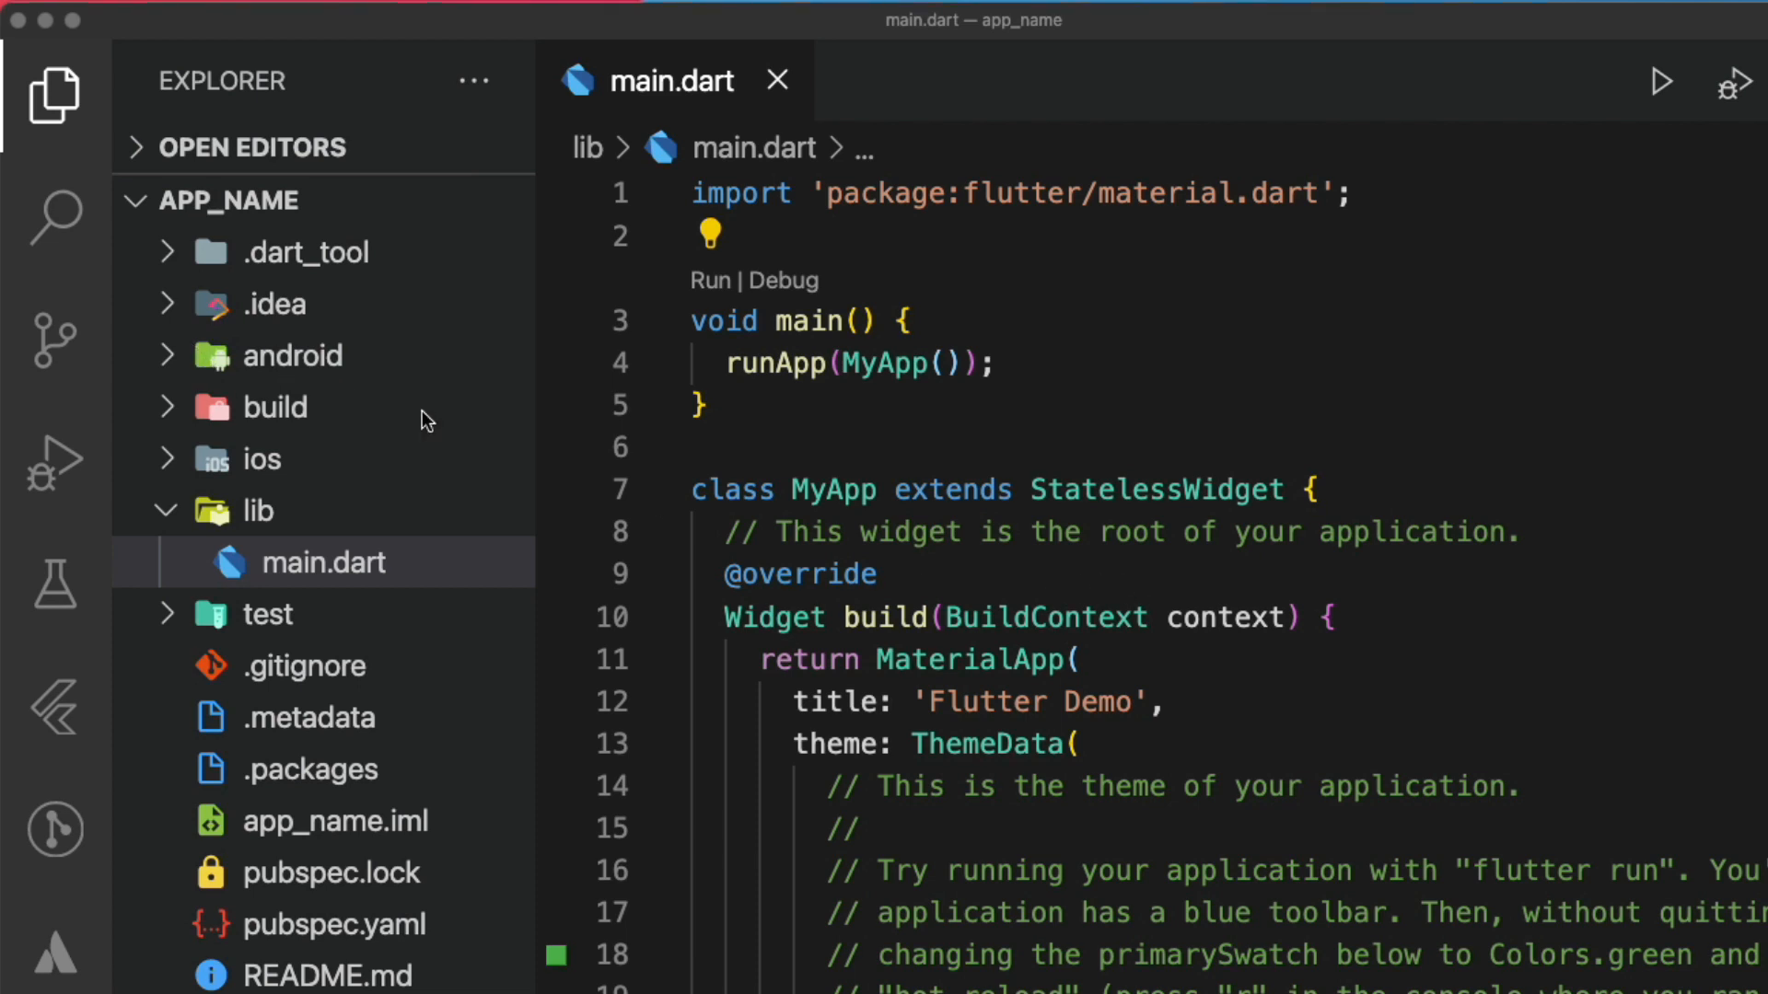
# Open android/app/src/main/AndroidManifest.xml and start replacing the app_name label with Flutter Demo
pyautogui.click(291, 355)
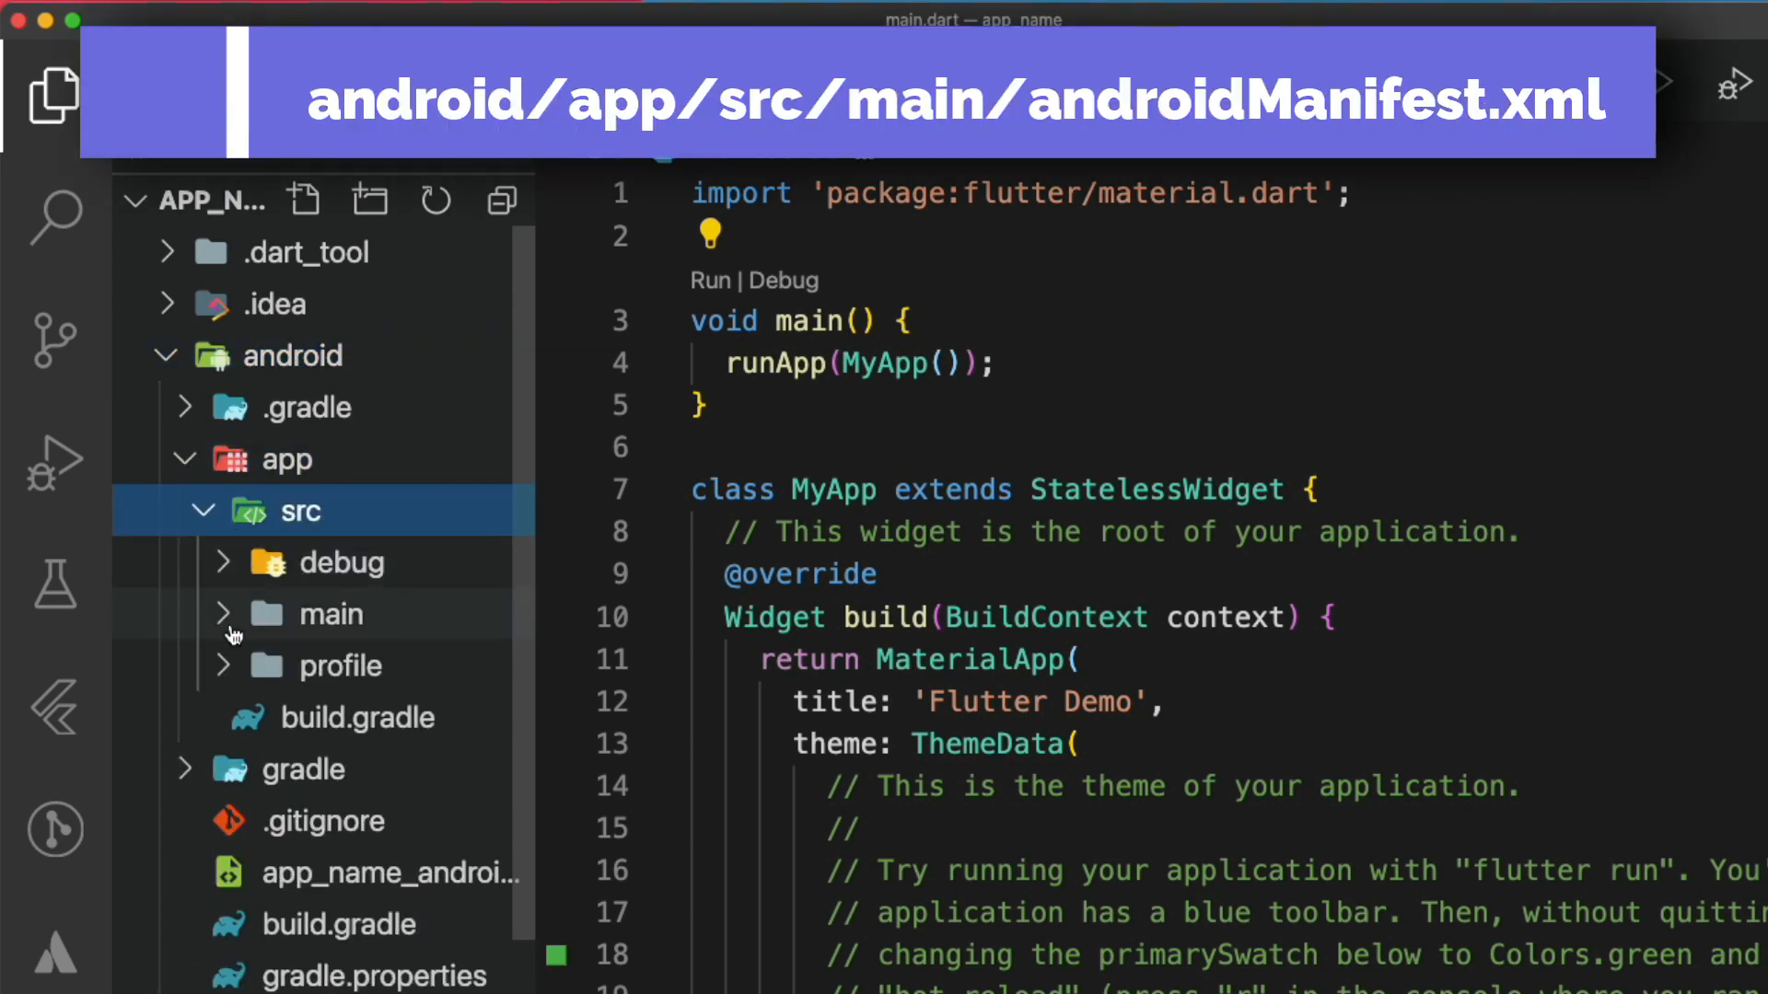
pyautogui.click(326, 614)
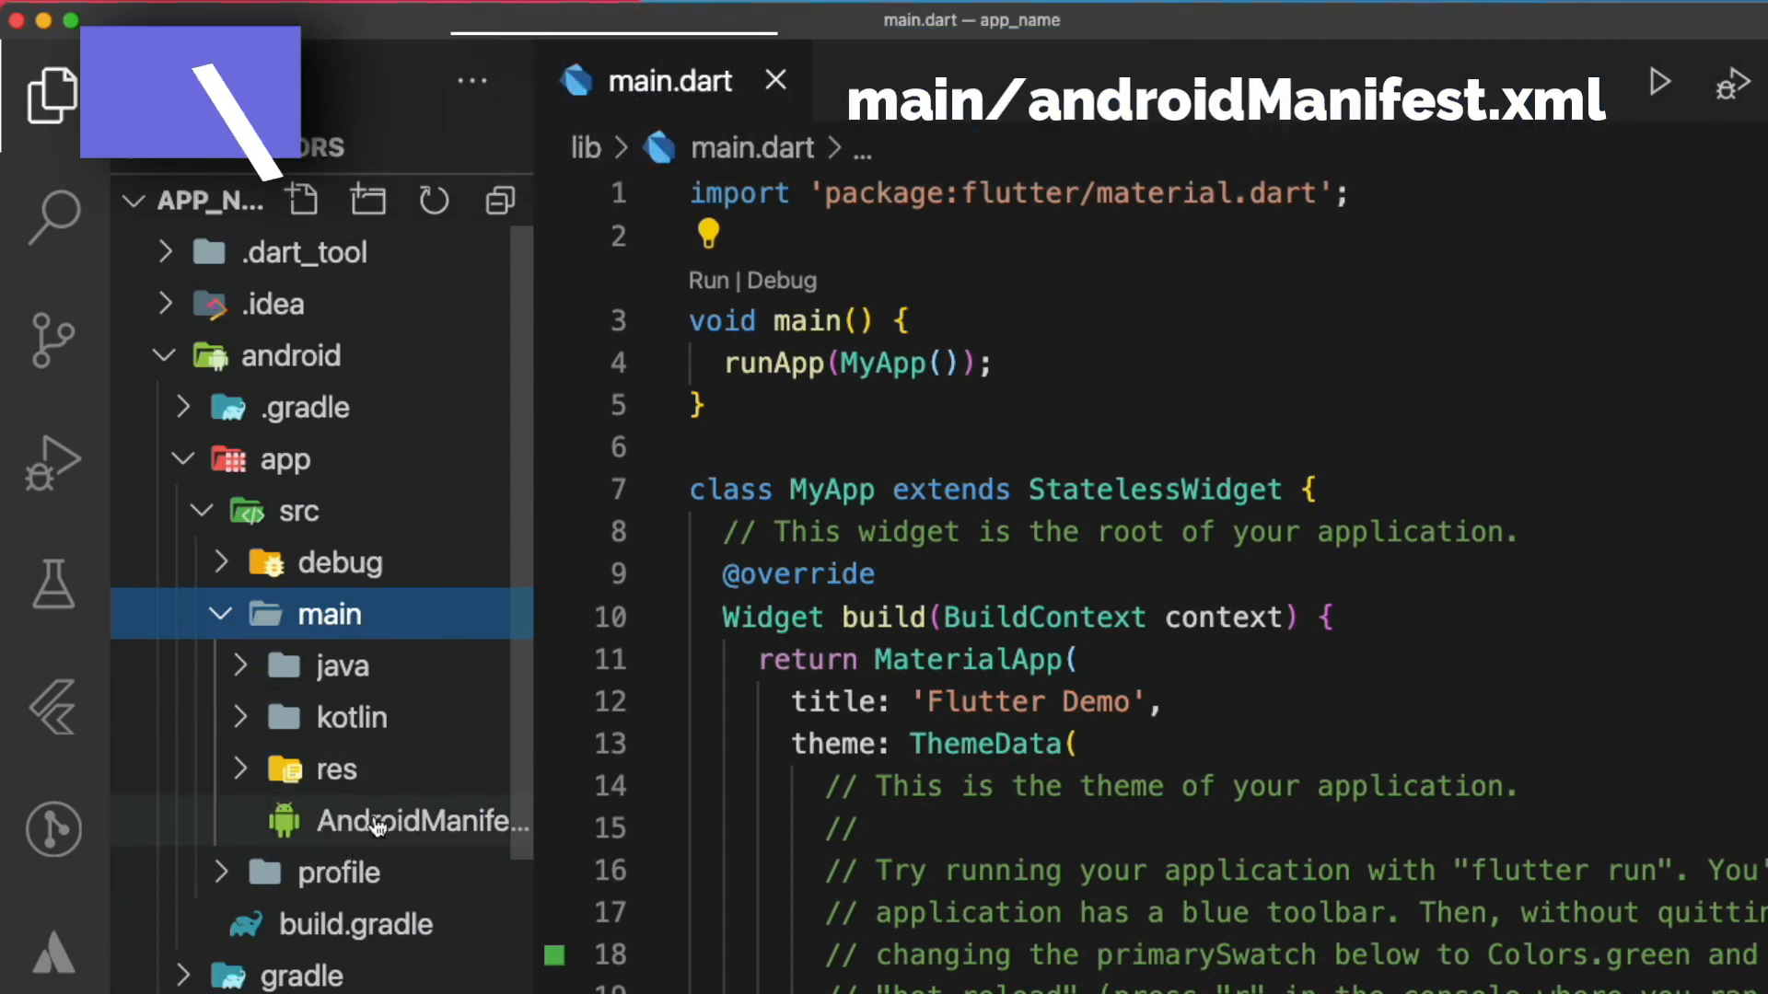
pyautogui.doubleClick(423, 822)
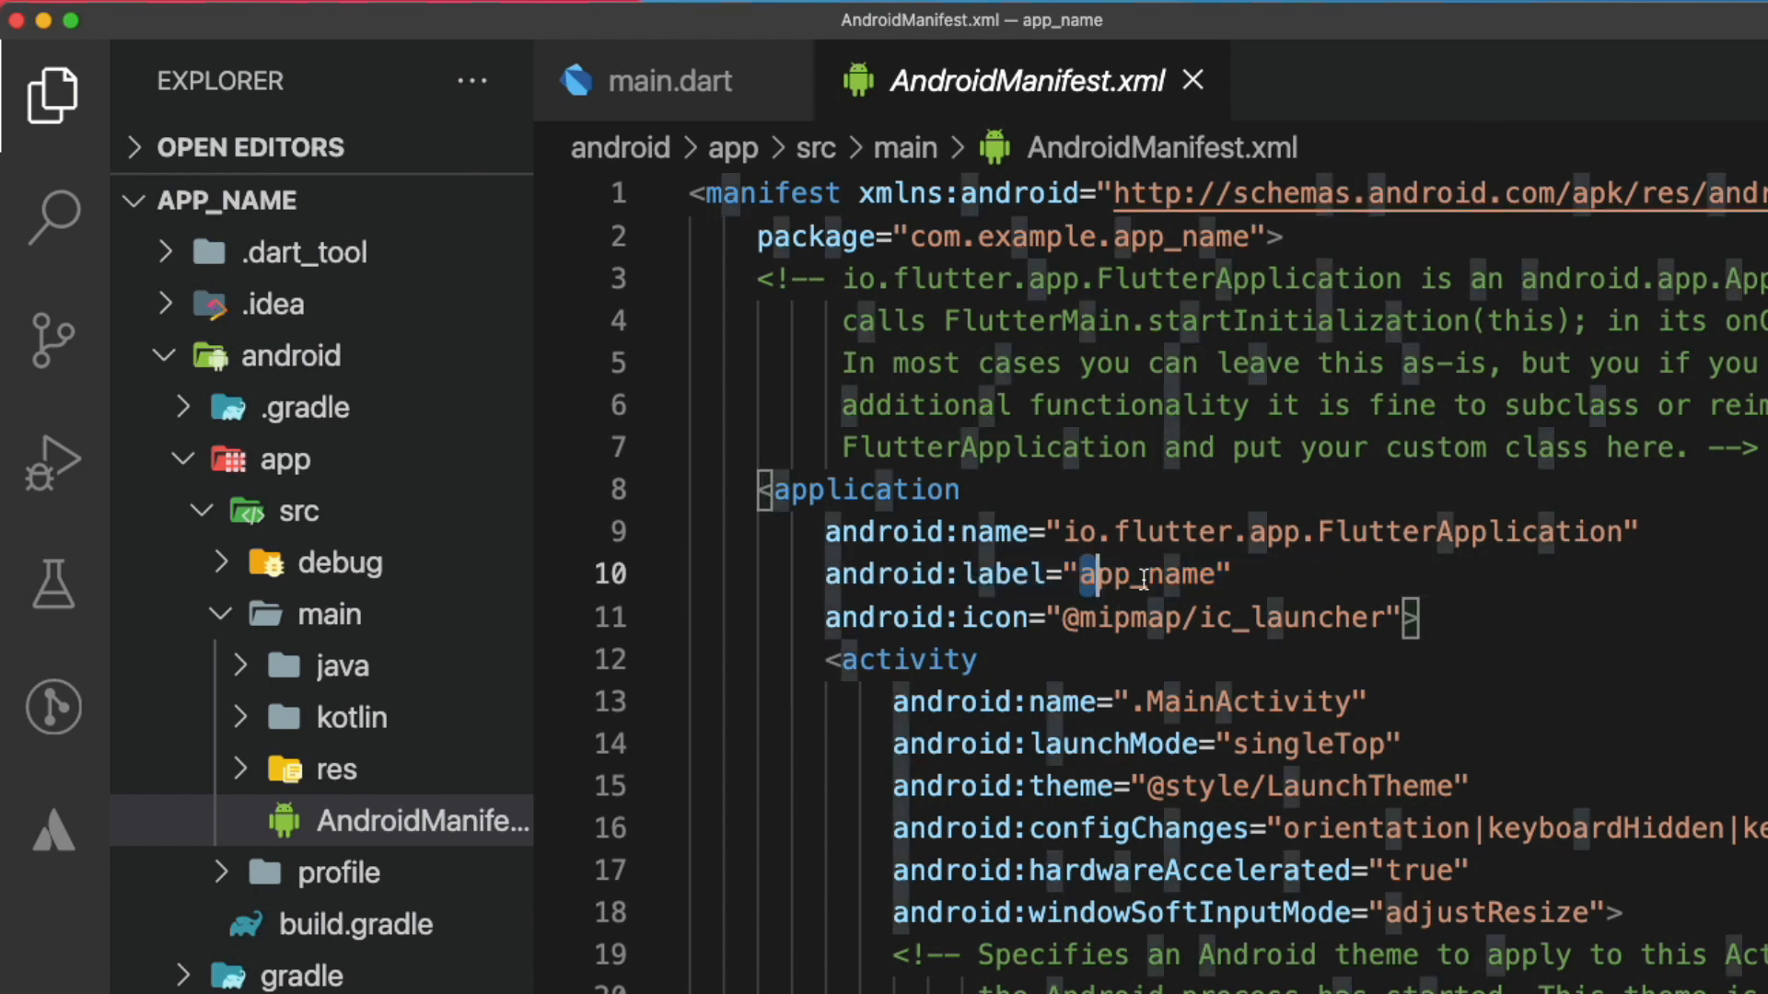
pyautogui.write('Flutter')
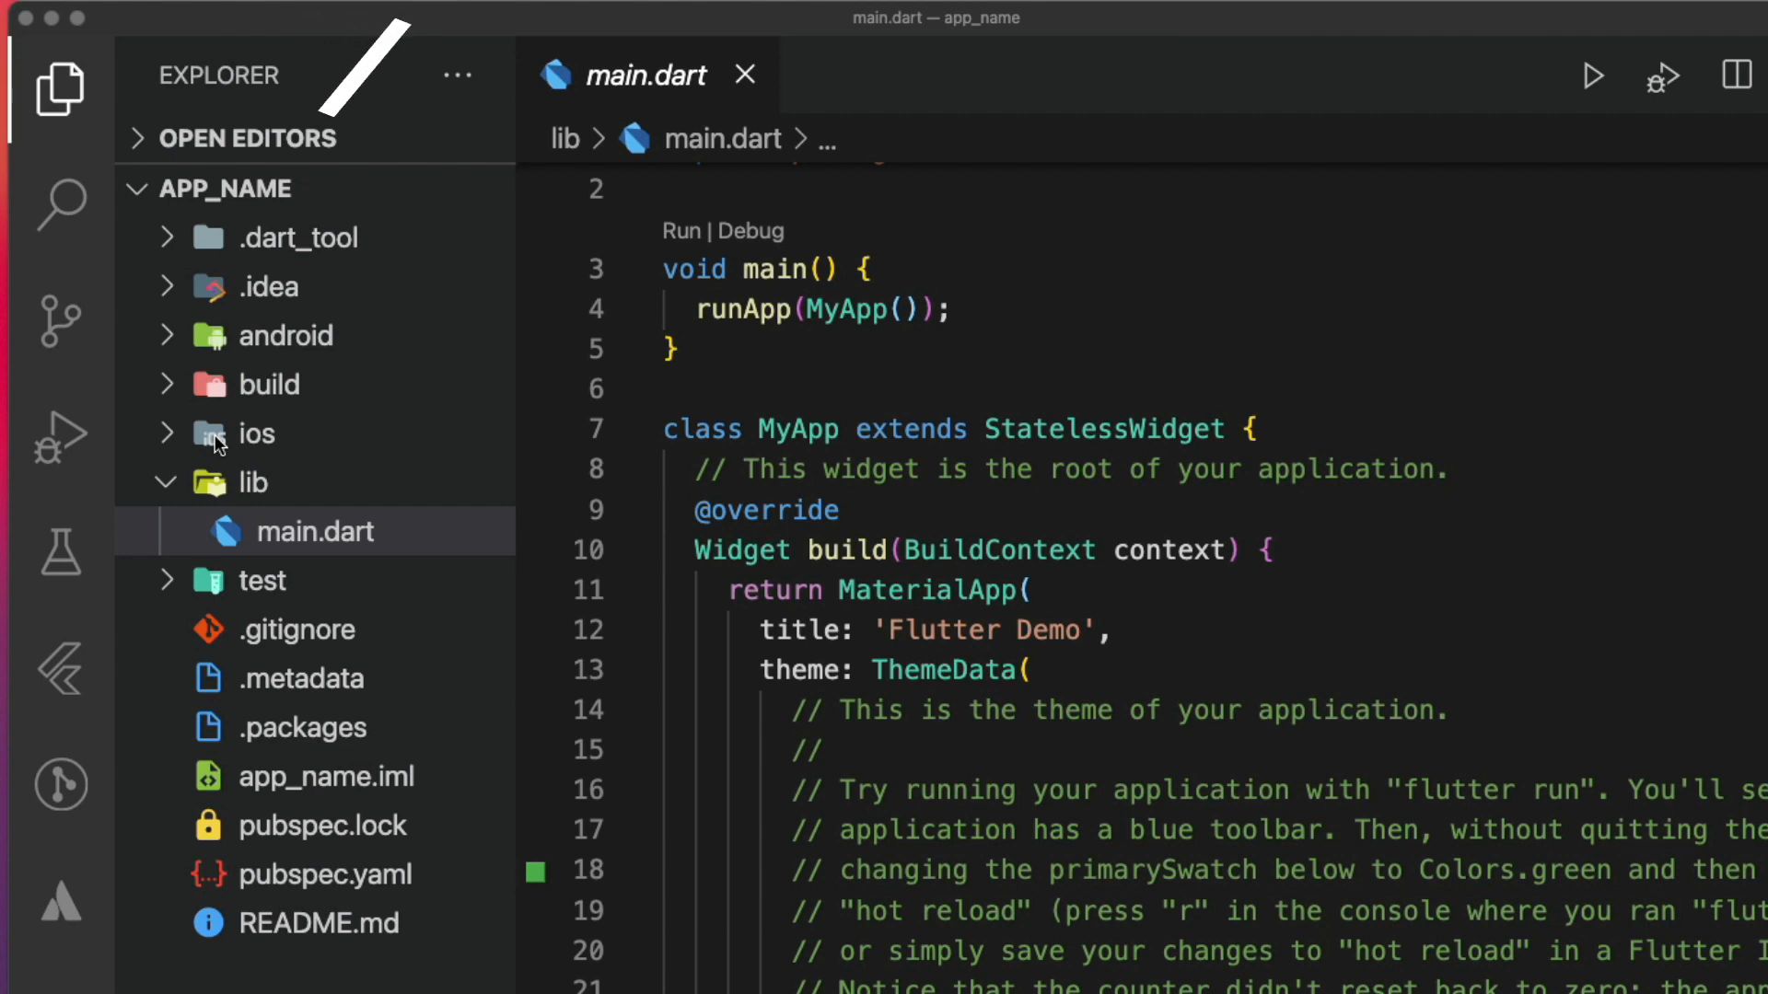
# Open ios/Runner/Info.plist and replace the CFBundleName value app_name with Flutter Demo
pyautogui.click(256, 434)
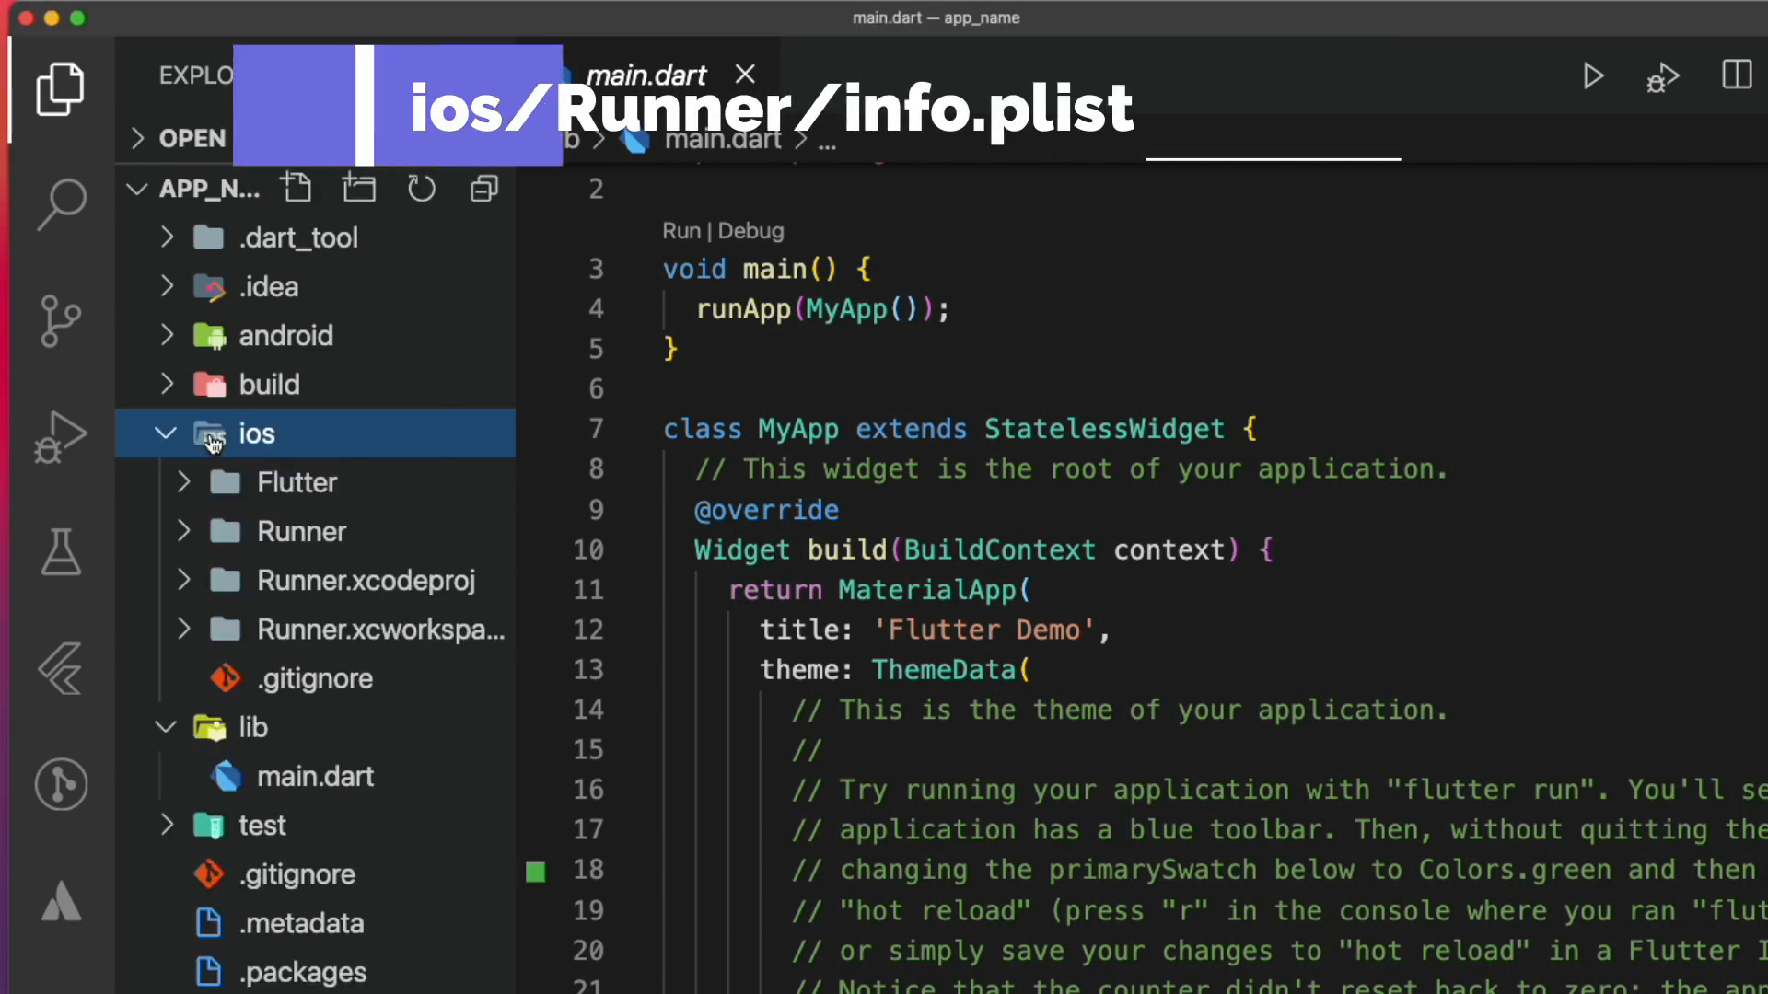
pyautogui.click(302, 531)
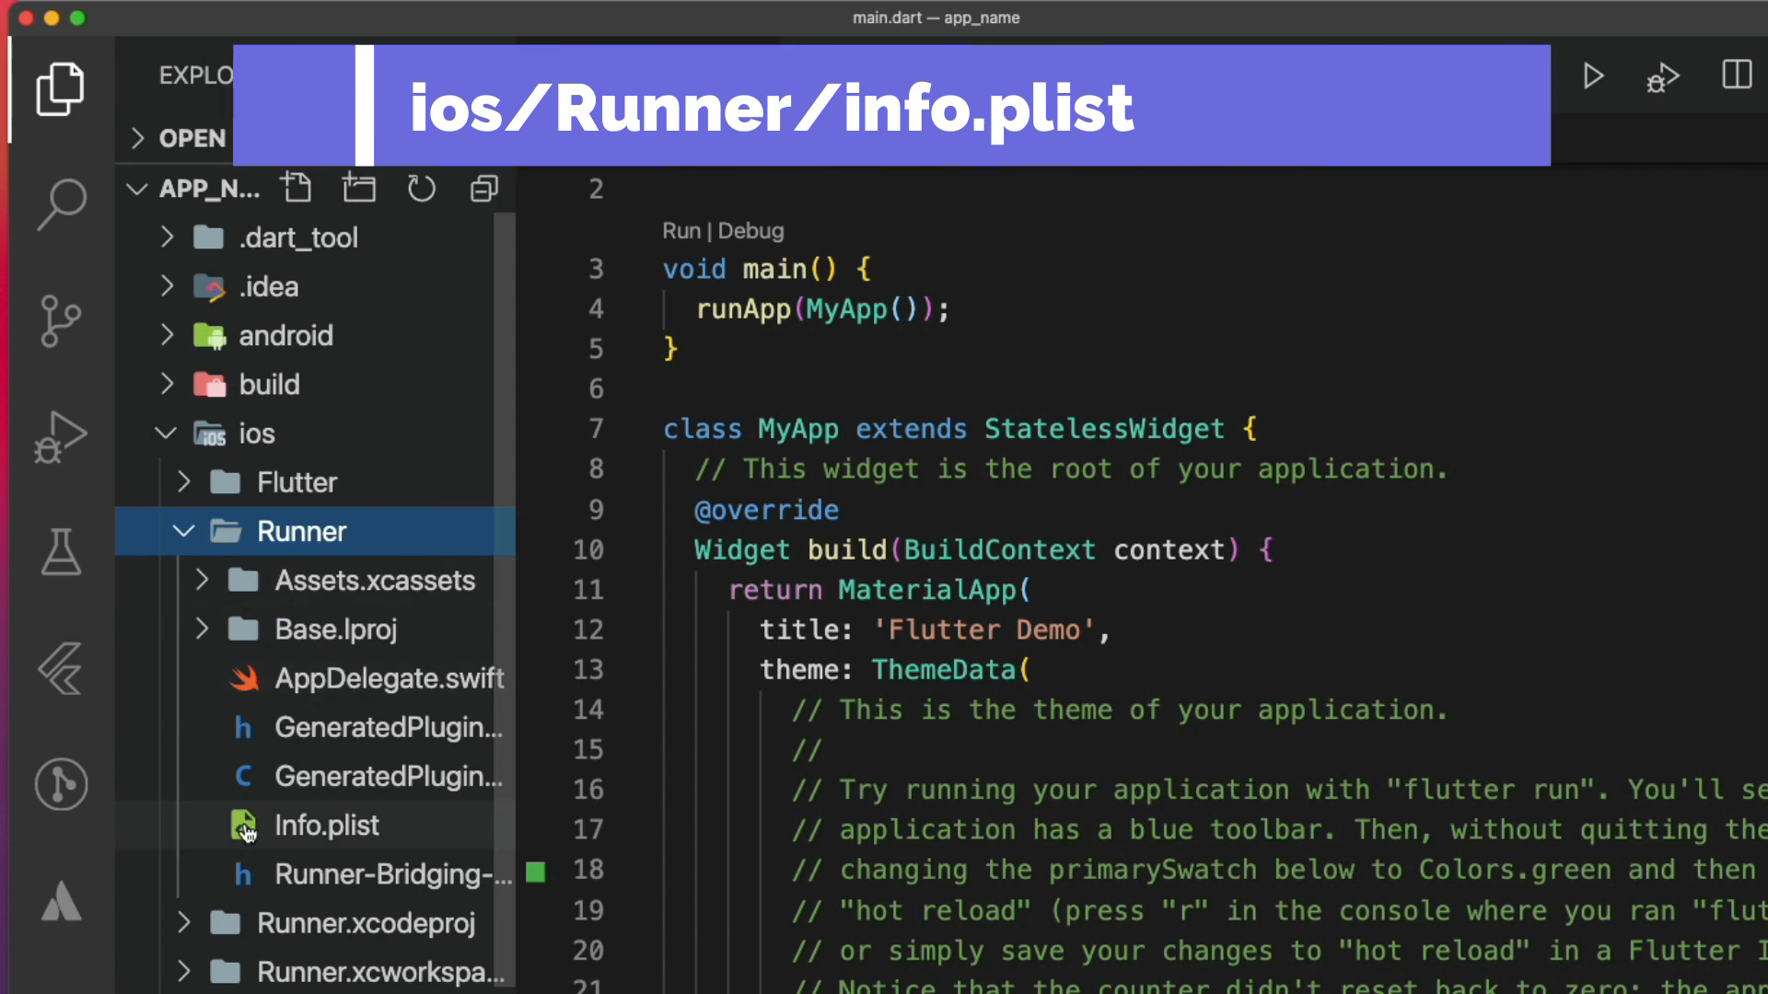
pyautogui.click(329, 825)
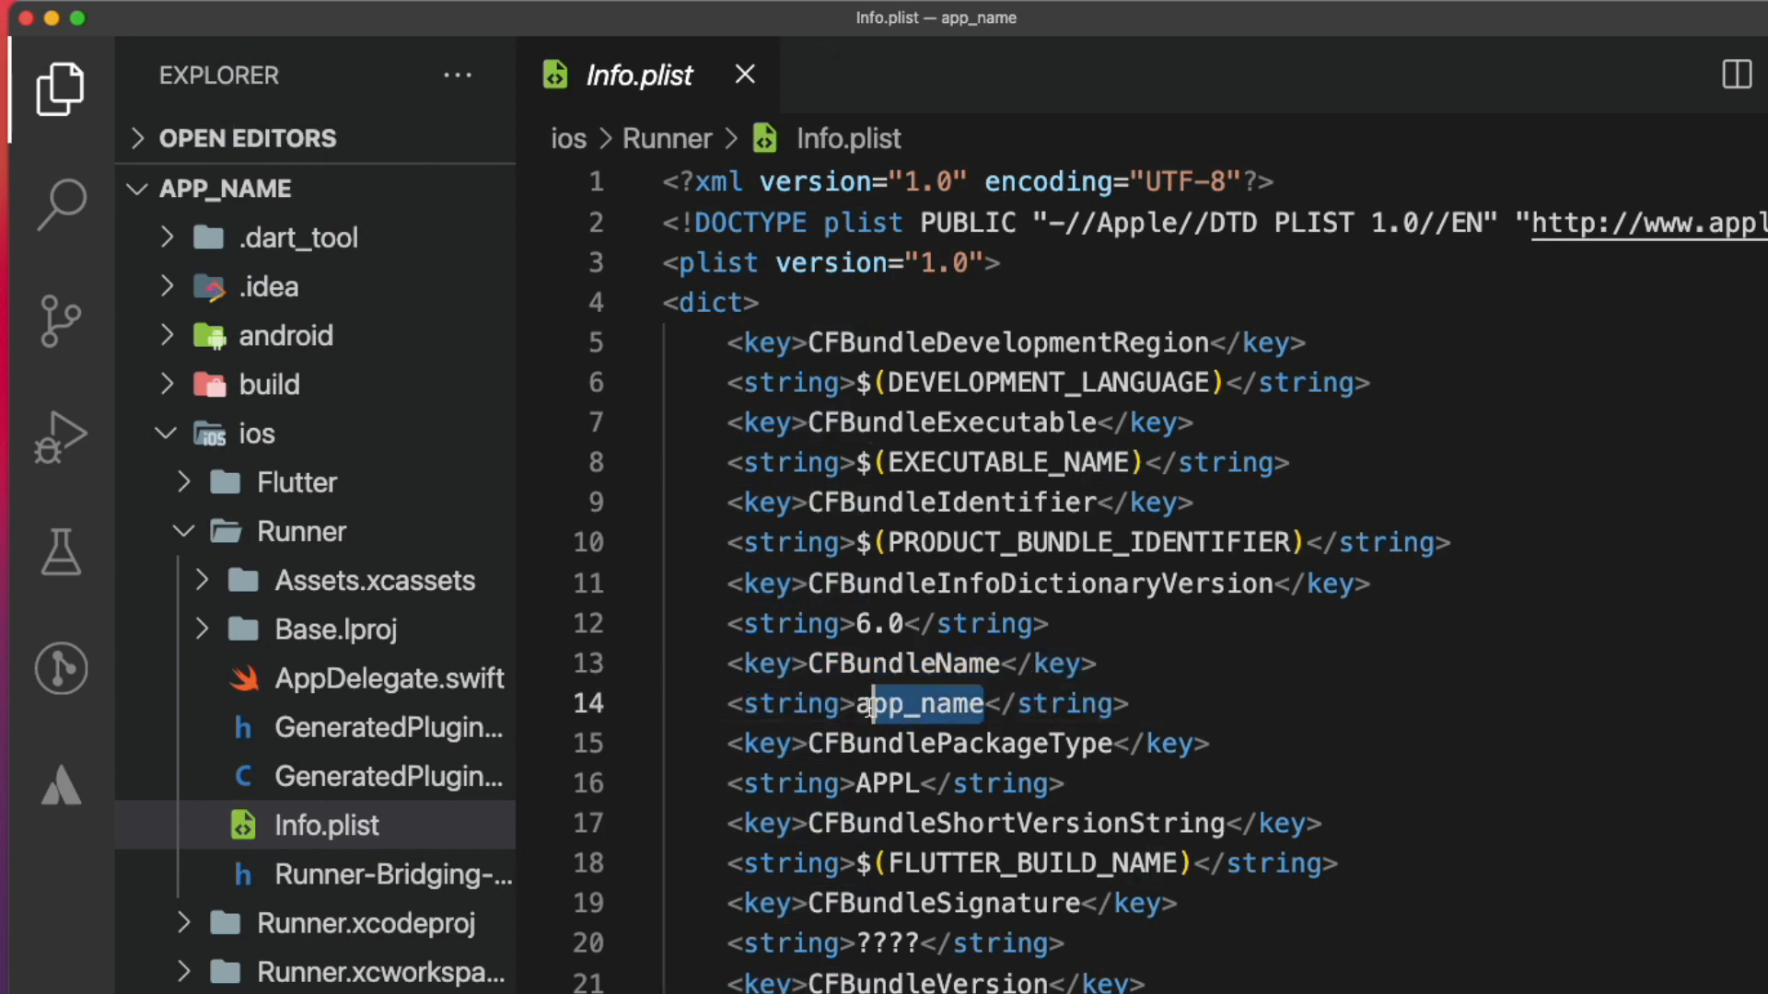
pyautogui.write('Flutter Demo')
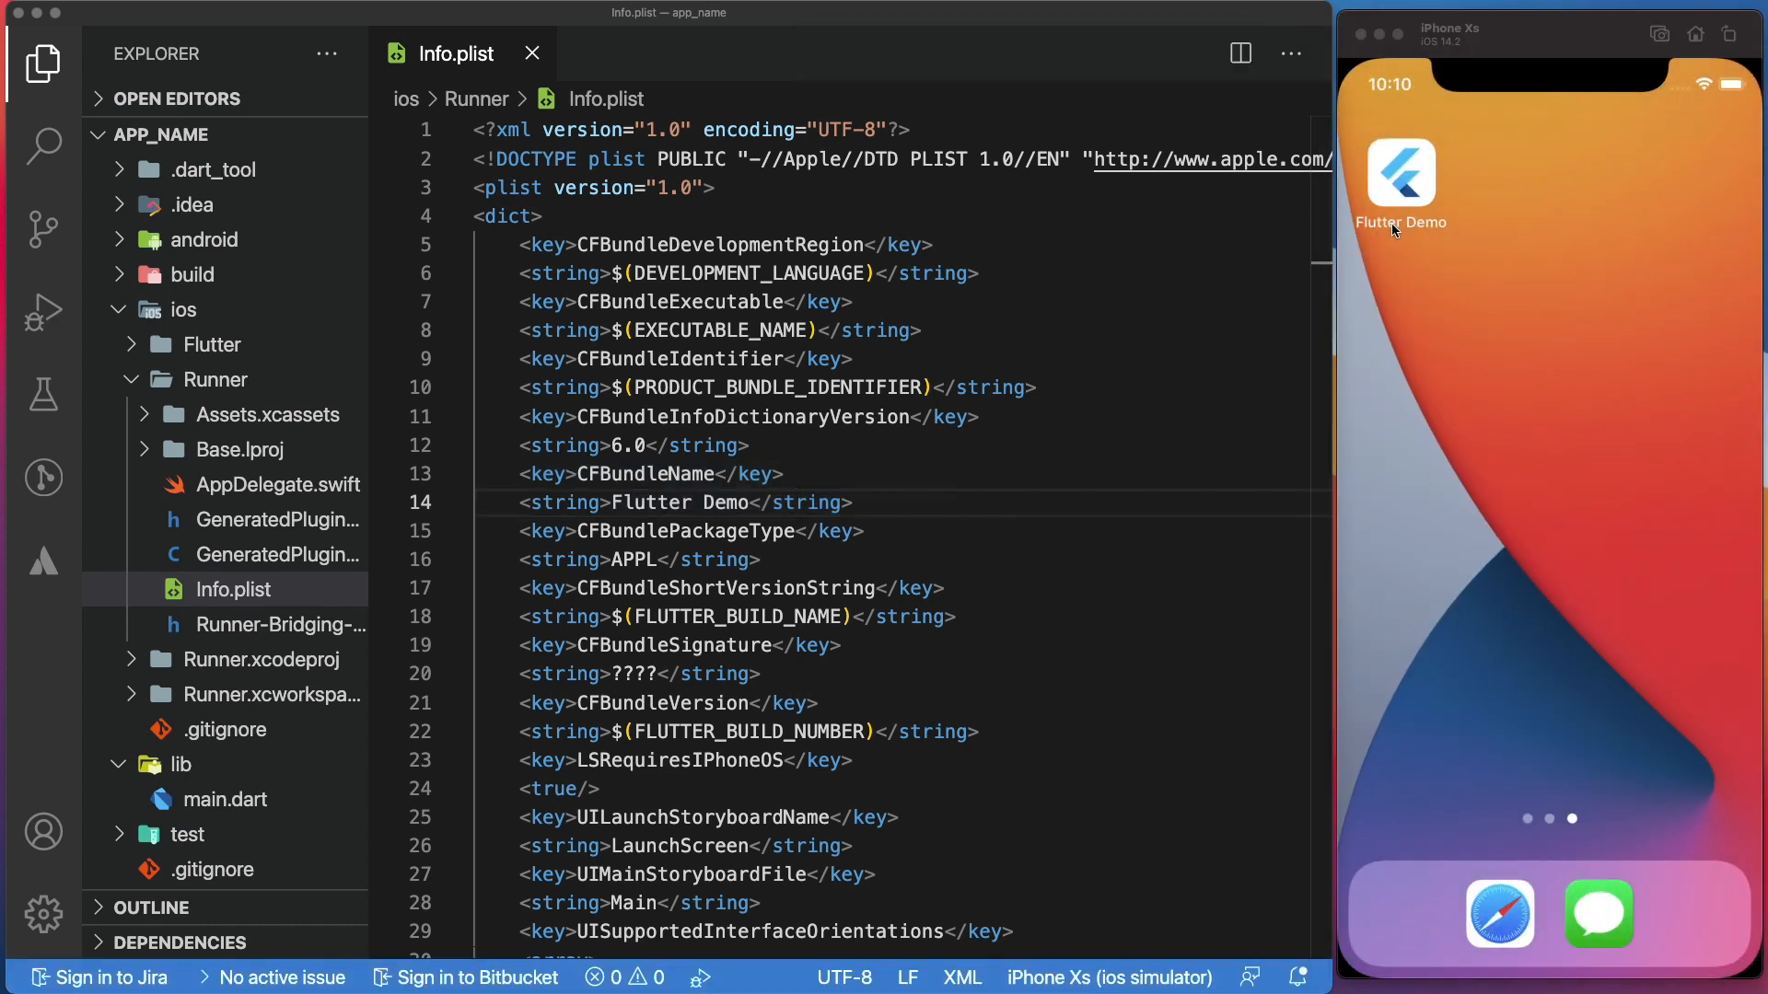
pyautogui.moveTo(1387, 254)
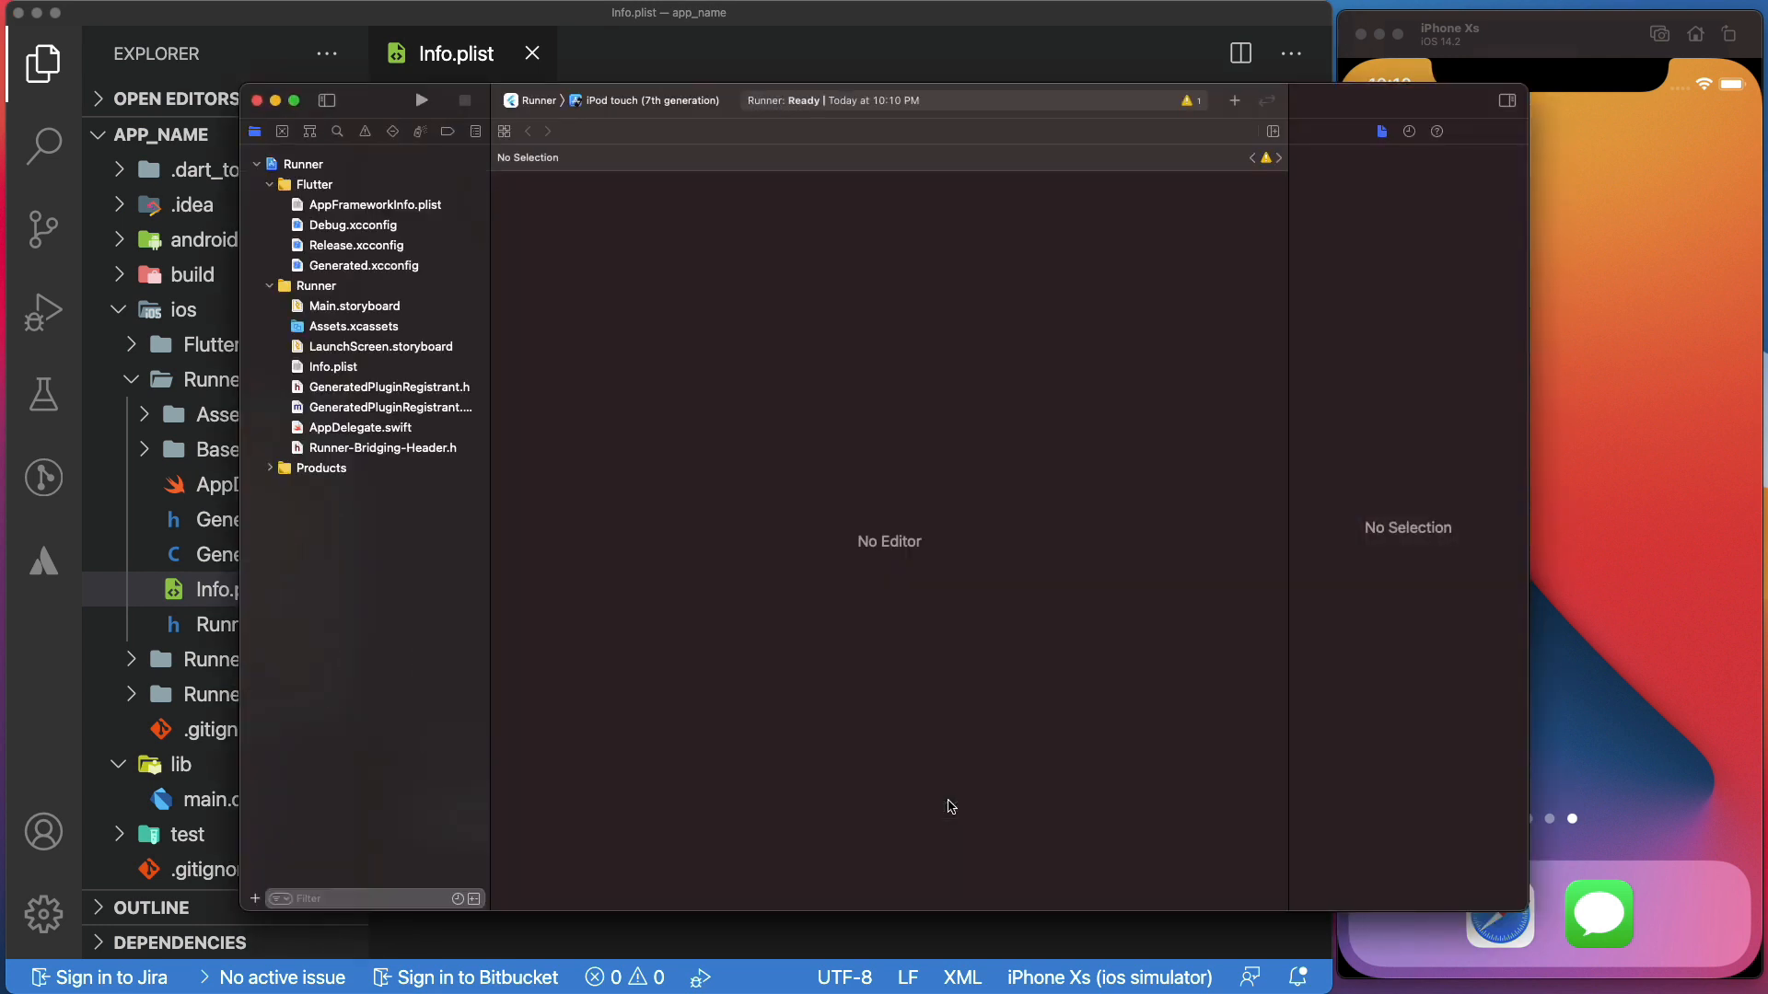
pyautogui.moveTo(406, 331)
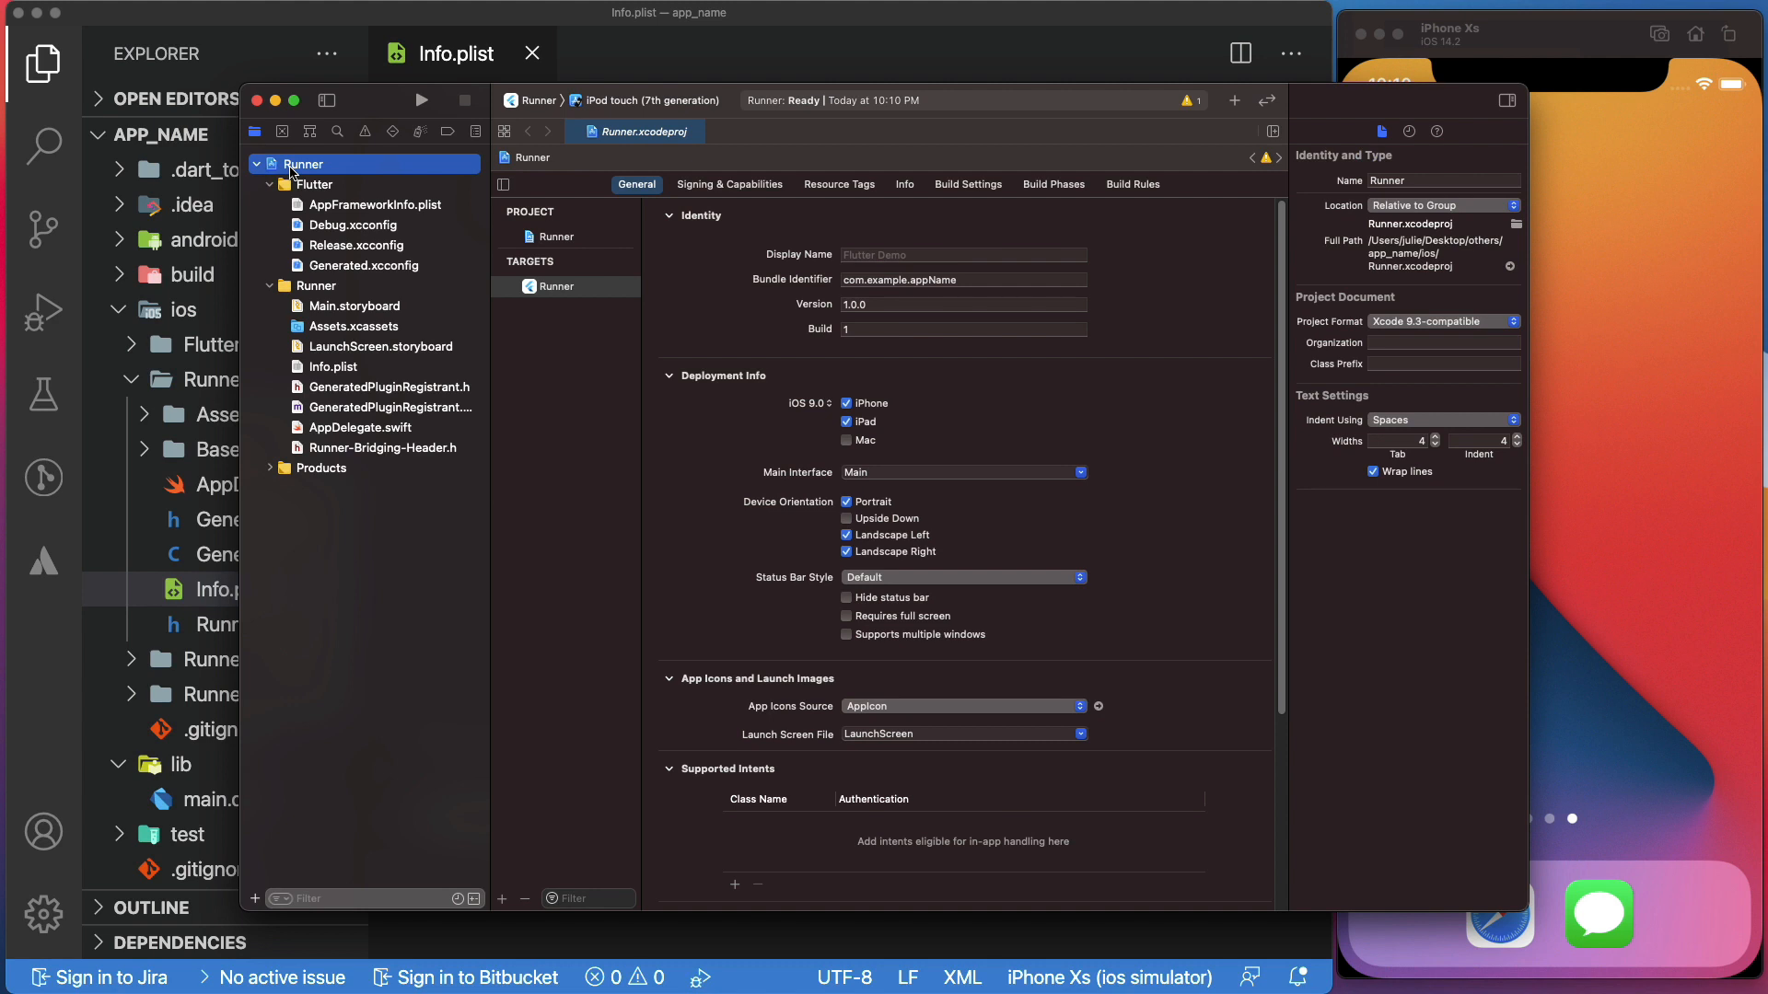
# Select the Runner project in Xcode to show its General settings and Display Name
pyautogui.click(556, 286)
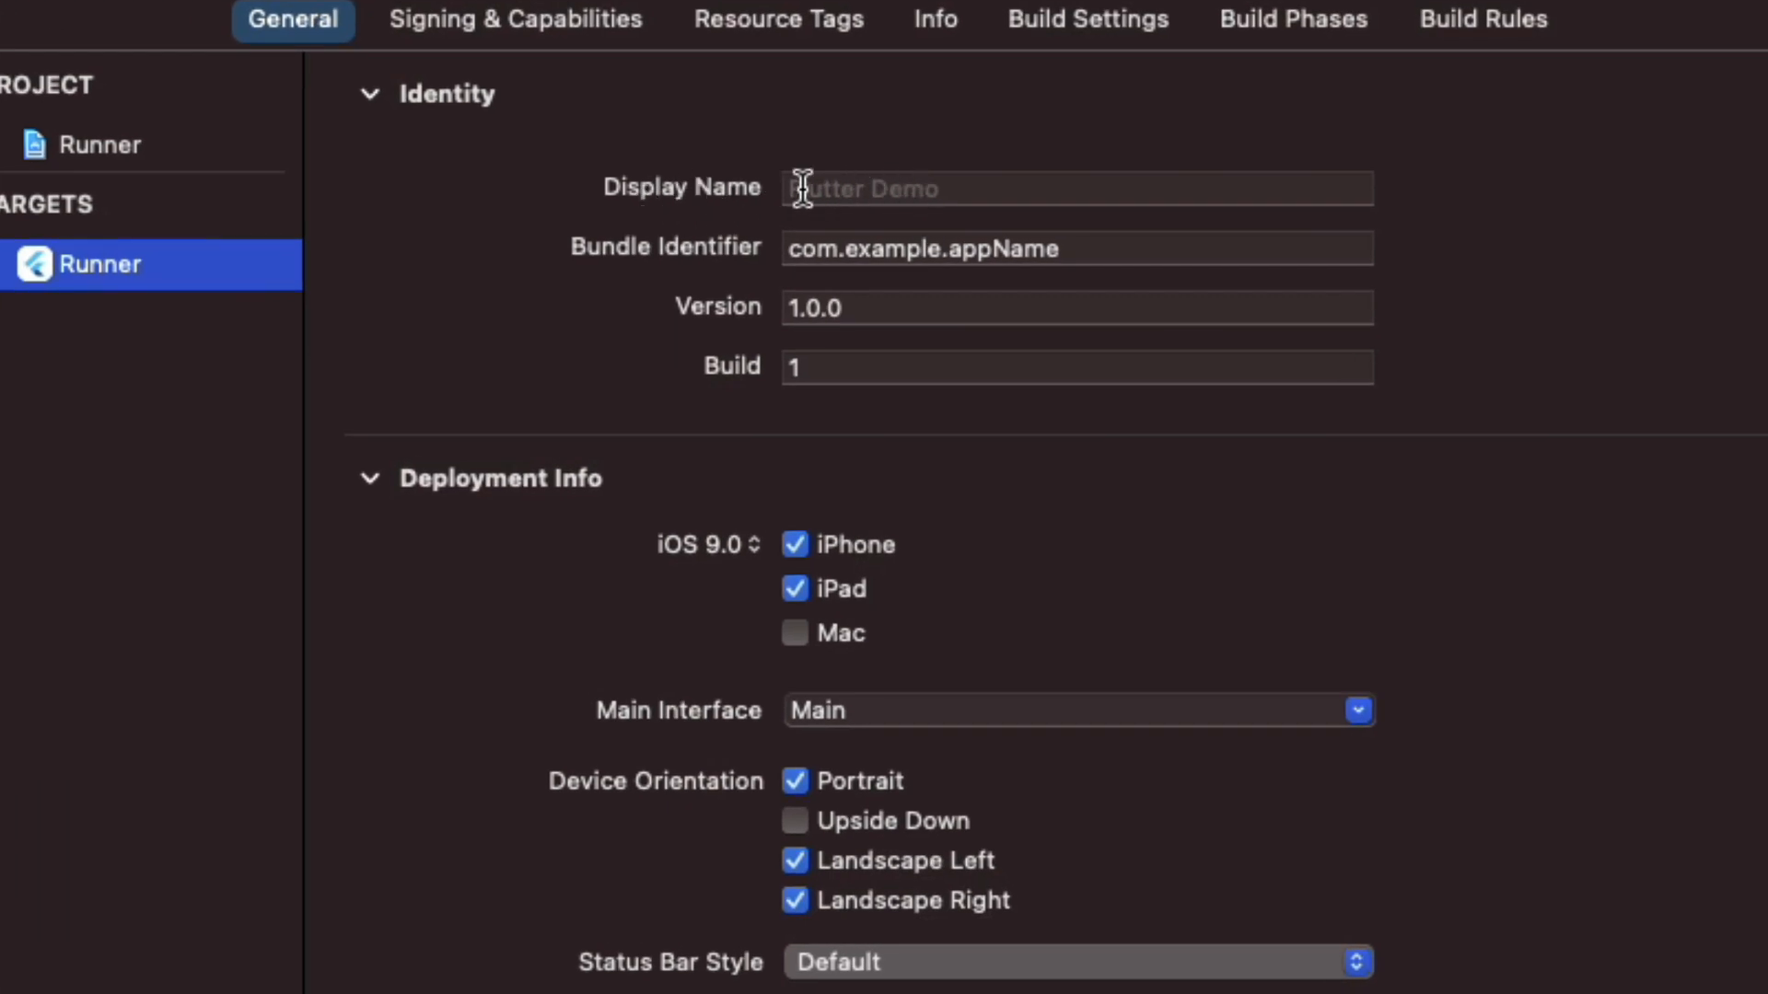
pyautogui.moveTo(865, 190)
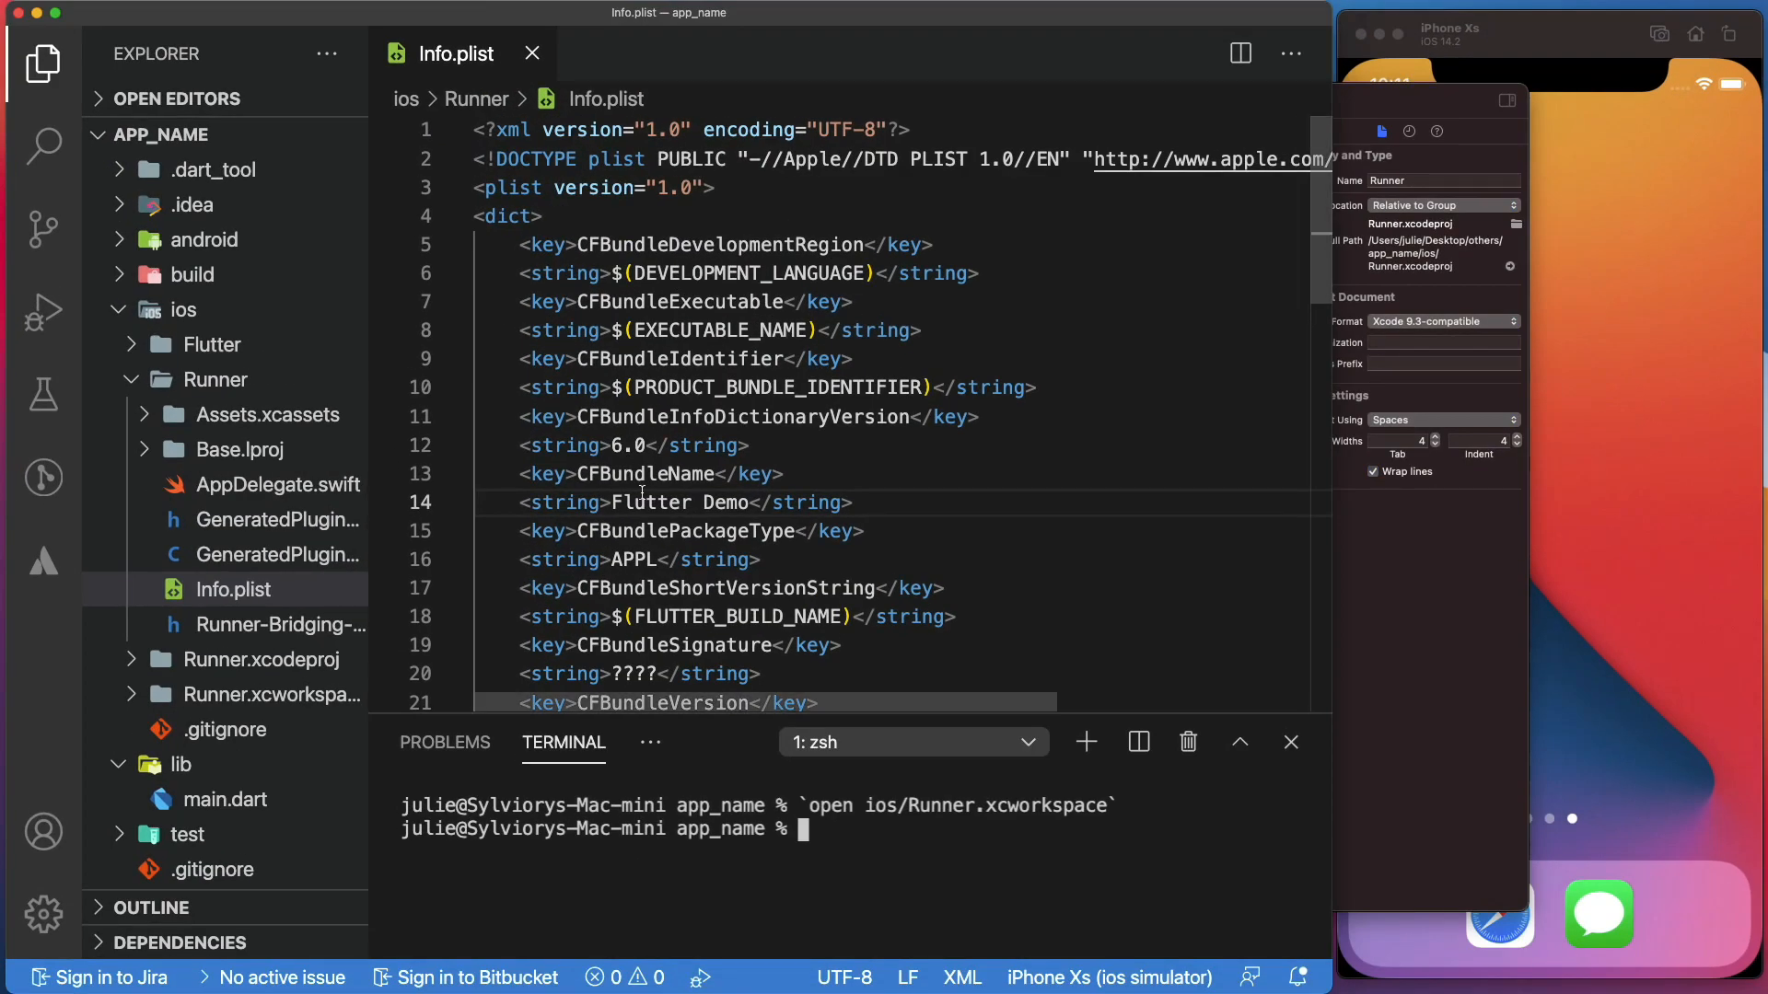
# Retype Xcode's Display Name as 'Flutter Demo', then bring the Runner project window forward
pyautogui.moveTo(530, 473); pyautogui.dragTo(854, 502)
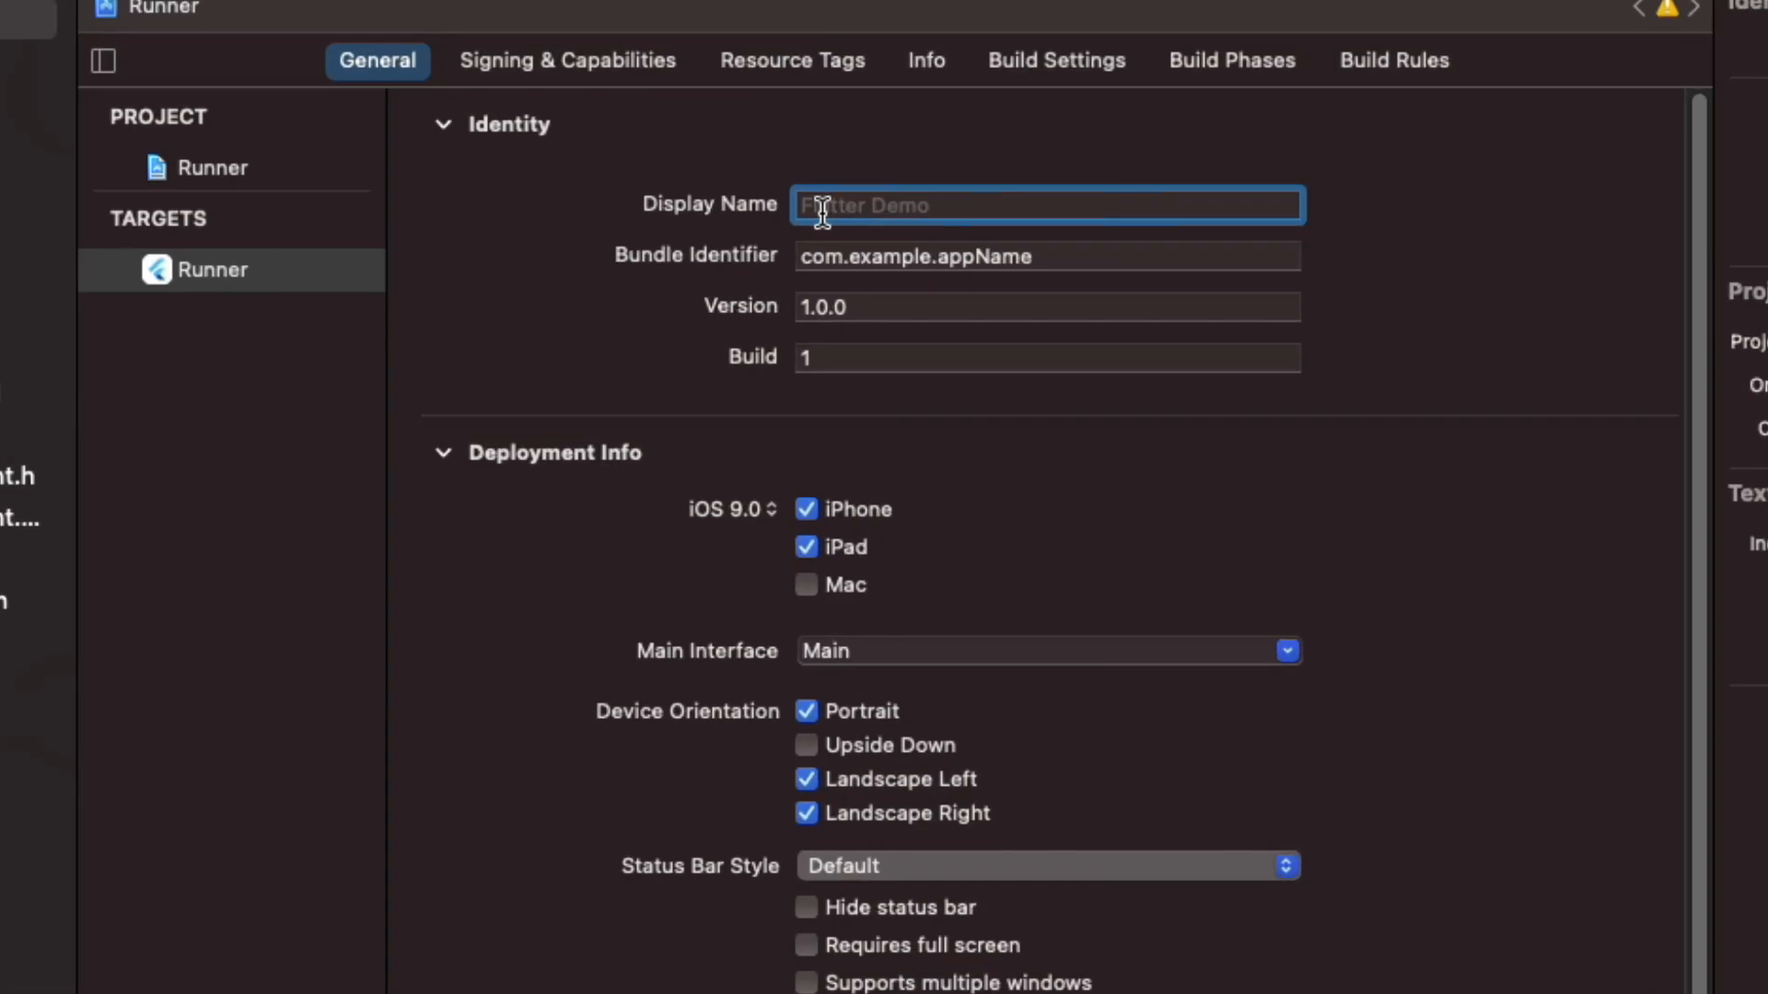
pyautogui.write('Flutter Demo')
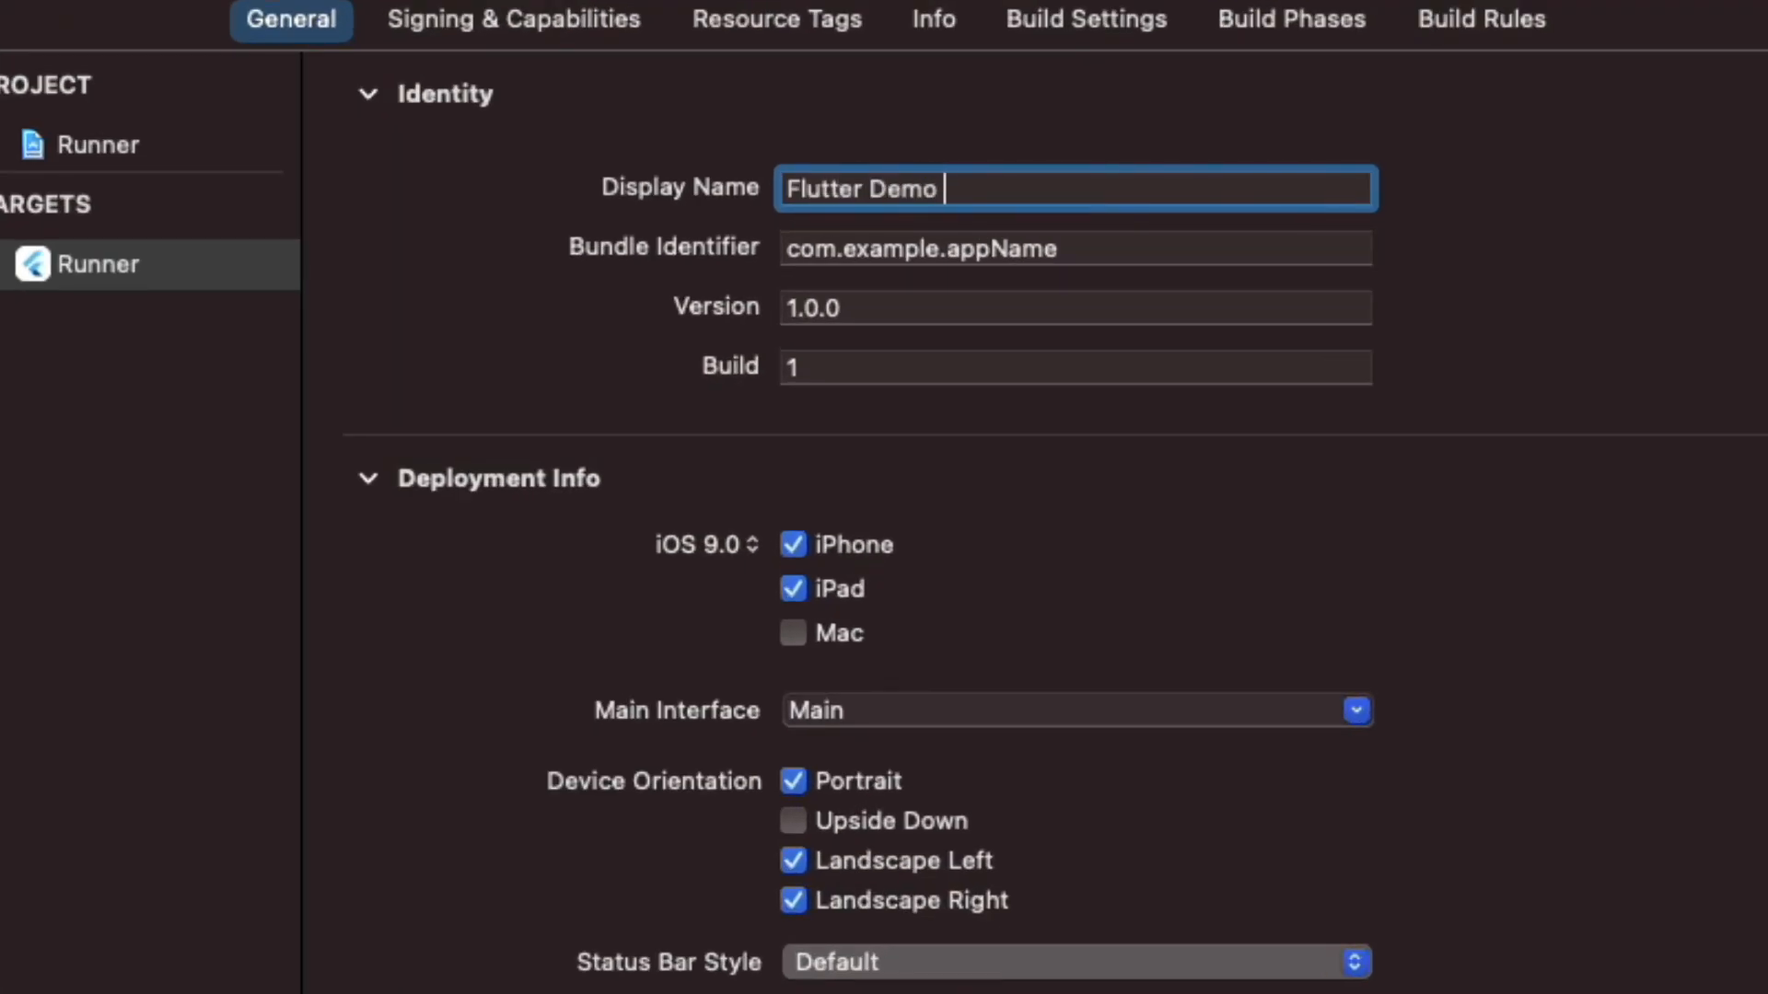
pyautogui.write('1')
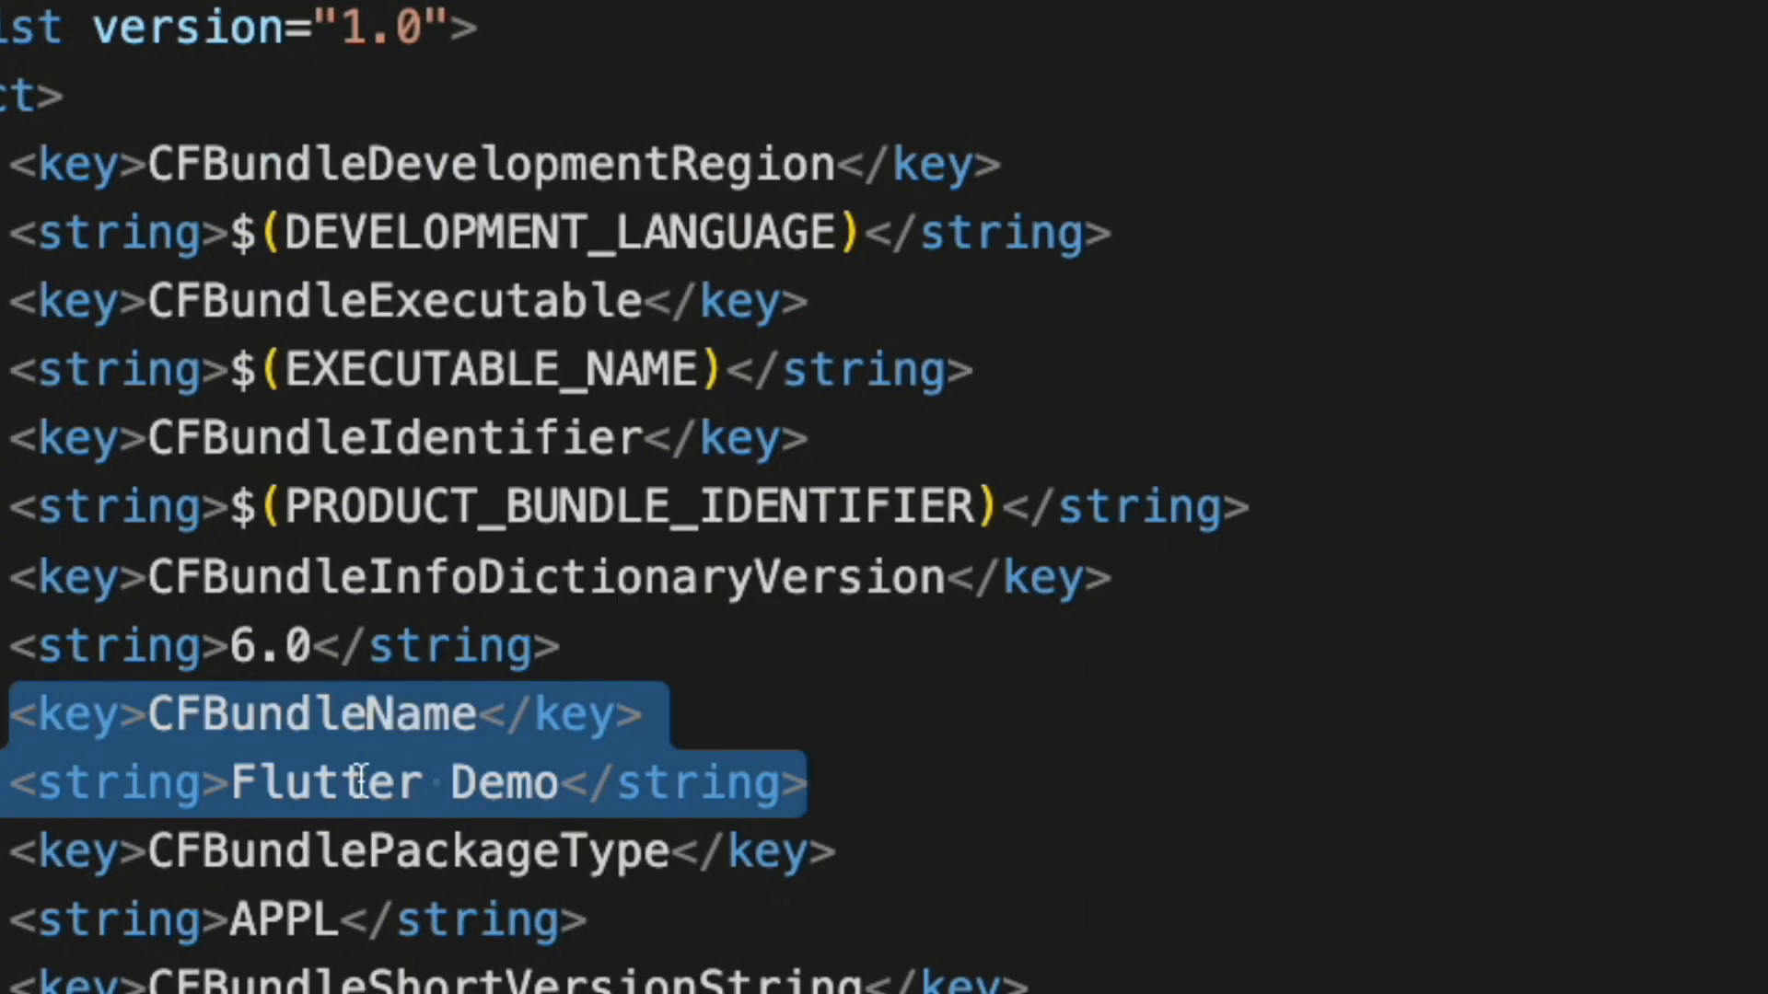
pyautogui.moveTo(417, 783)
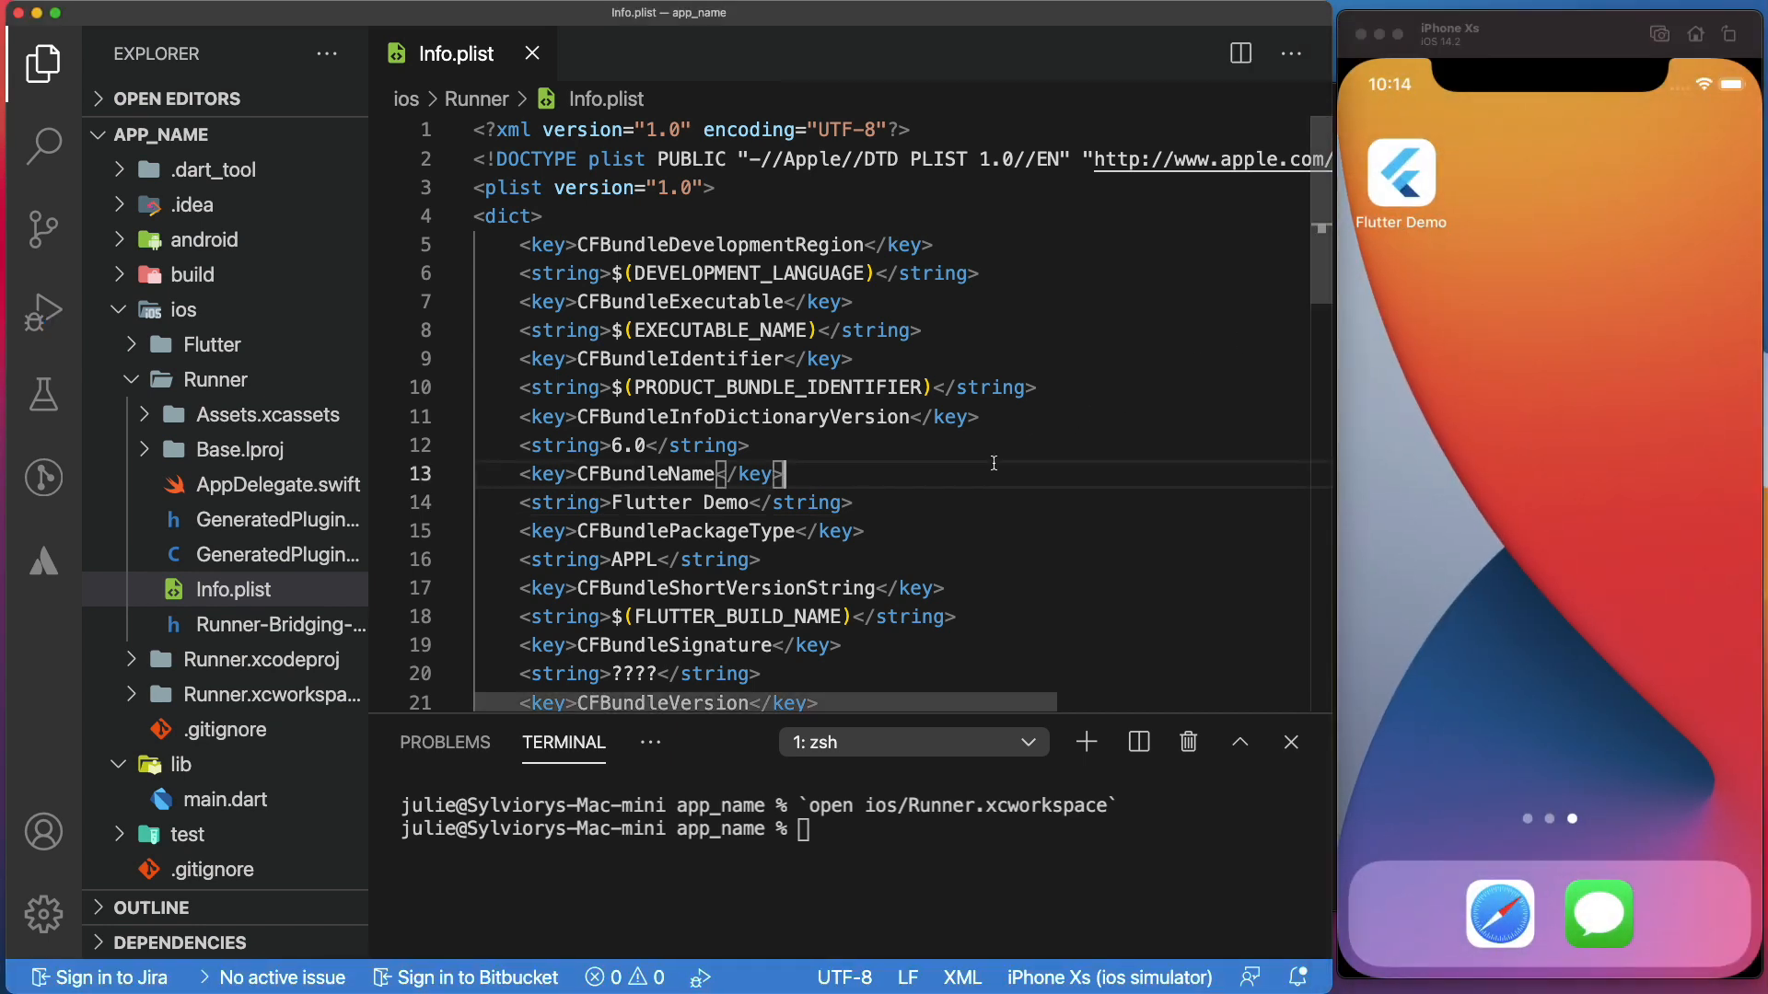
pyautogui.moveTo(880, 478)
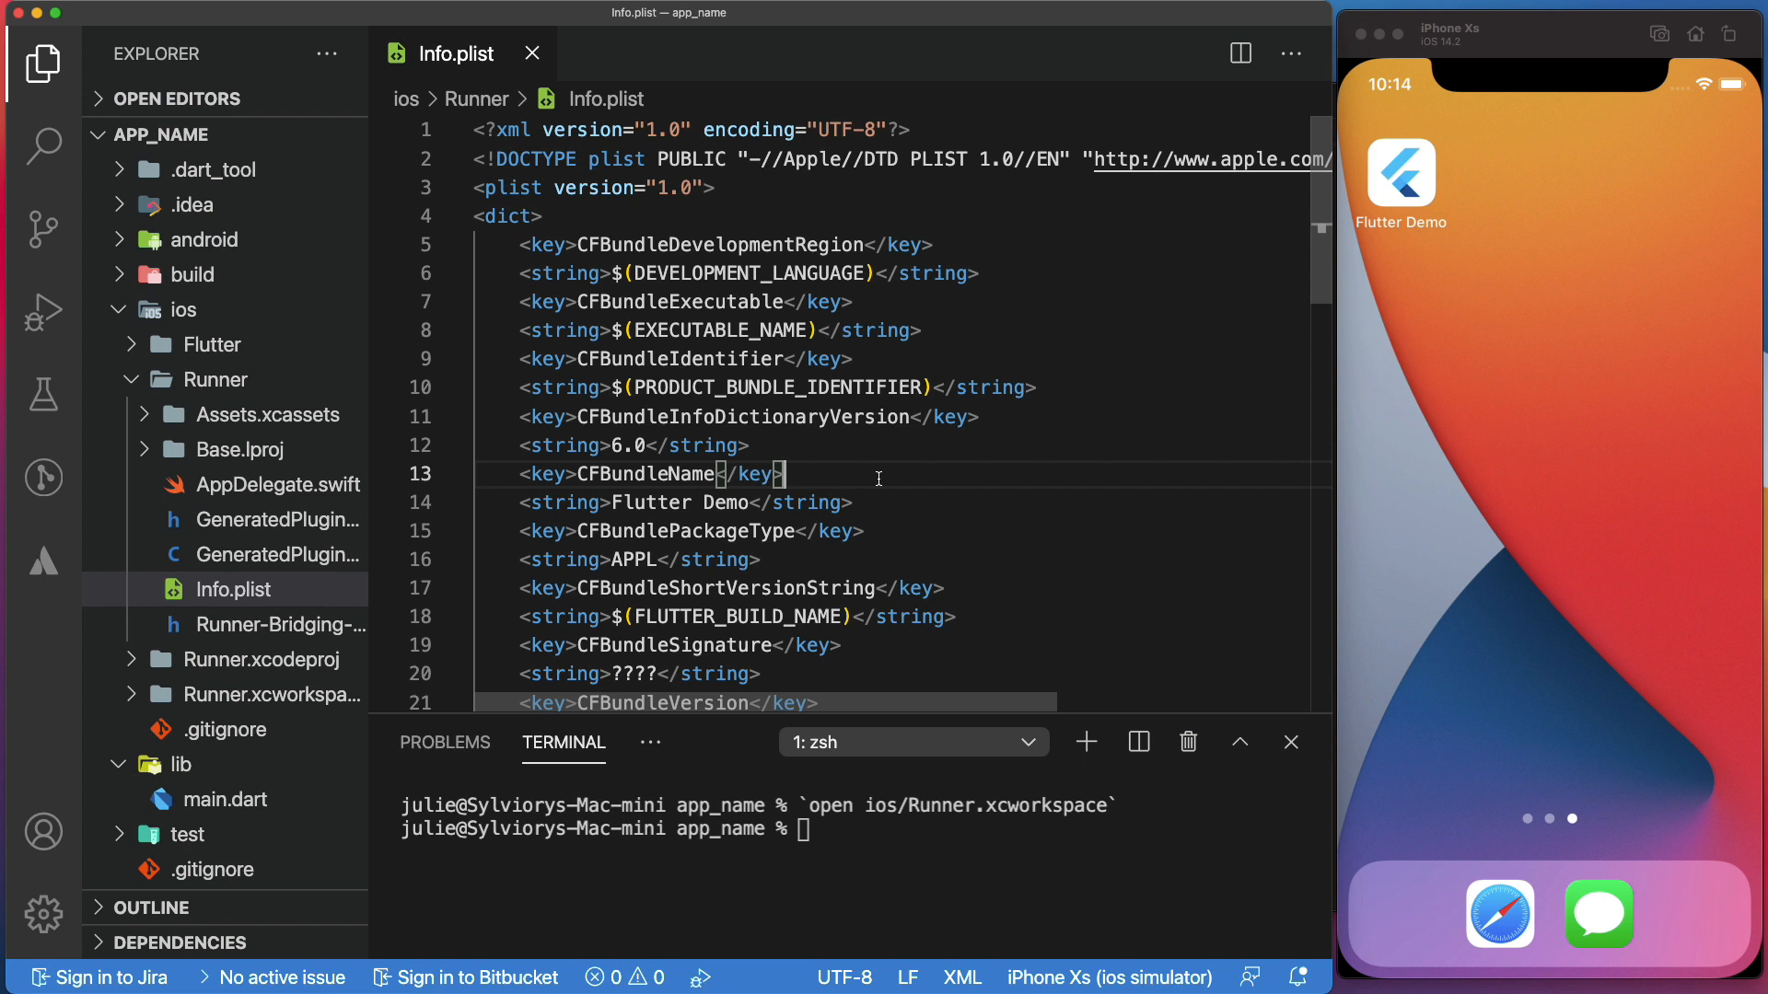
pyautogui.moveTo(803, 957)
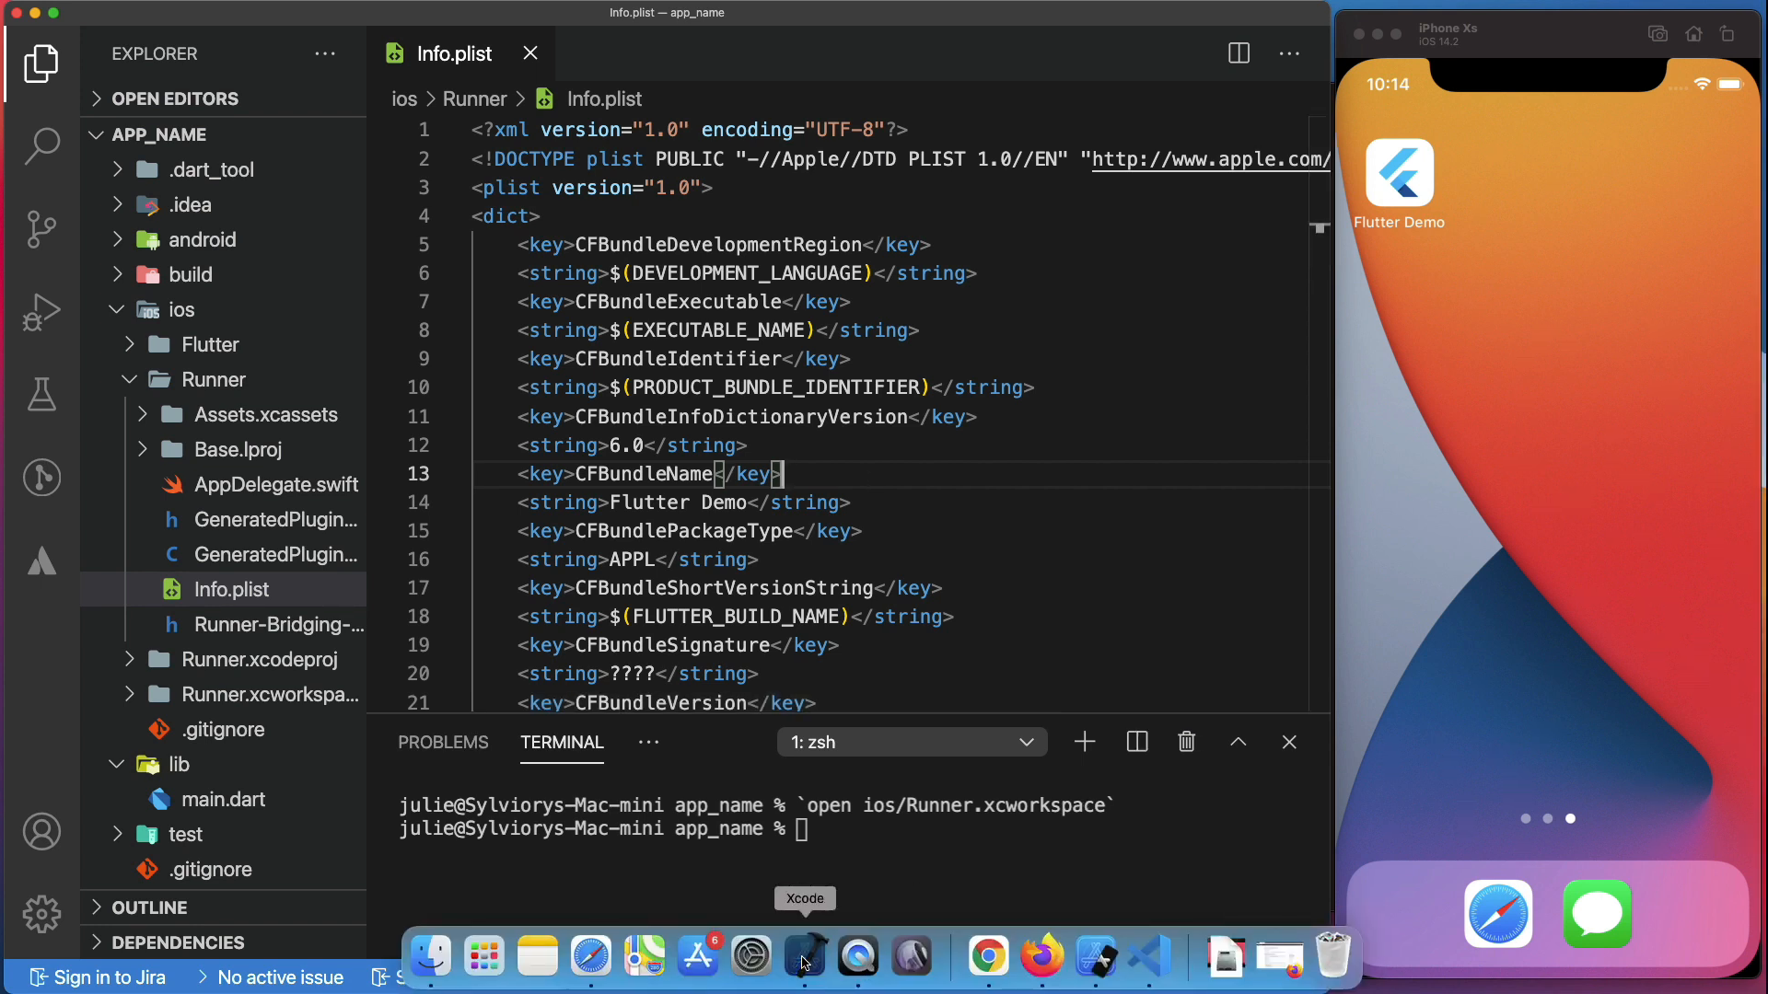
pyautogui.click(804, 959)
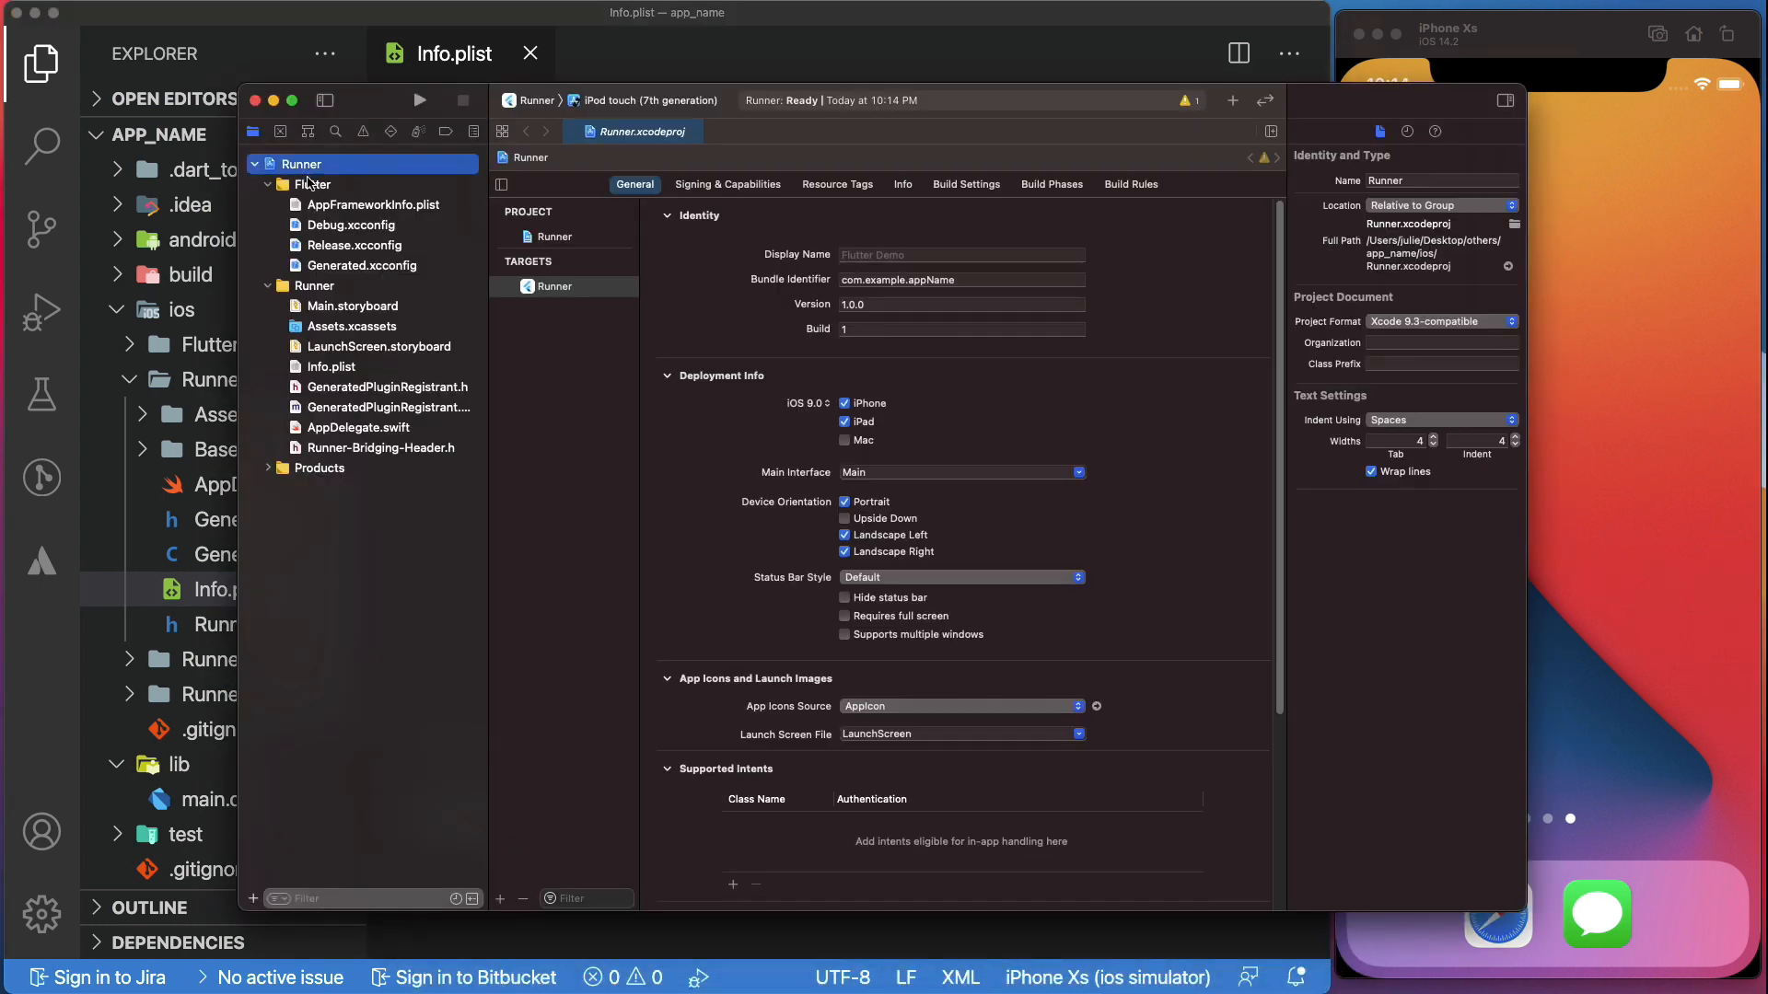
pyautogui.click(960, 255)
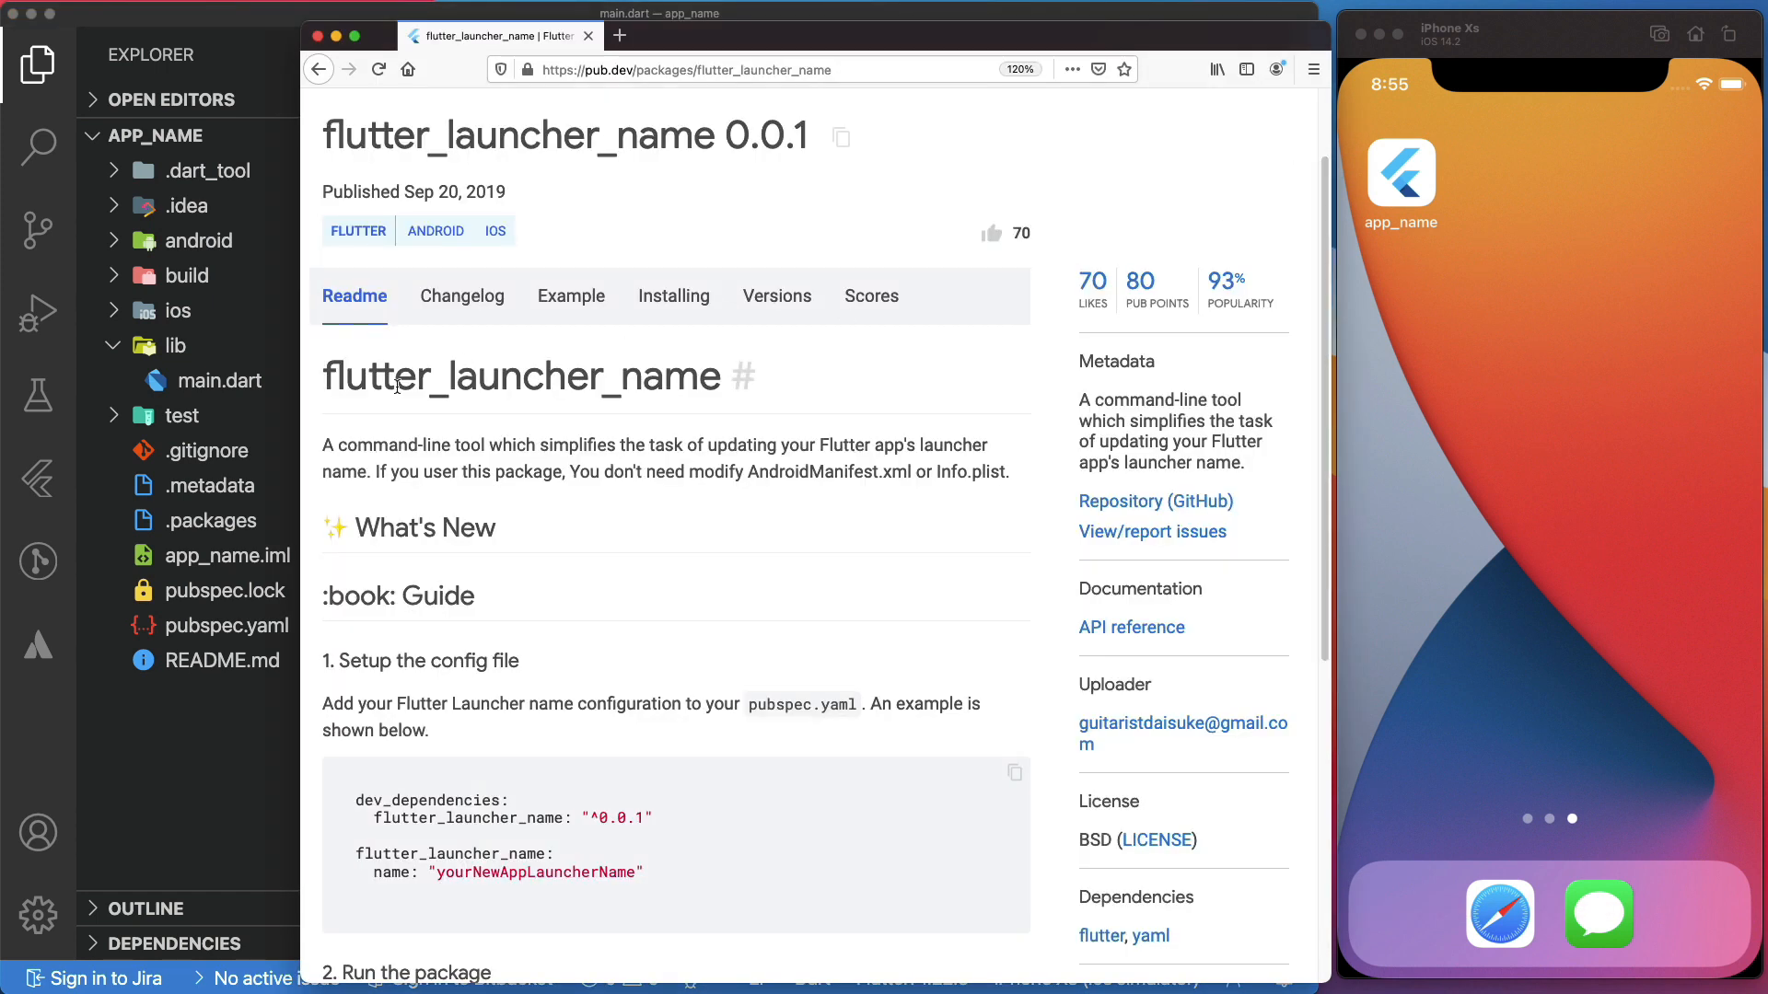
# Select the flutter_launcher_name package name and scroll to its pubspec.yaml setup example
pyautogui.doubleClick(519, 377)
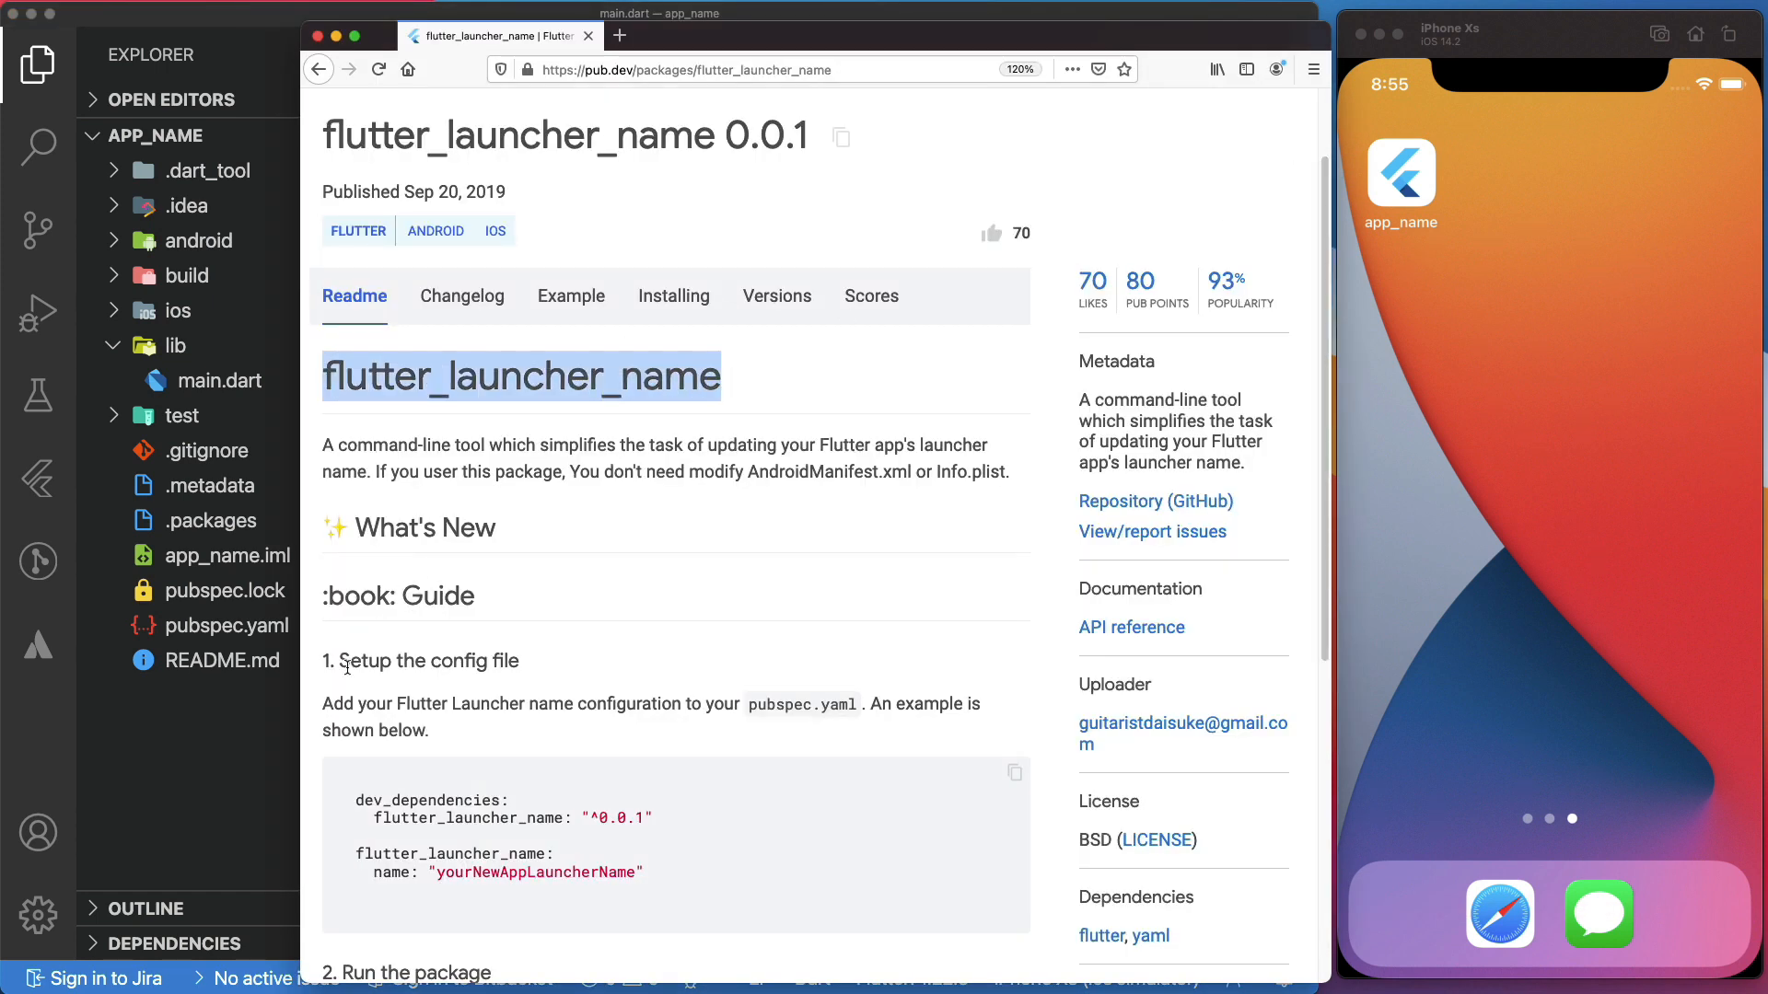
pyautogui.scroll(-3)
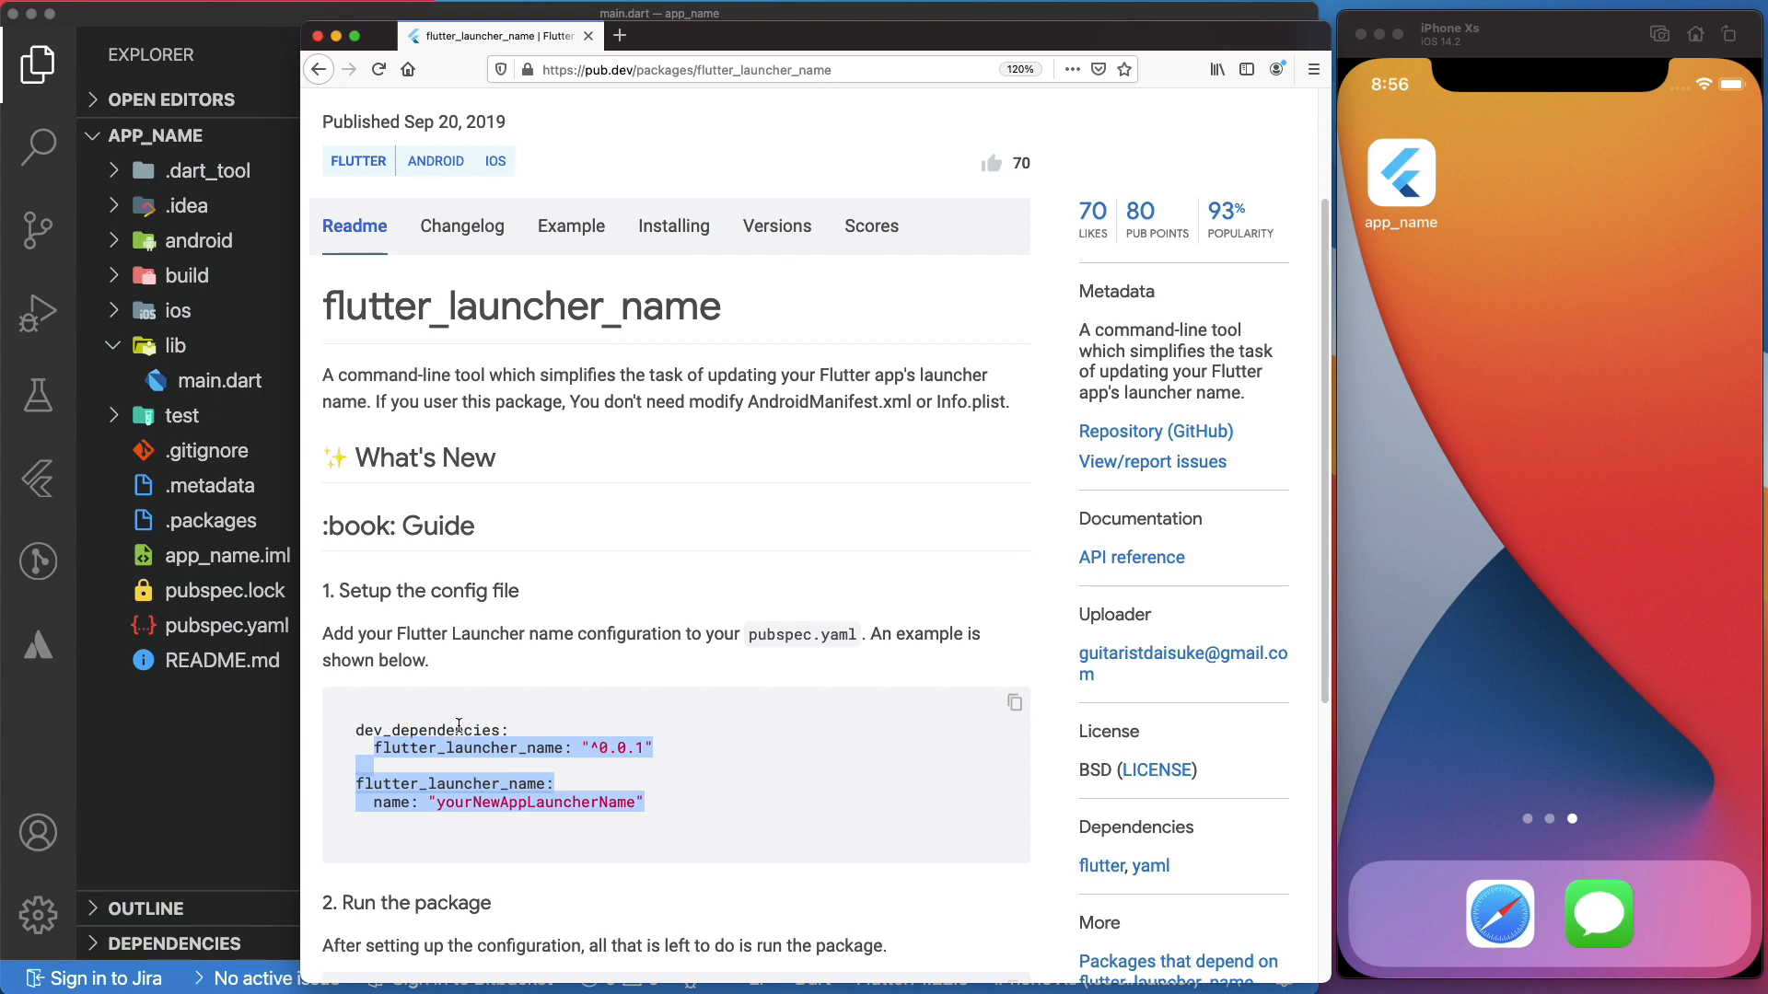
pyautogui.click(232, 626)
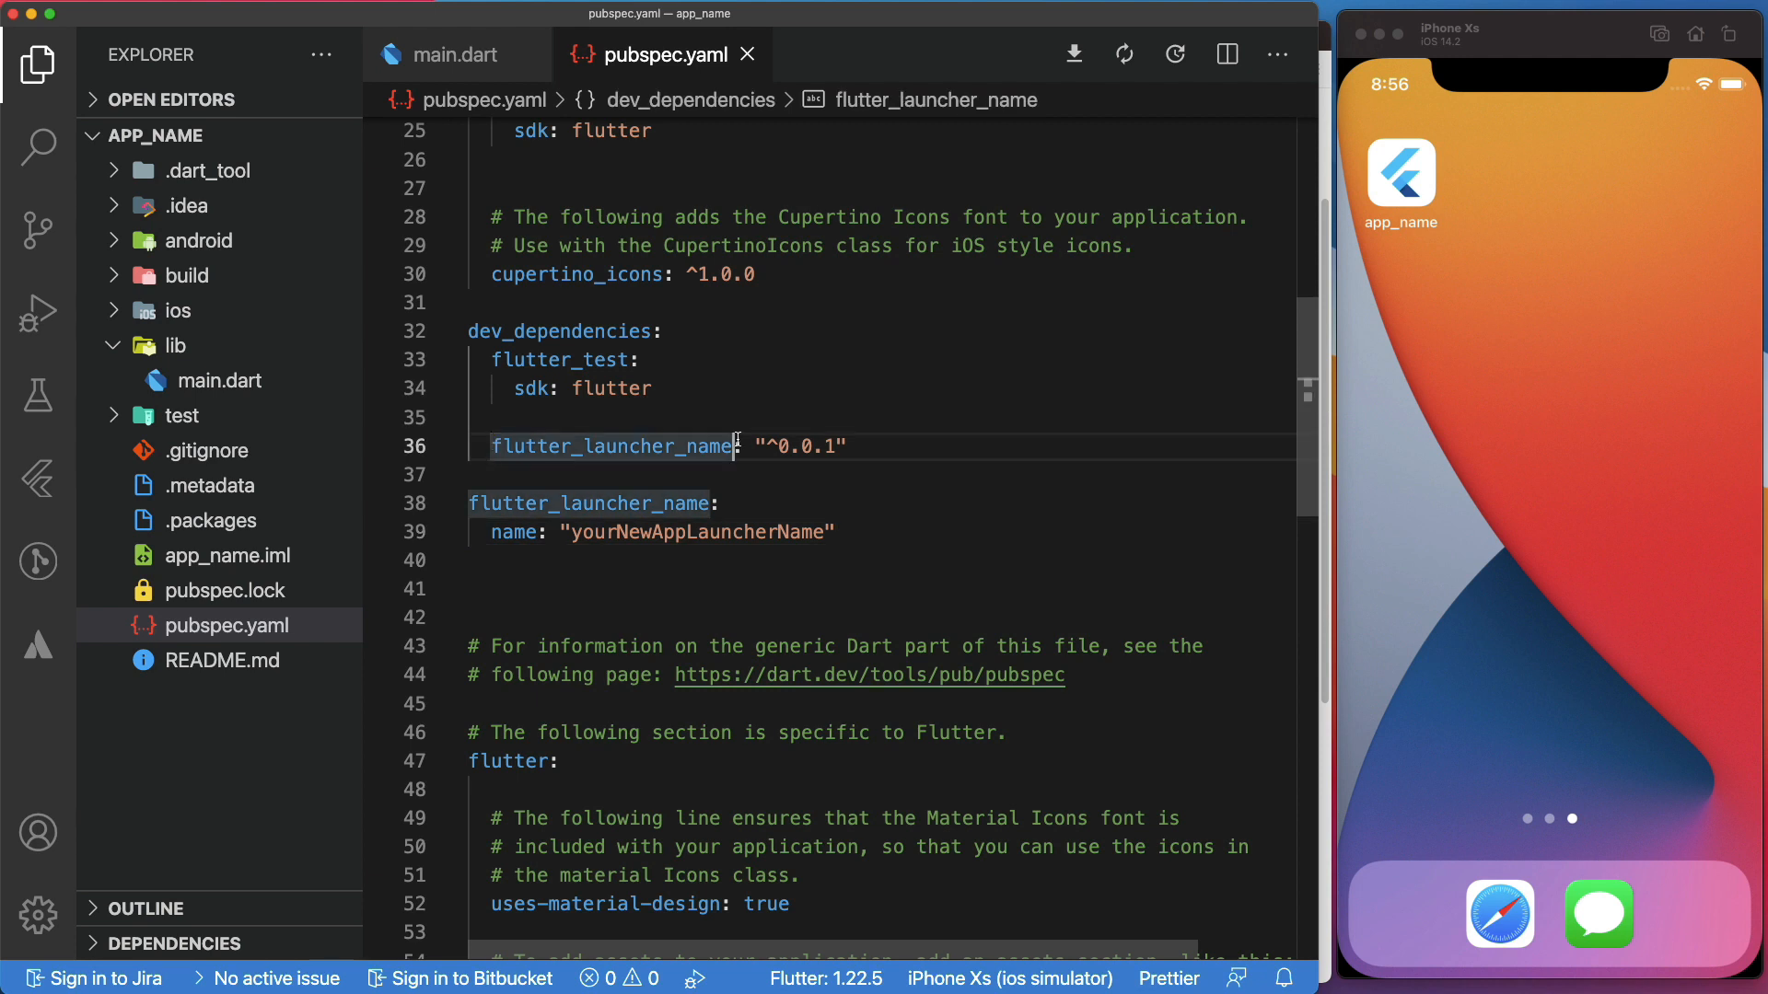
# Replace the placeholder launcher name in pubspec.yaml with 'Flutter Demo', checking the android folders
pyautogui.doubleClick(684, 532)
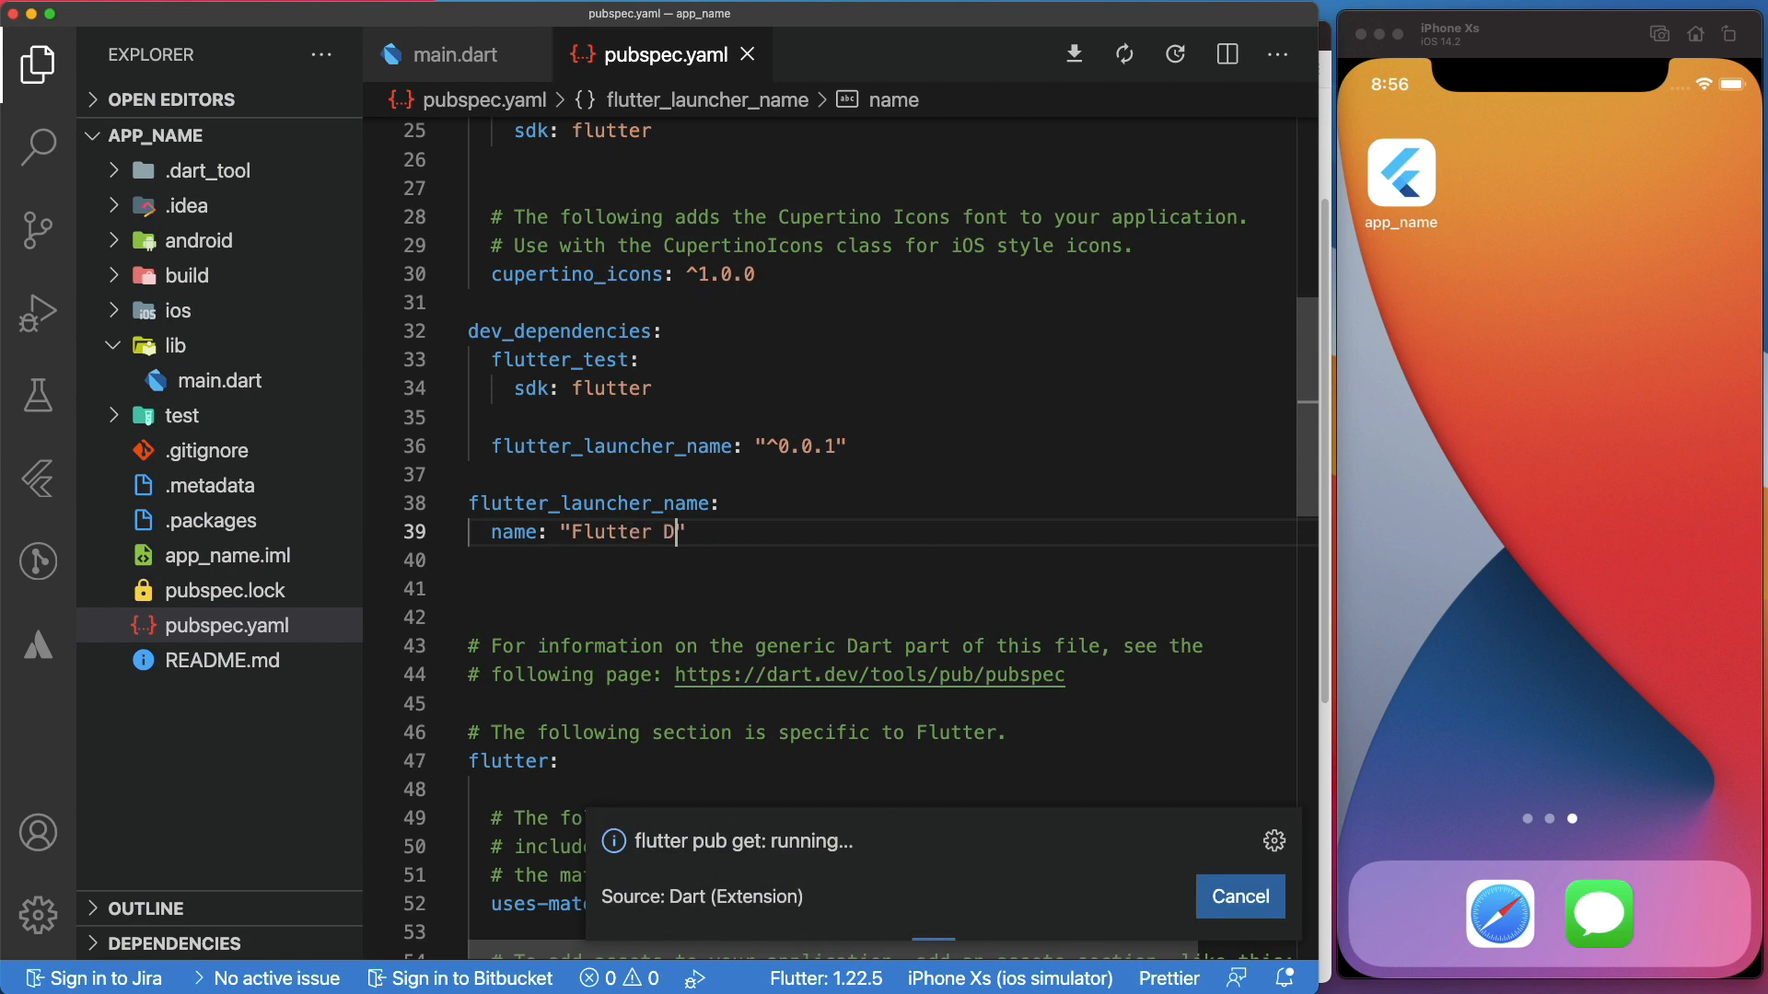
pyautogui.write('emo')
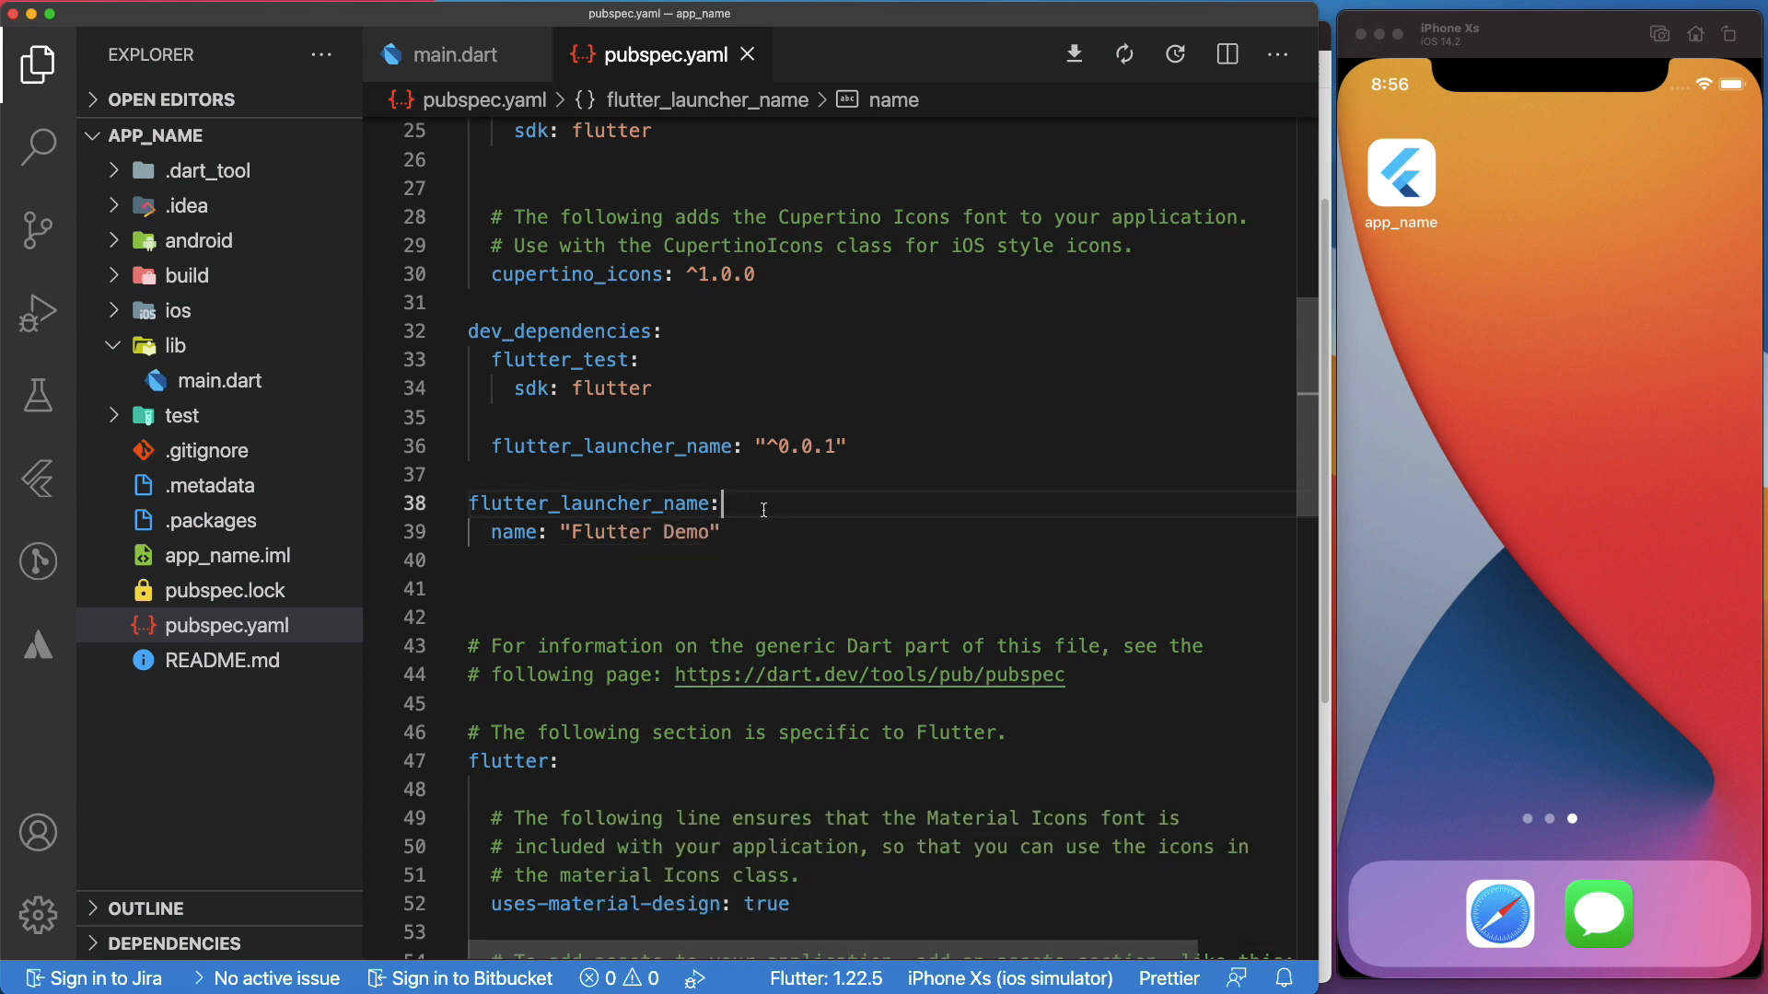
pyautogui.click(202, 240)
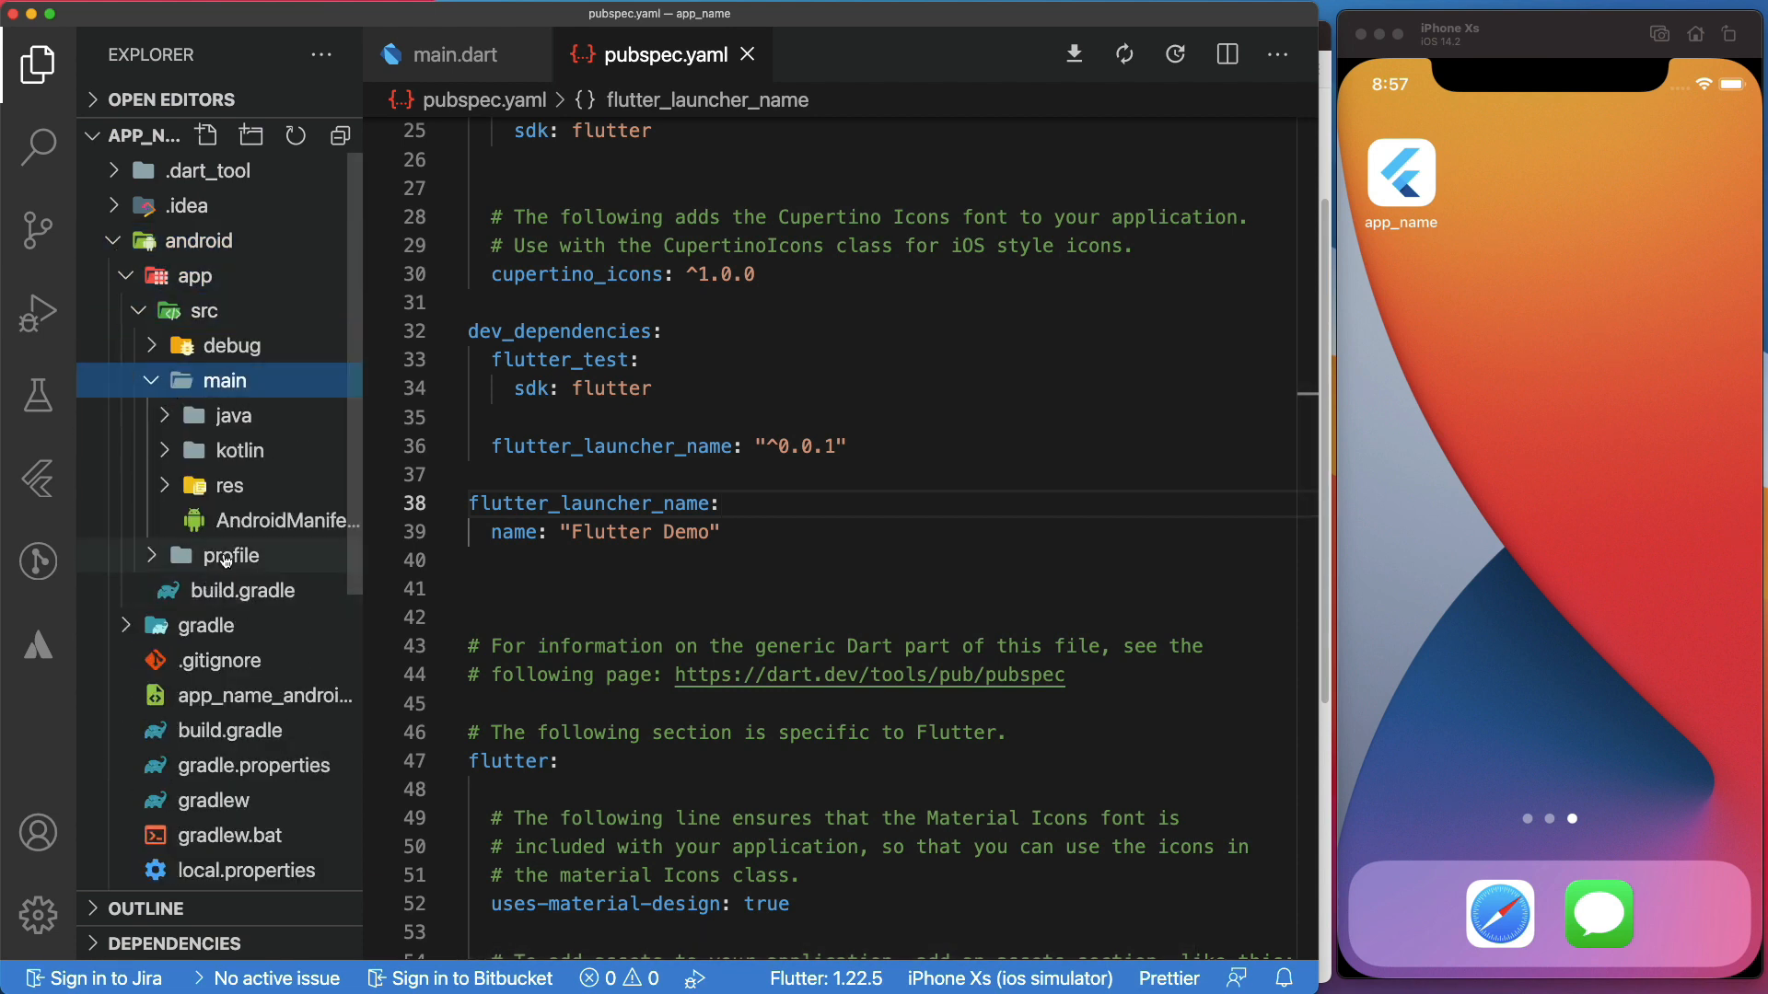
pyautogui.click(291, 519)
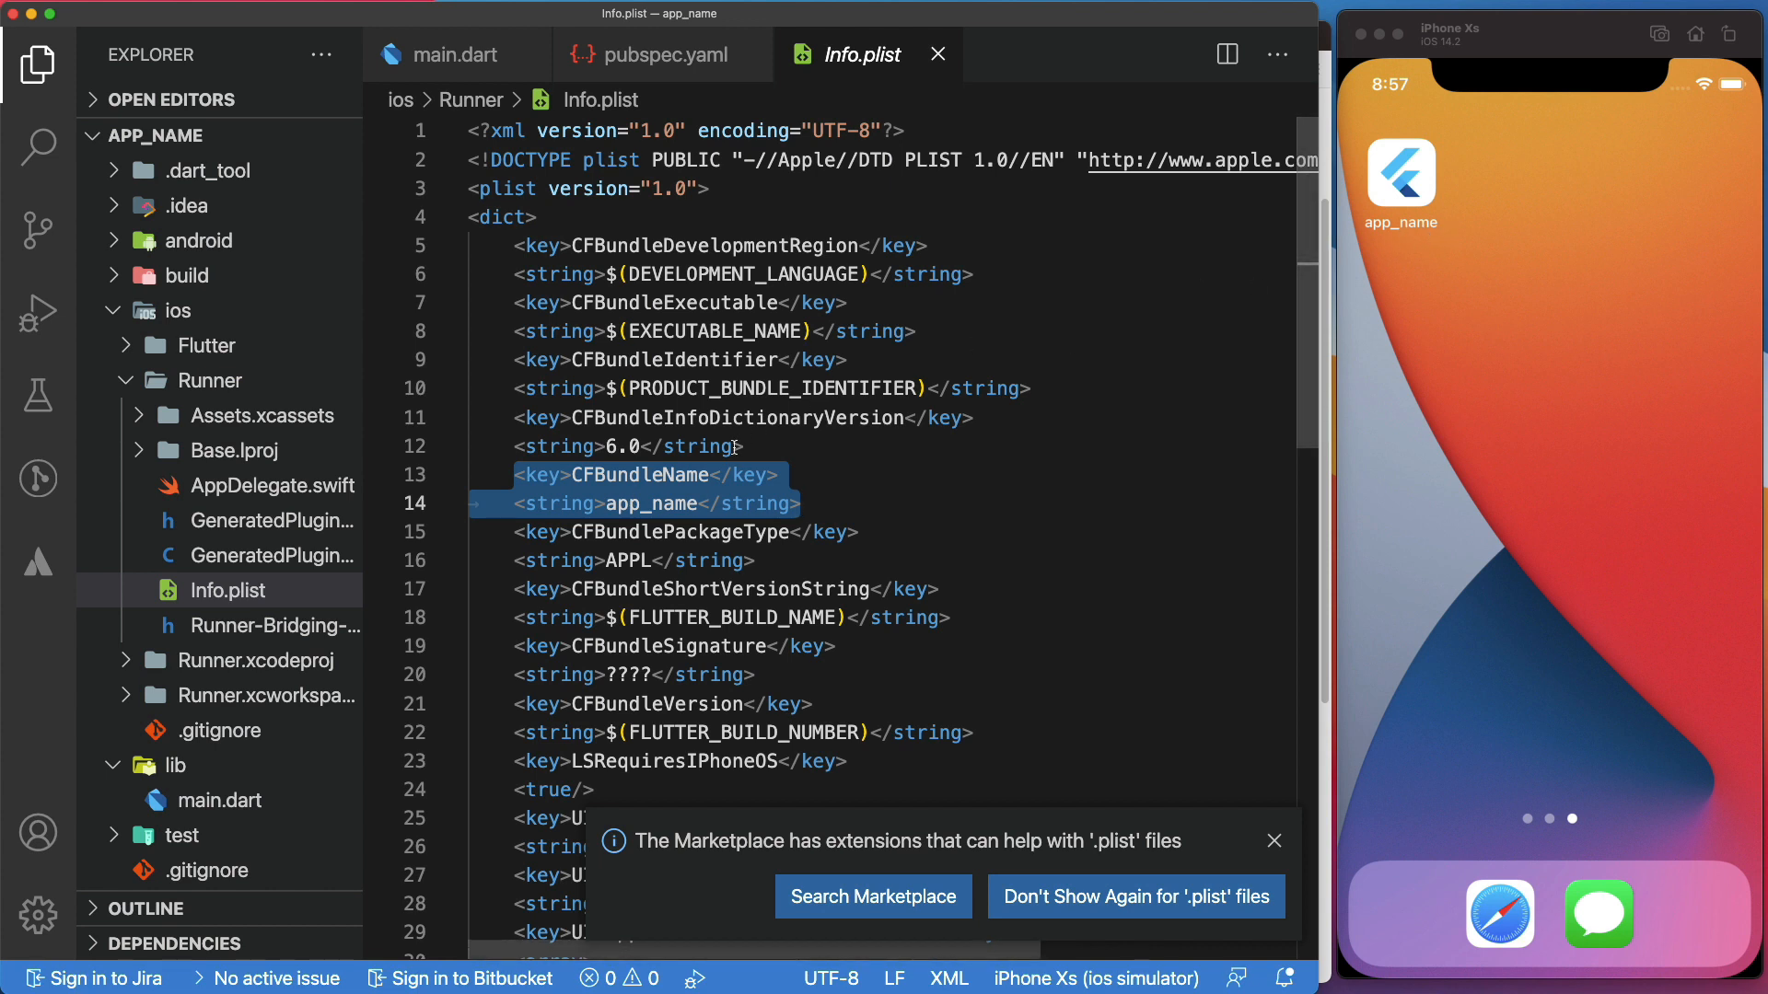
pyautogui.click(648, 54)
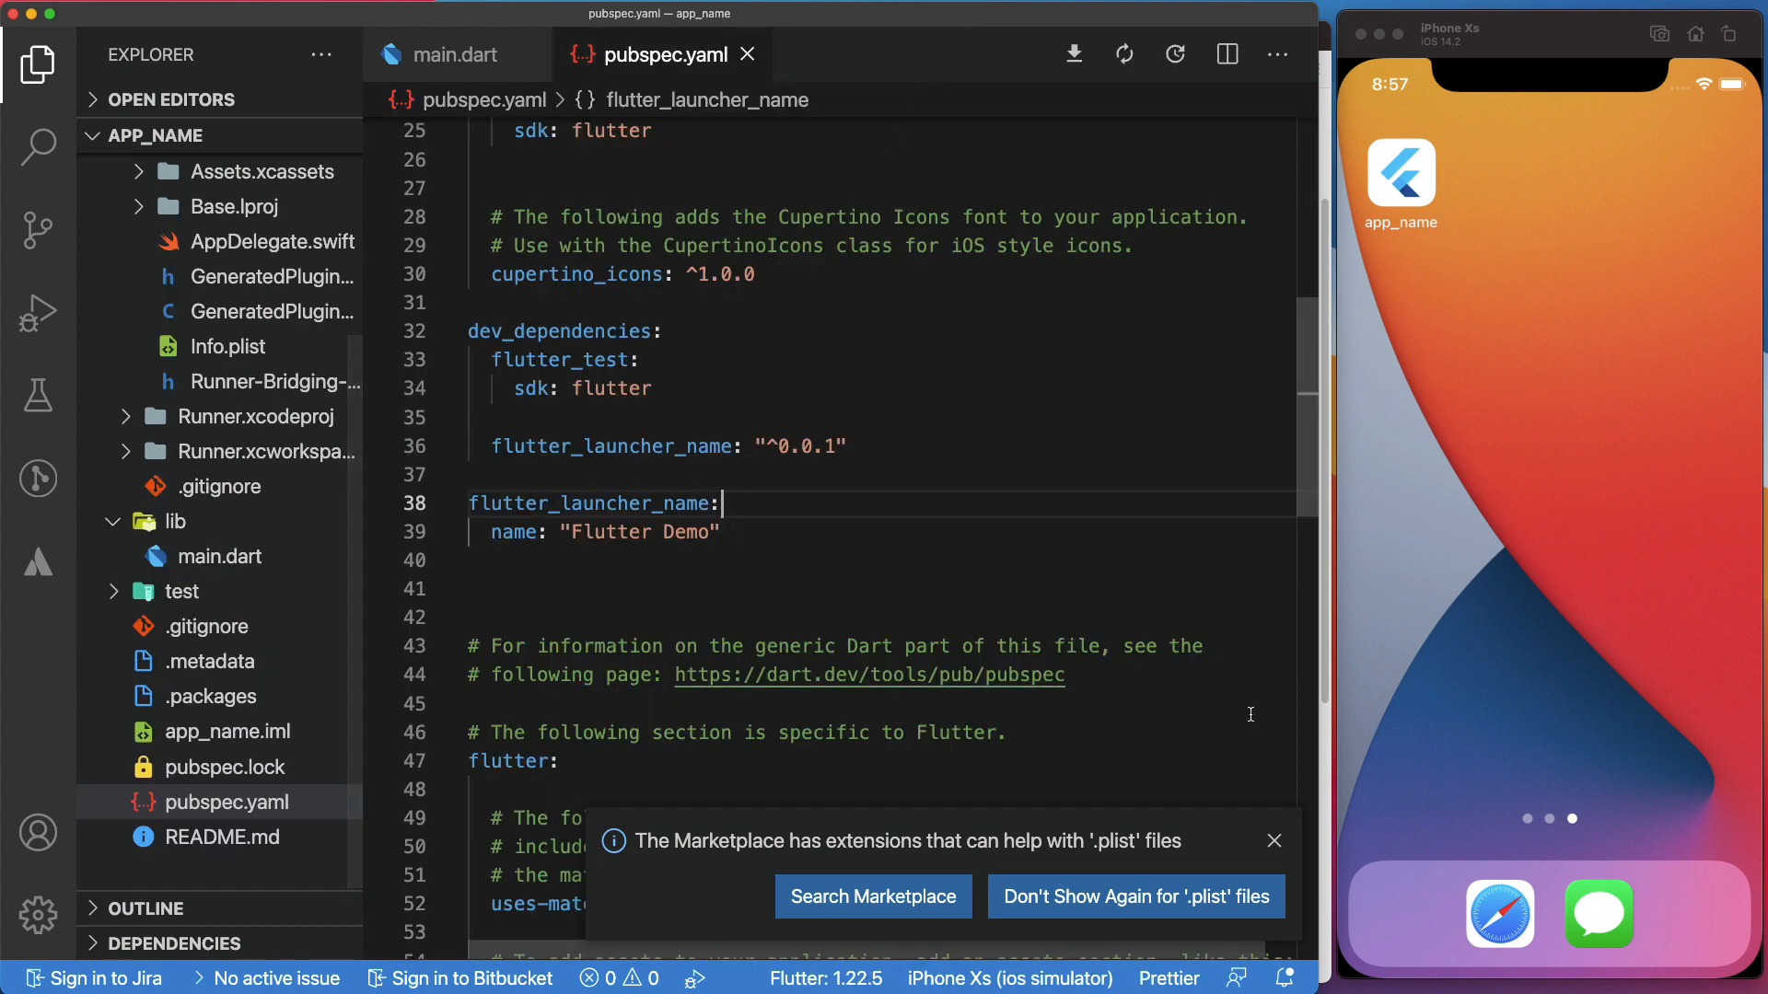
pyautogui.doubleClick(639, 532)
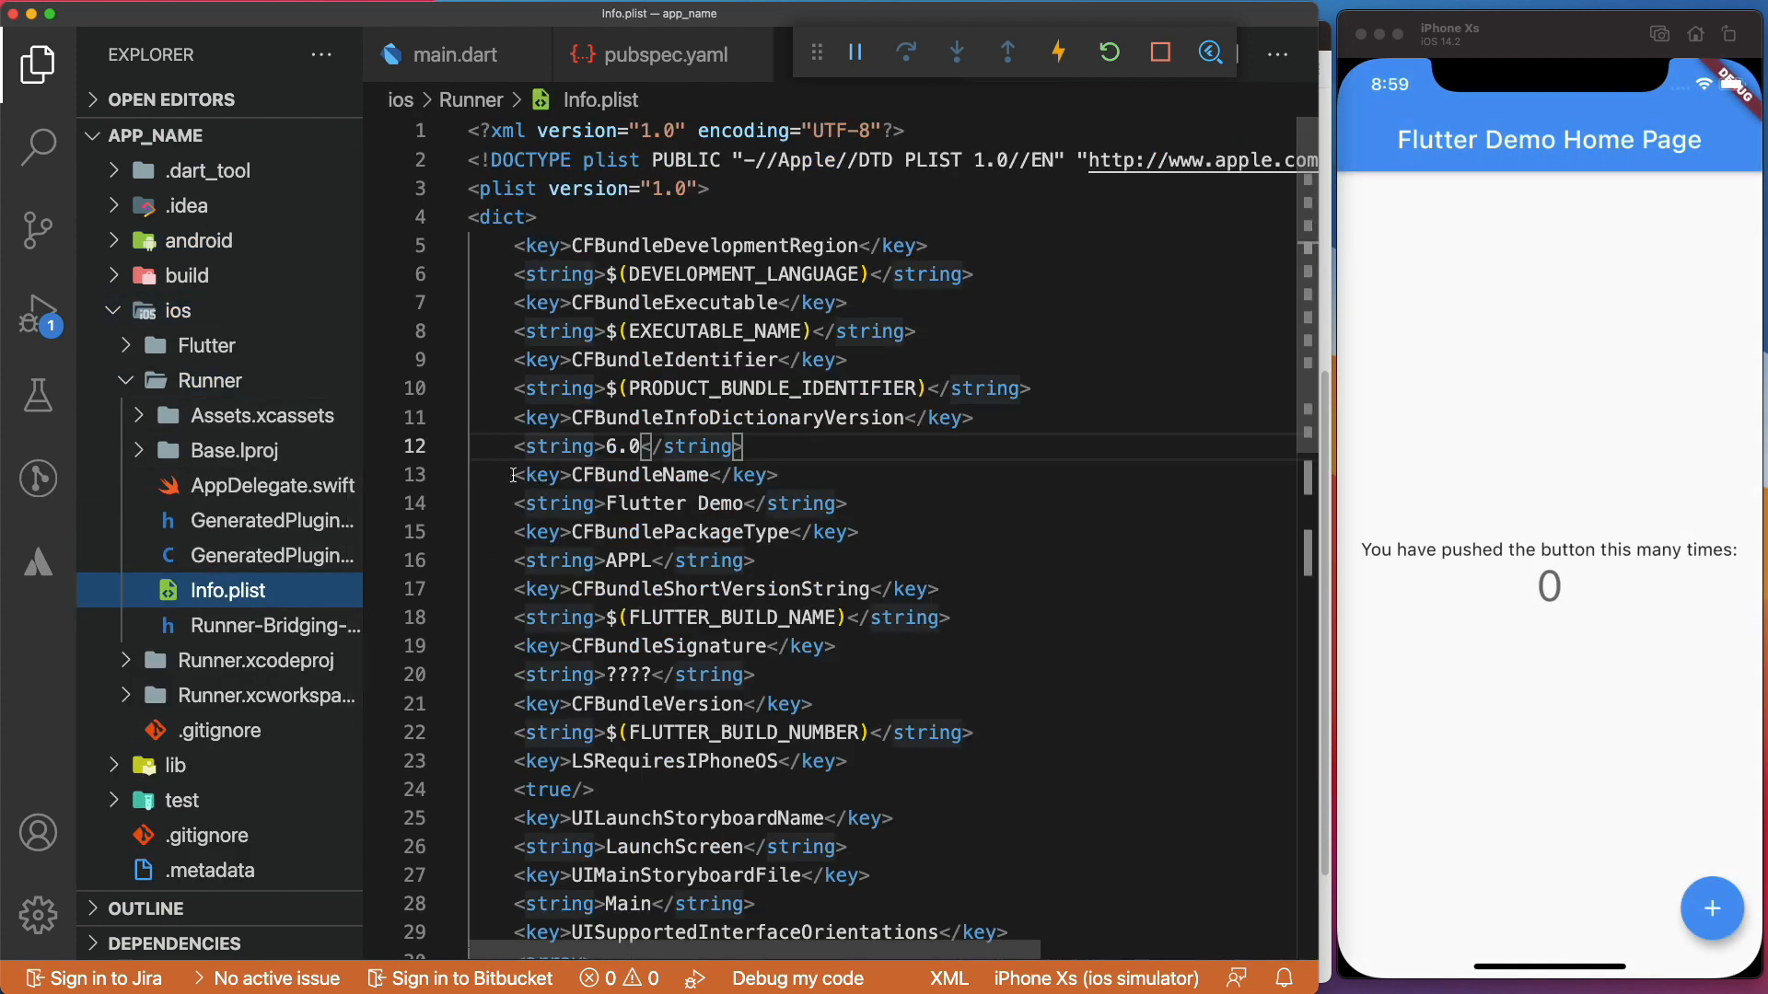
# Highlight the CFBundleName entry in Info.plist, now reading Flutter Demo
pyautogui.moveTo(513, 475); pyautogui.dragTo(845, 503)
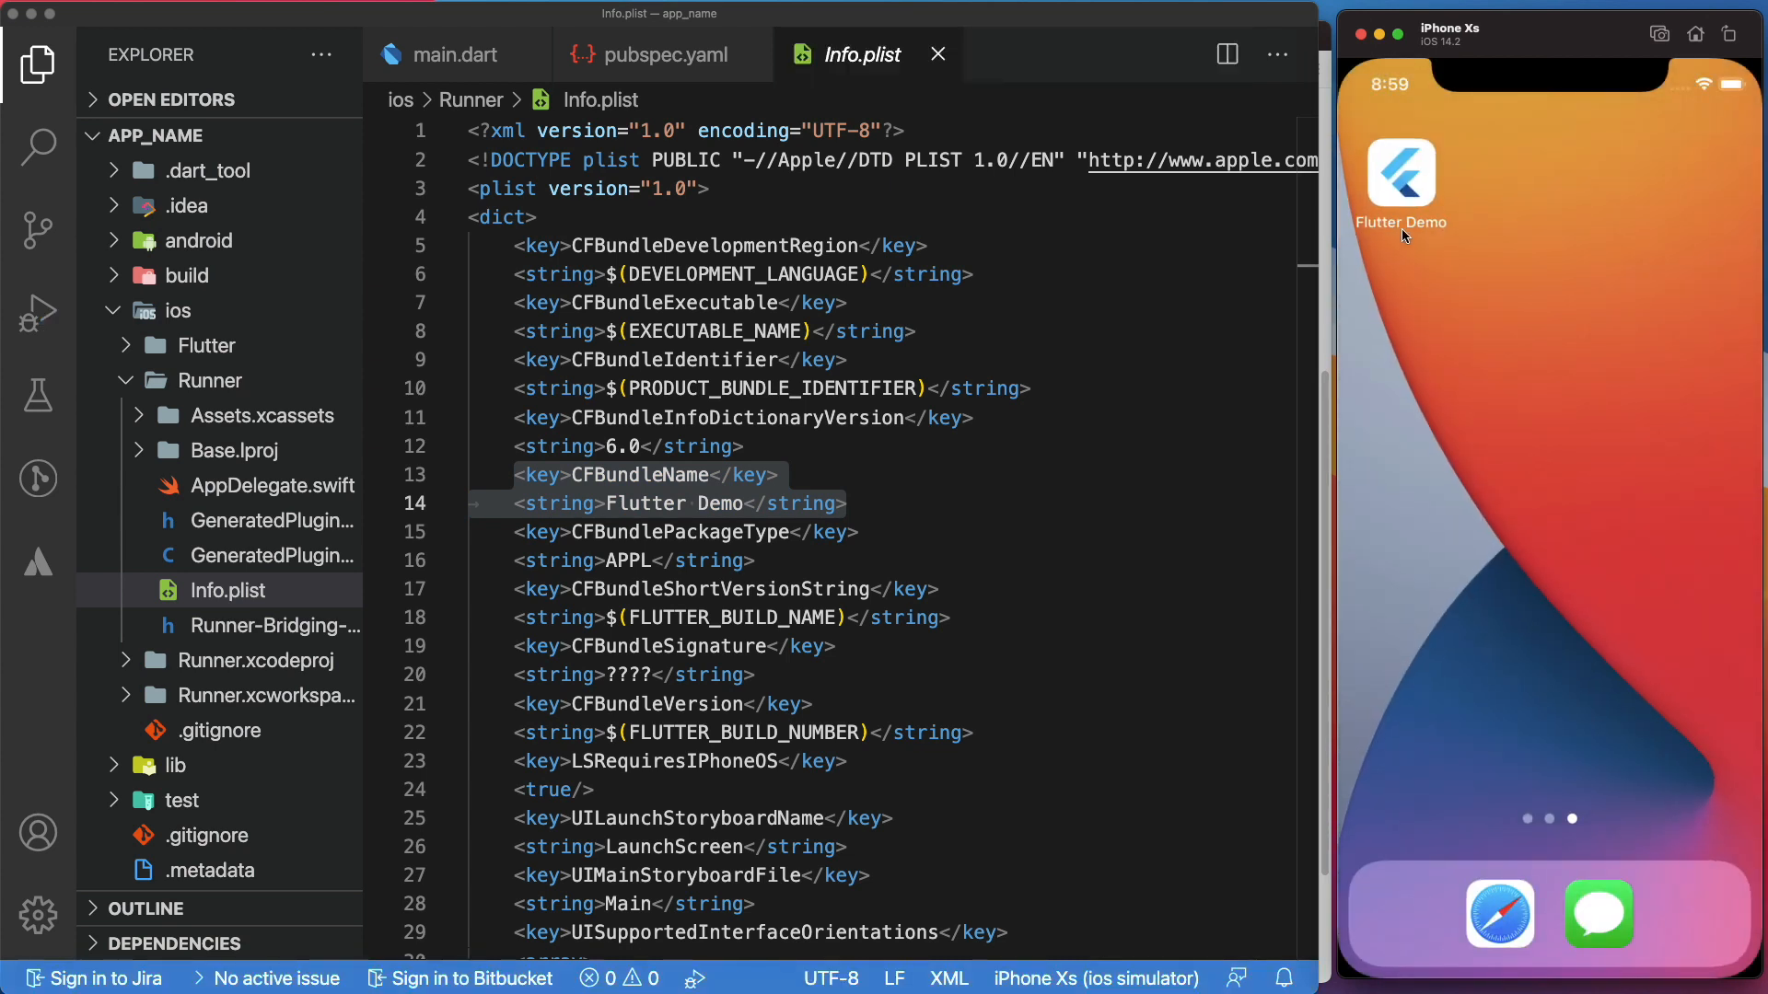
pyautogui.moveTo(1037, 742)
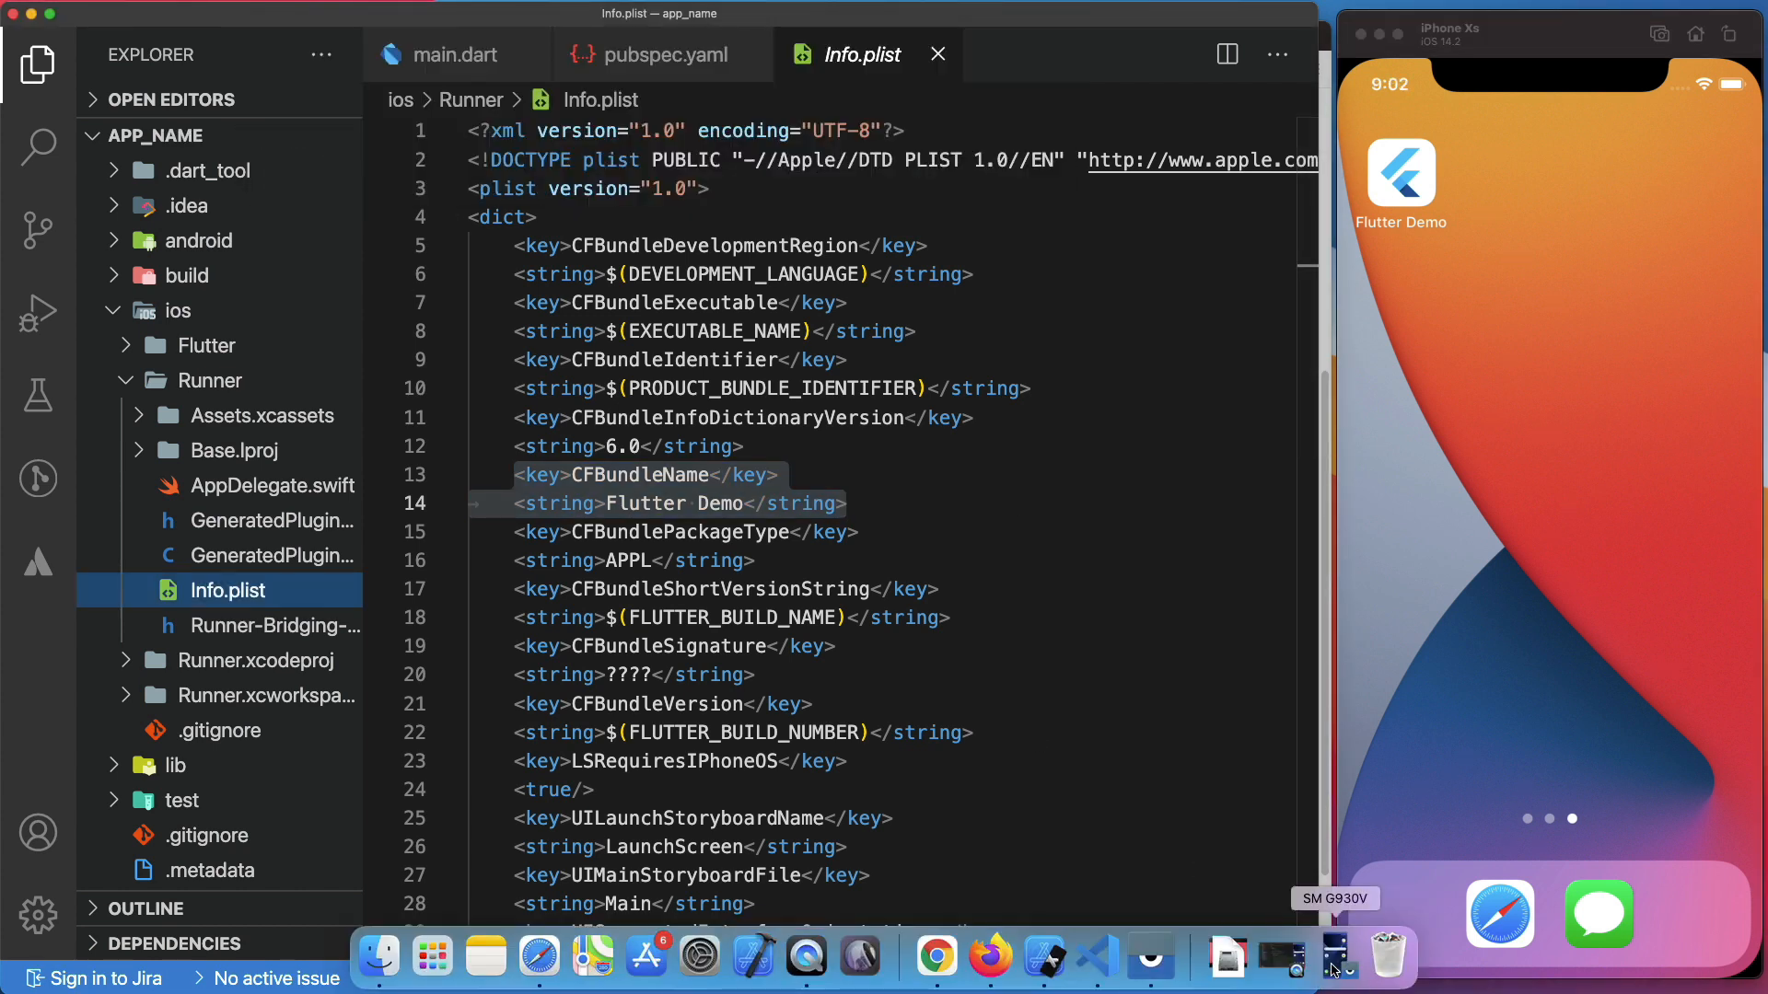
# Bring up the Android device, then compare Flutter Demo in pubspec.yaml, AndroidManifest.xml and Info.plist
pyautogui.click(344, 11)
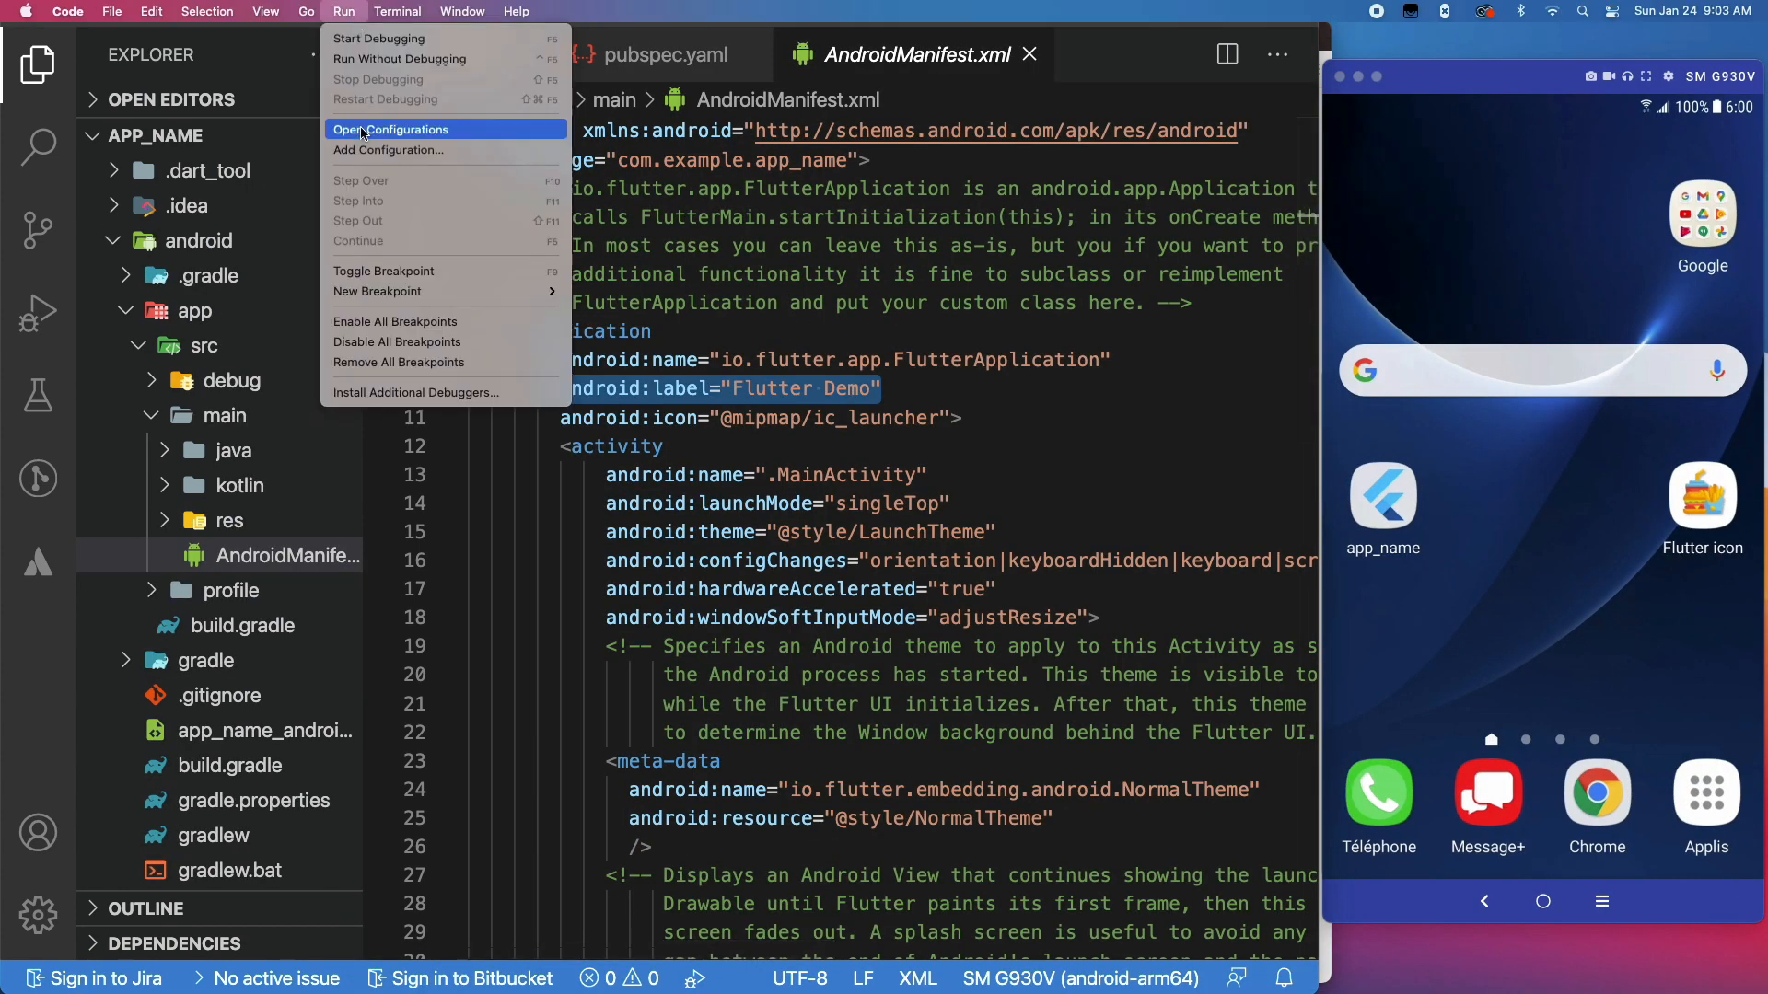
pyautogui.click(377, 37)
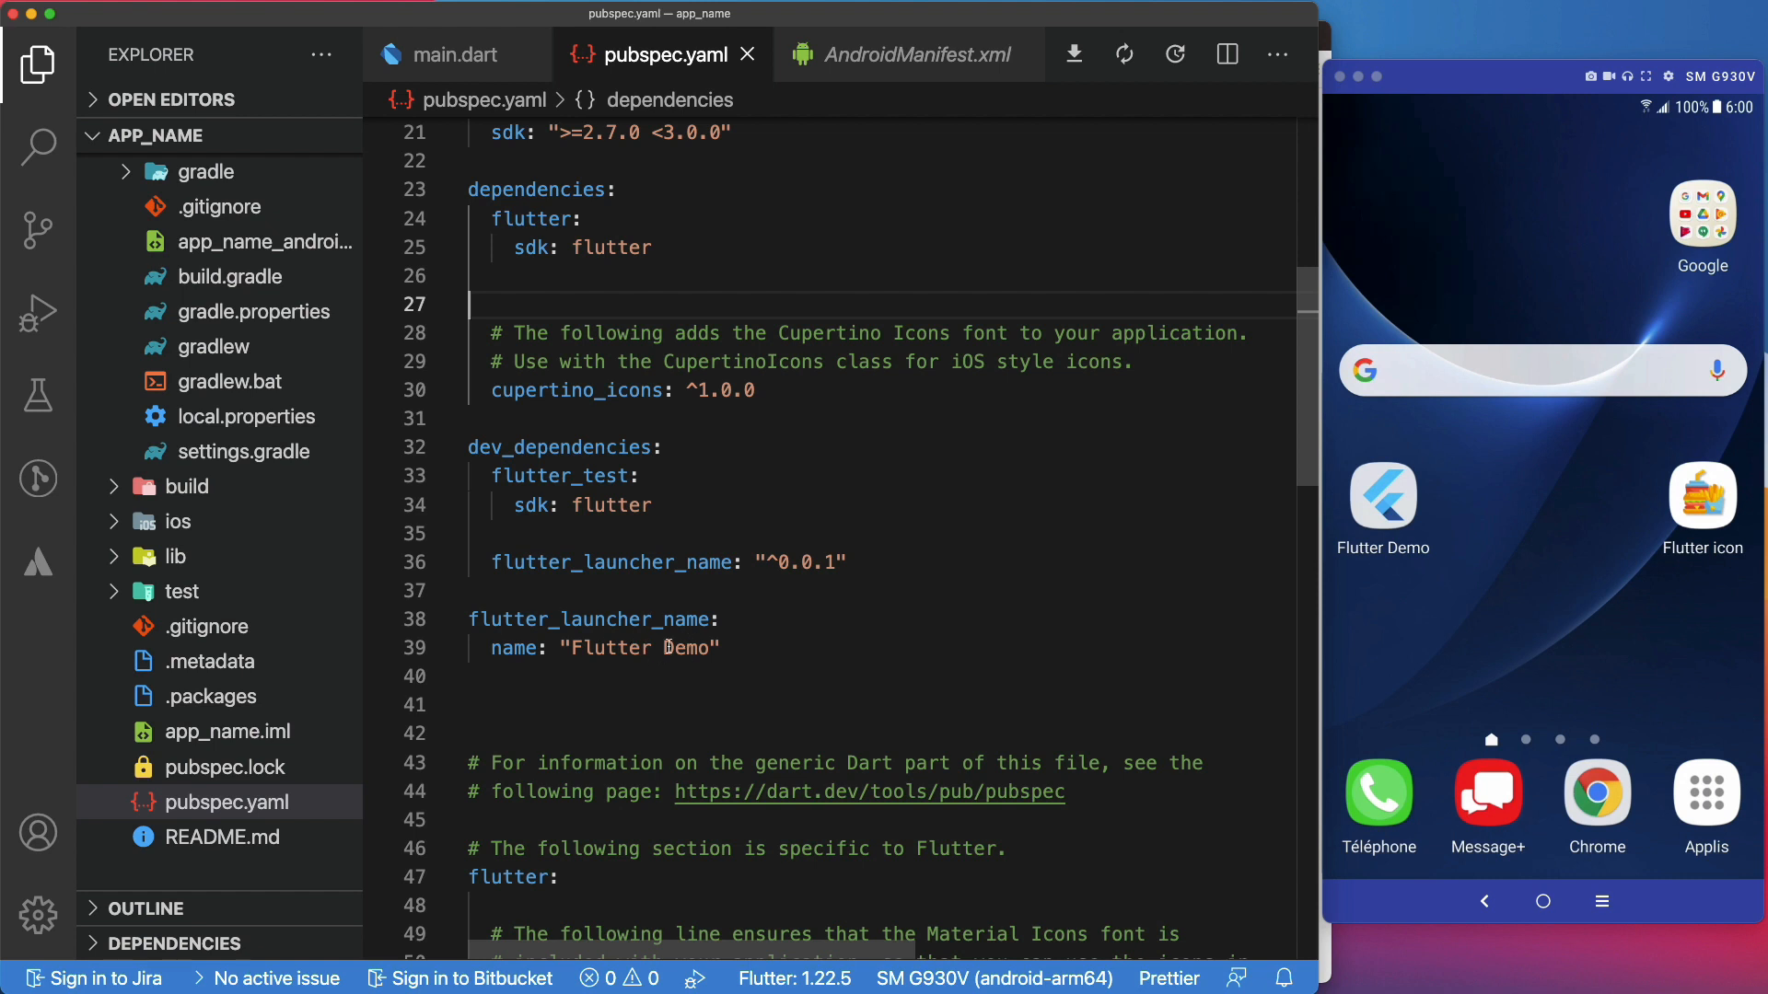
pyautogui.doubleClick(607, 647)
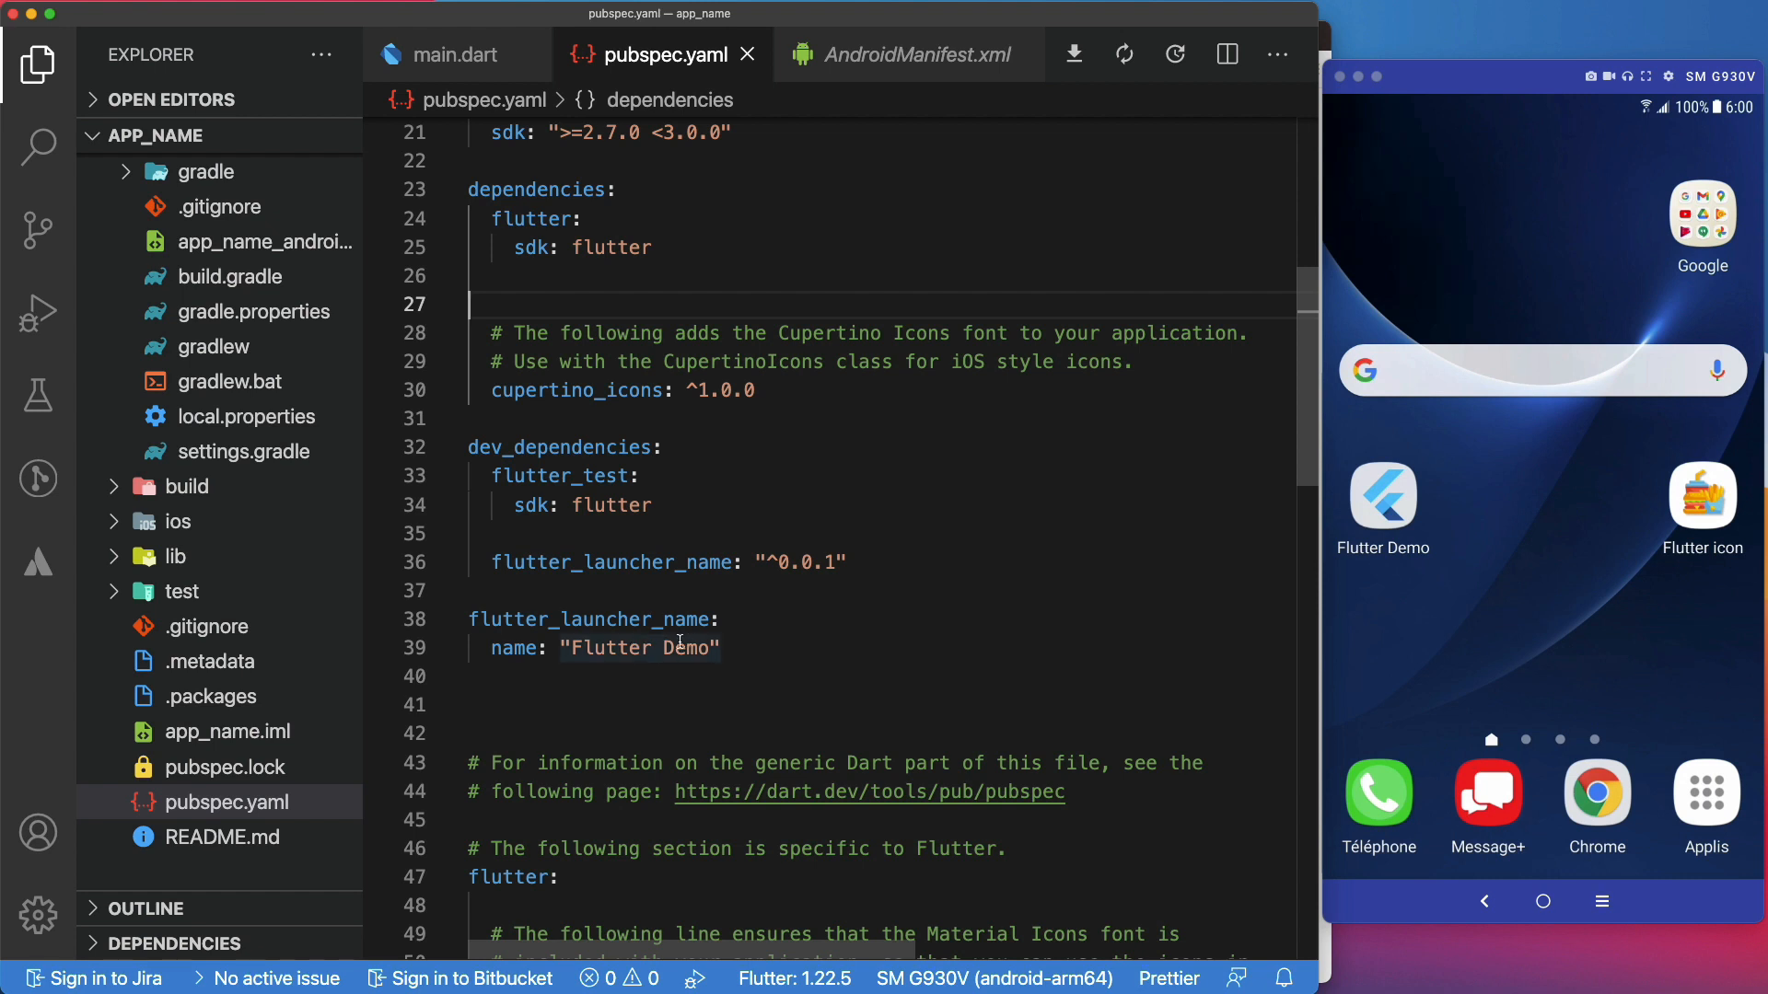
pyautogui.click(909, 54)
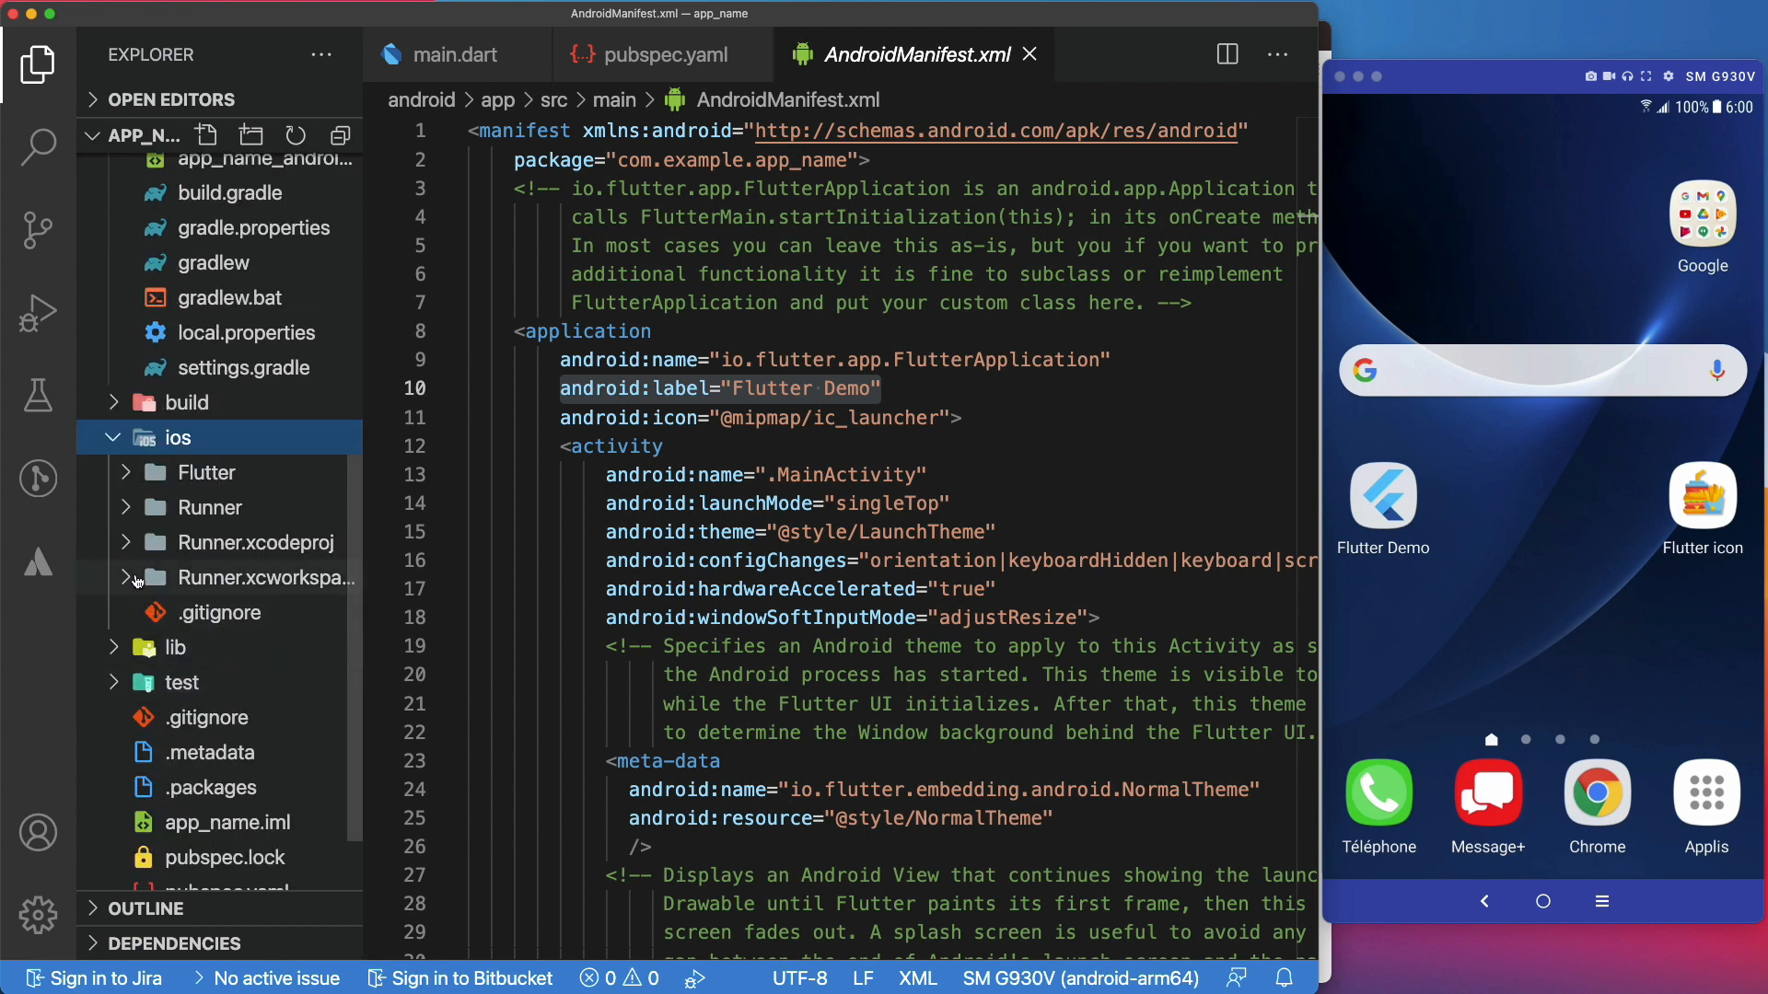
pyautogui.click(210, 508)
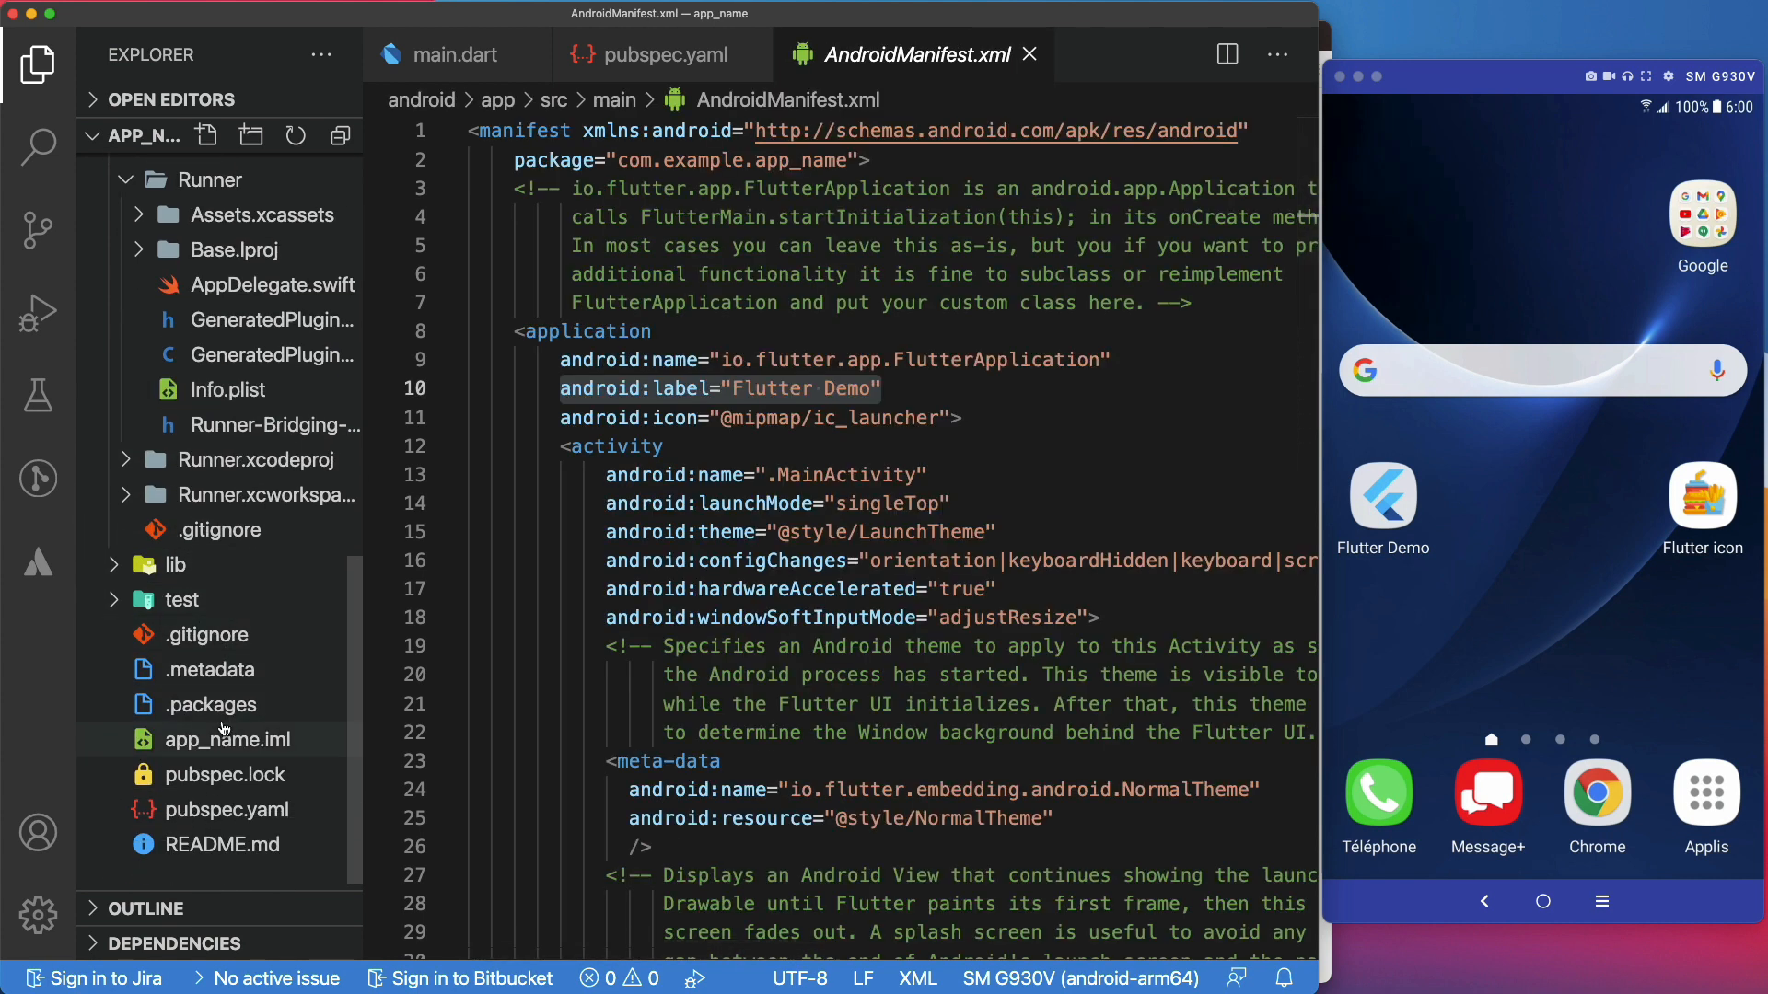
pyautogui.moveTo(229, 390)
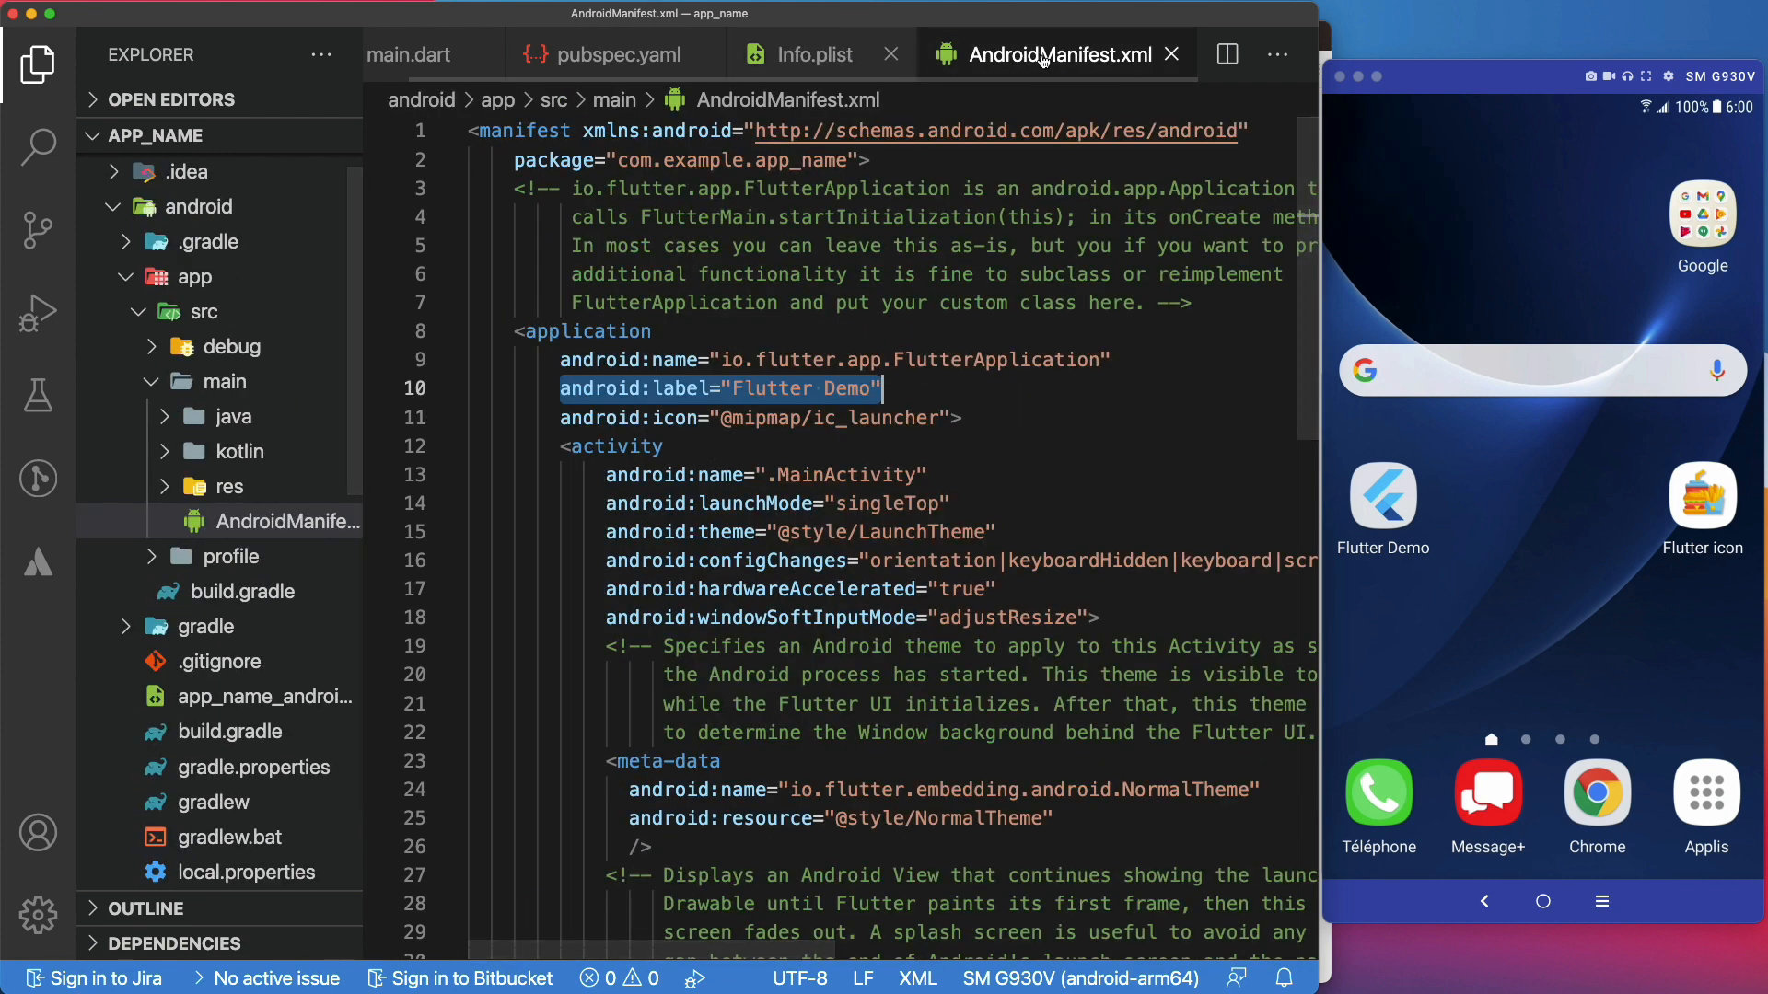
pyautogui.click(1093, 55)
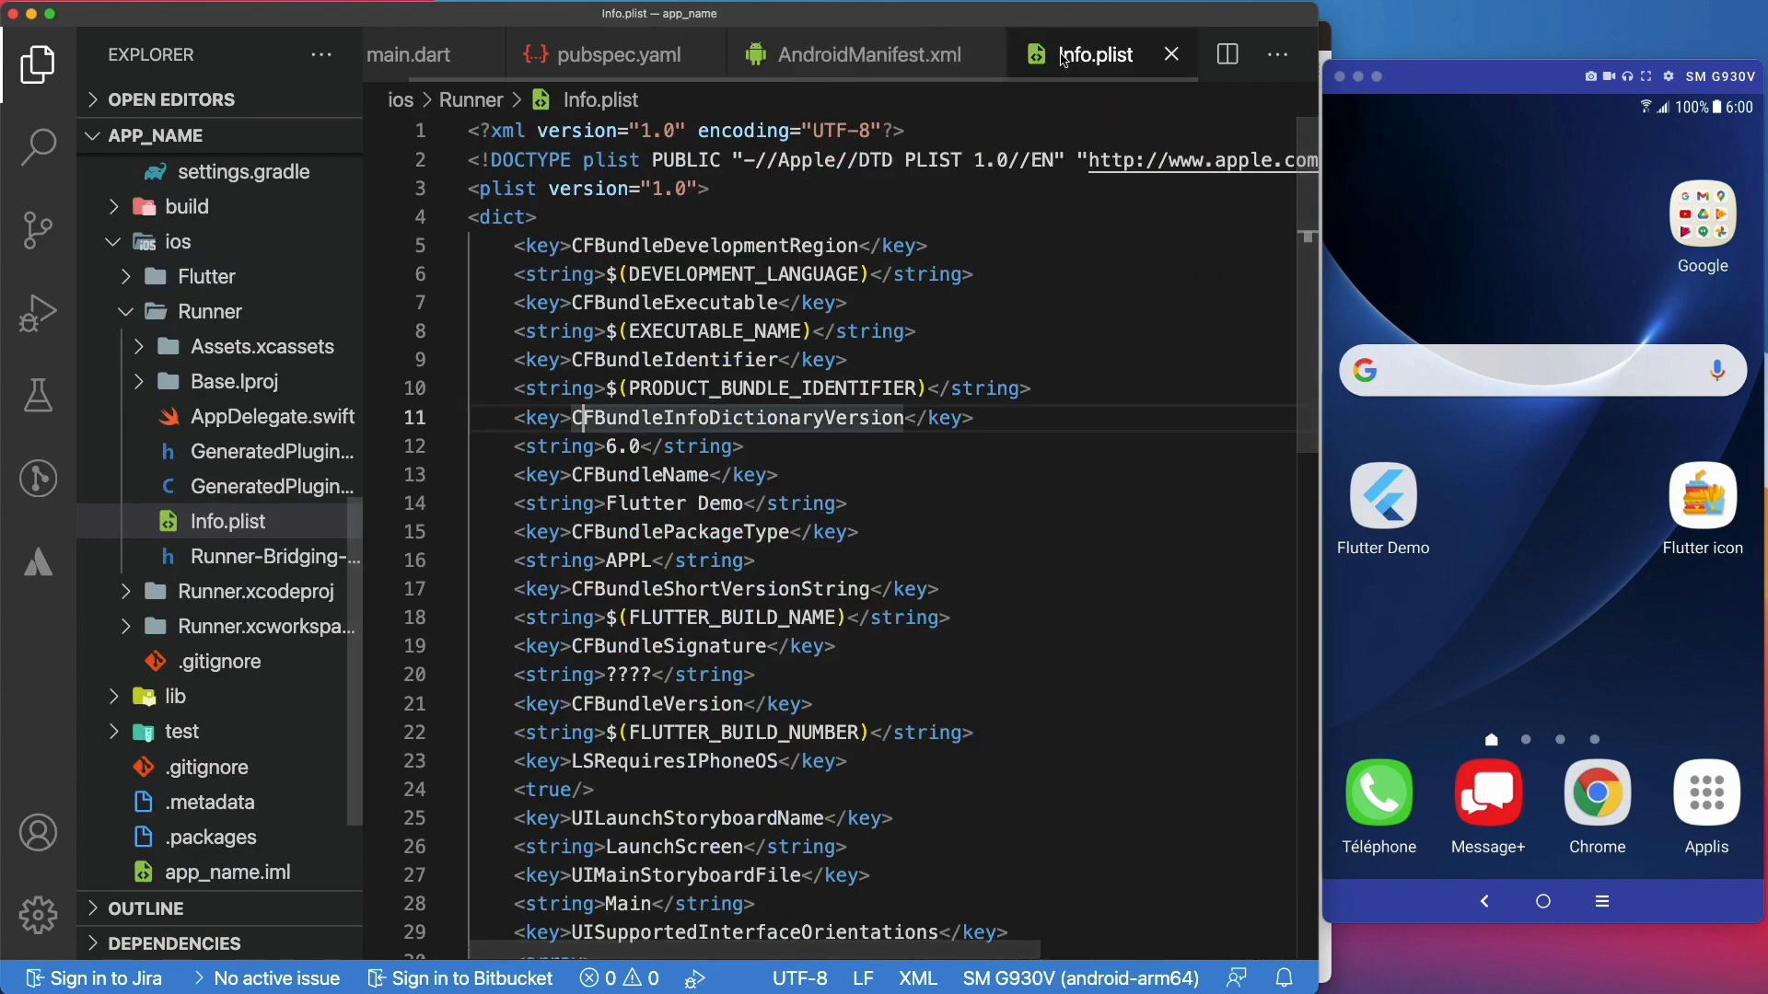